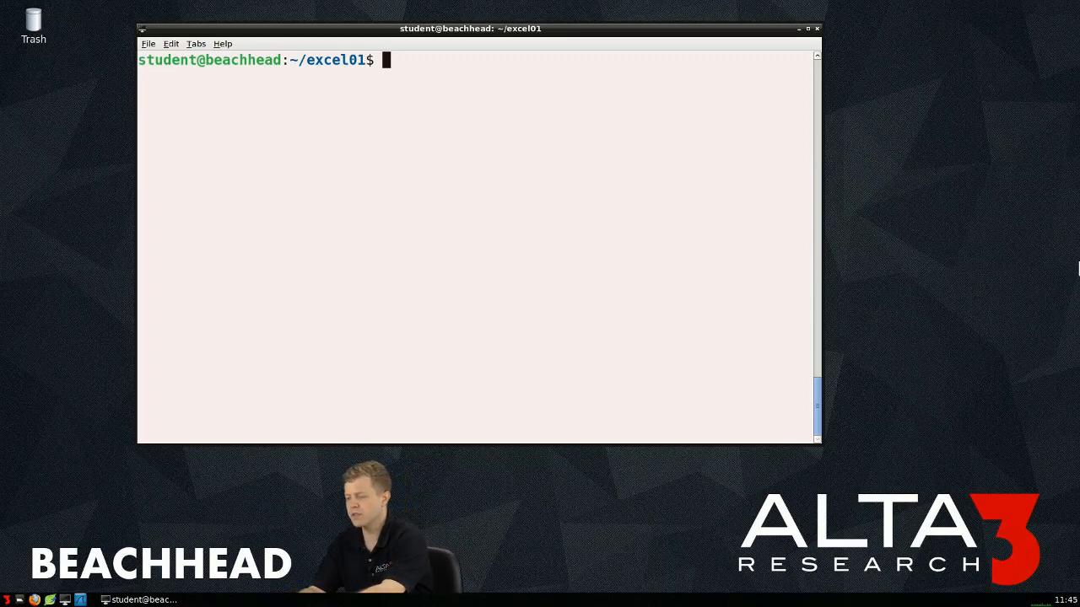
# Step: Launch 'leafpad excel01.py' from the terminal to edit the script
pyautogui.write('leafpad excel01.py')
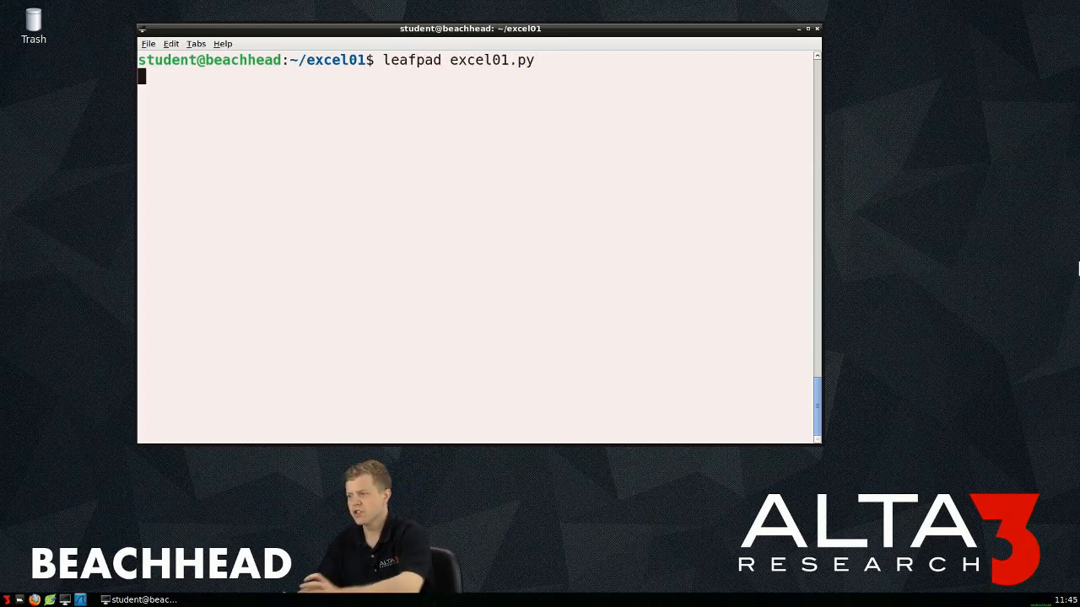
pyautogui.press('Return')
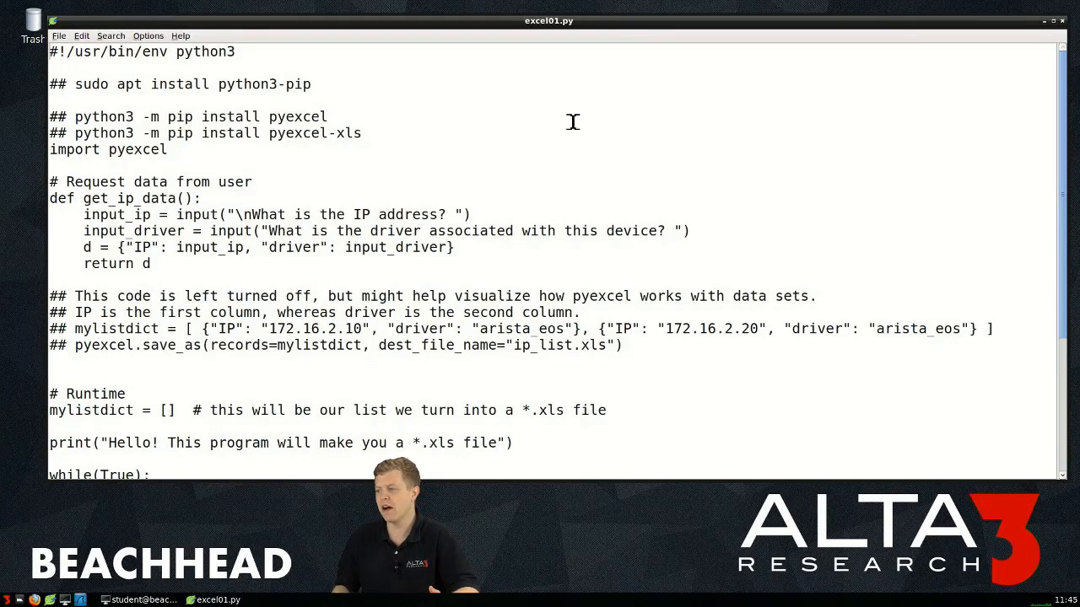
pyautogui.doubleClick(212, 50)
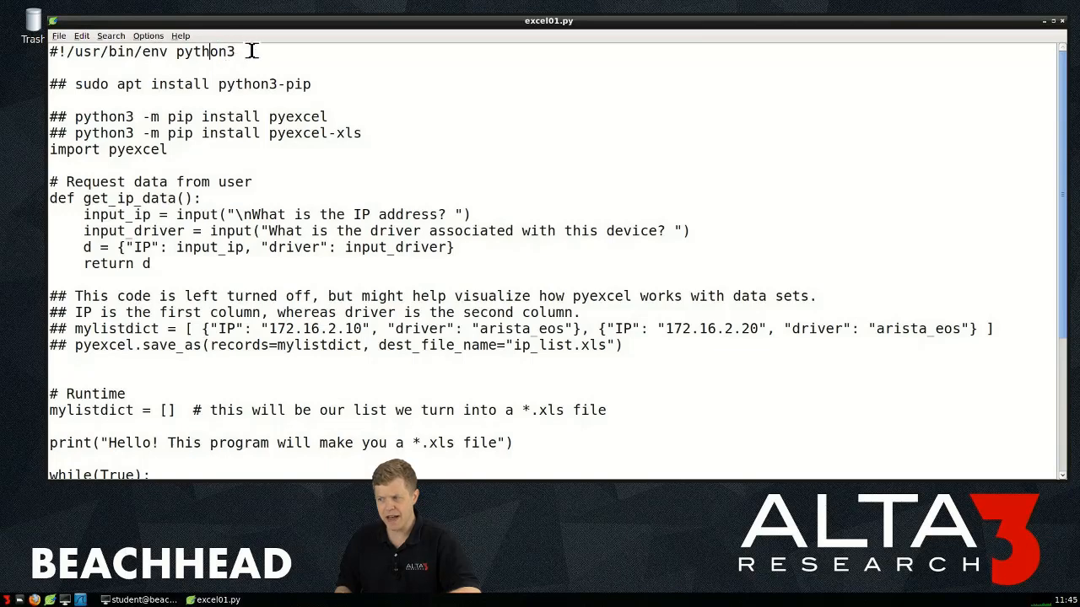
pyautogui.tripleClick(141, 51)
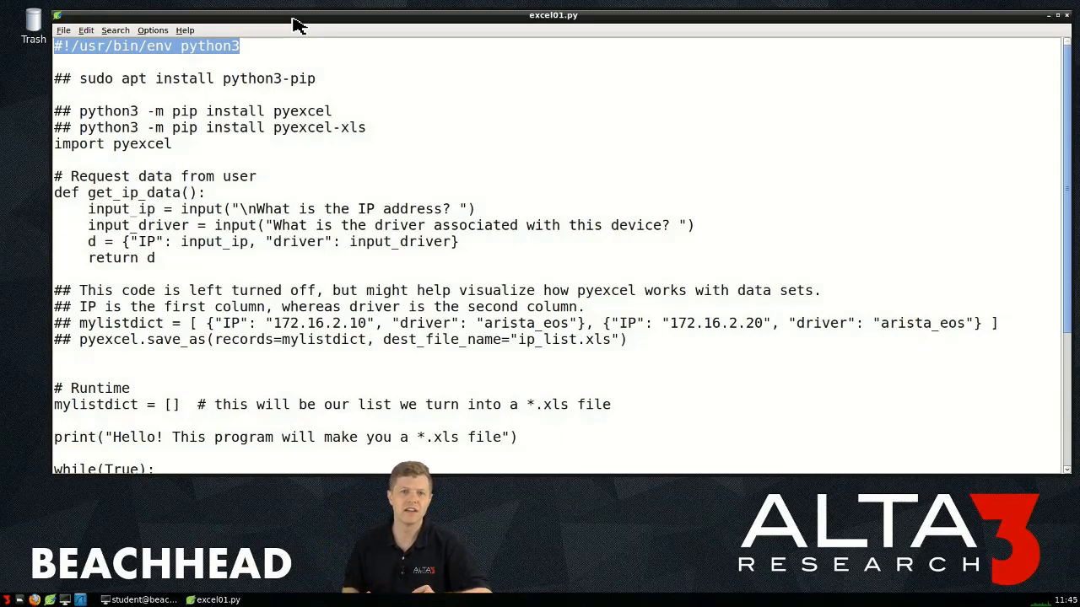
pyautogui.moveTo(234, 61)
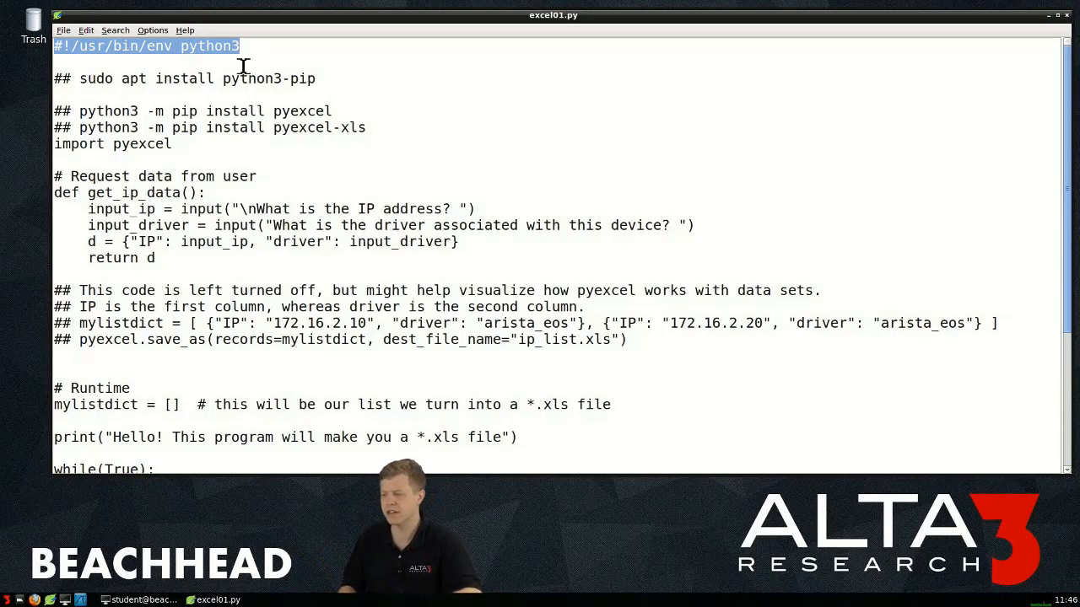
pyautogui.doubleClick(209, 45)
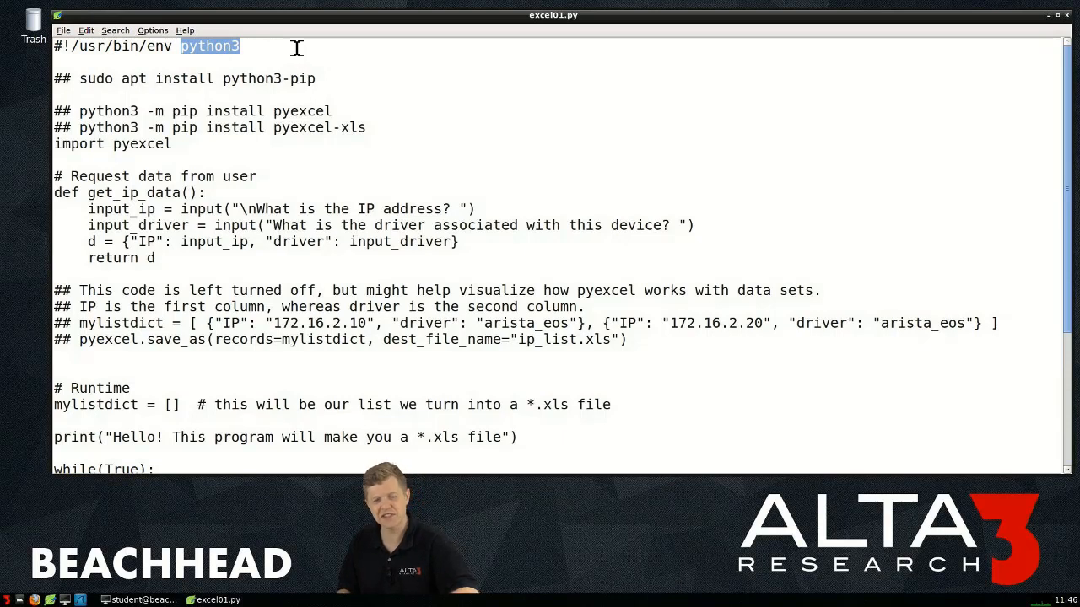
pyautogui.moveTo(290, 69)
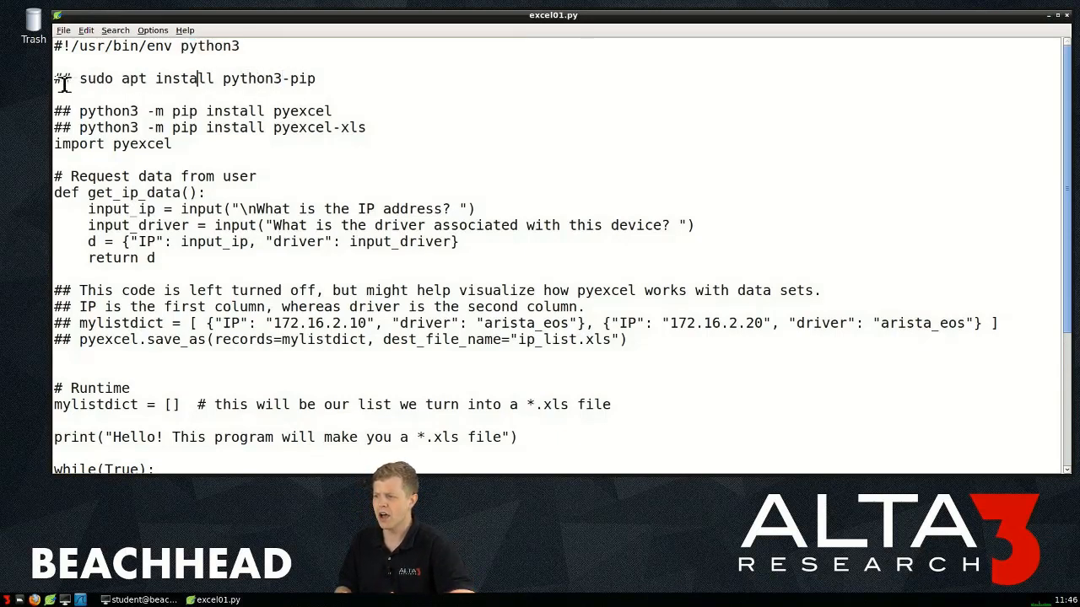
pyautogui.doubleClick(63, 79)
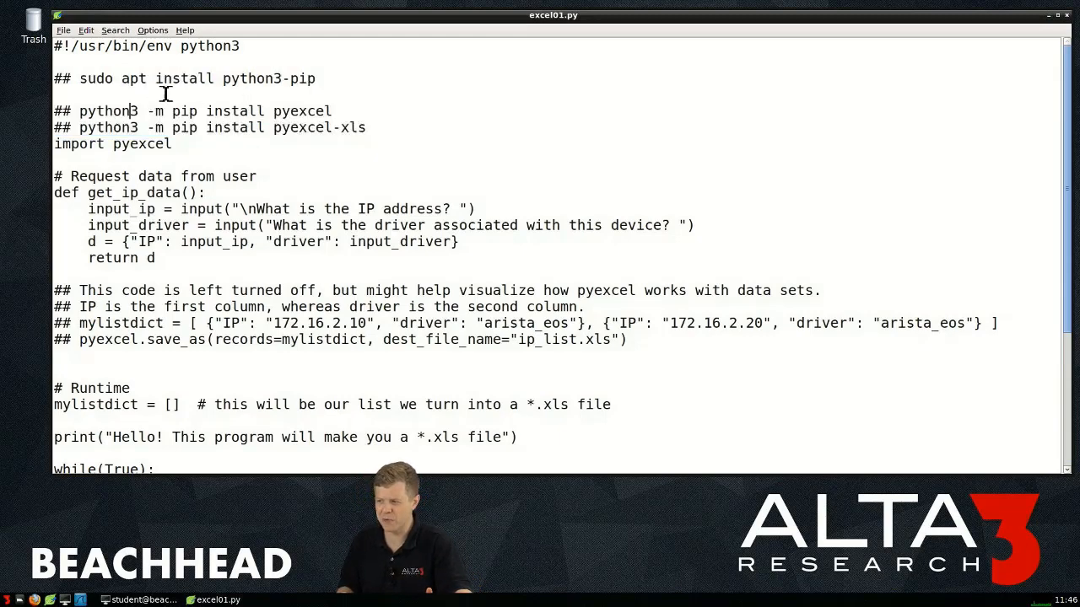
pyautogui.moveTo(80, 79); pyautogui.dragTo(214, 80)
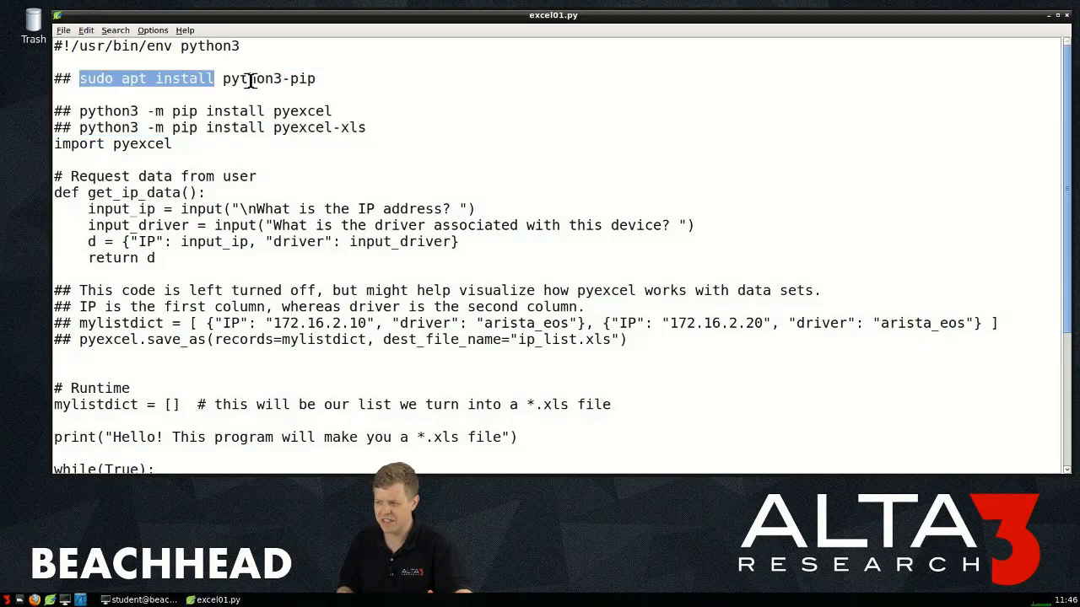
pyautogui.click(321, 79)
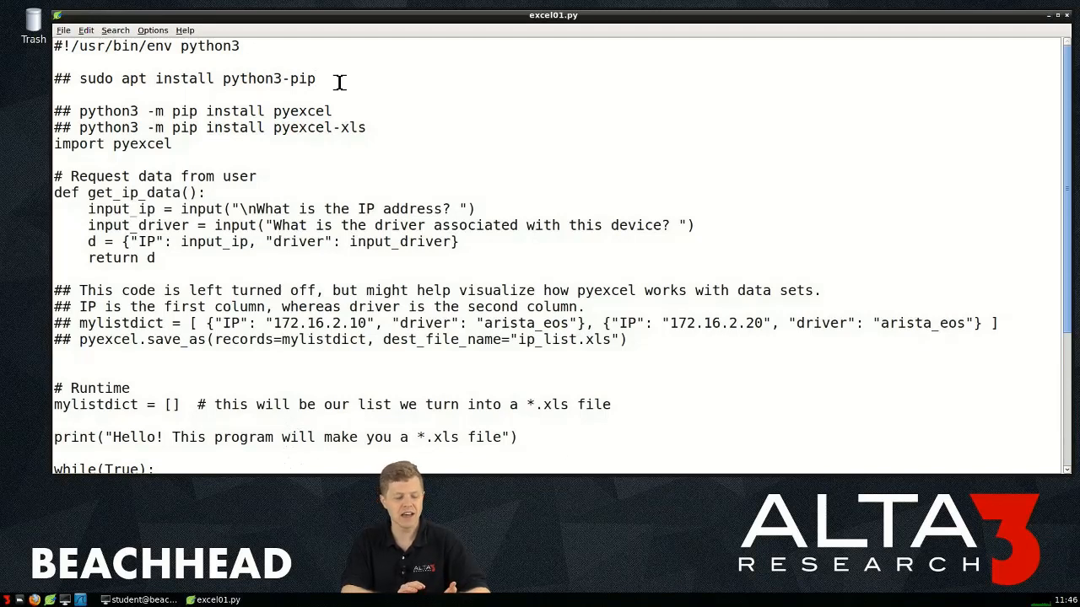
pyautogui.click(318, 79)
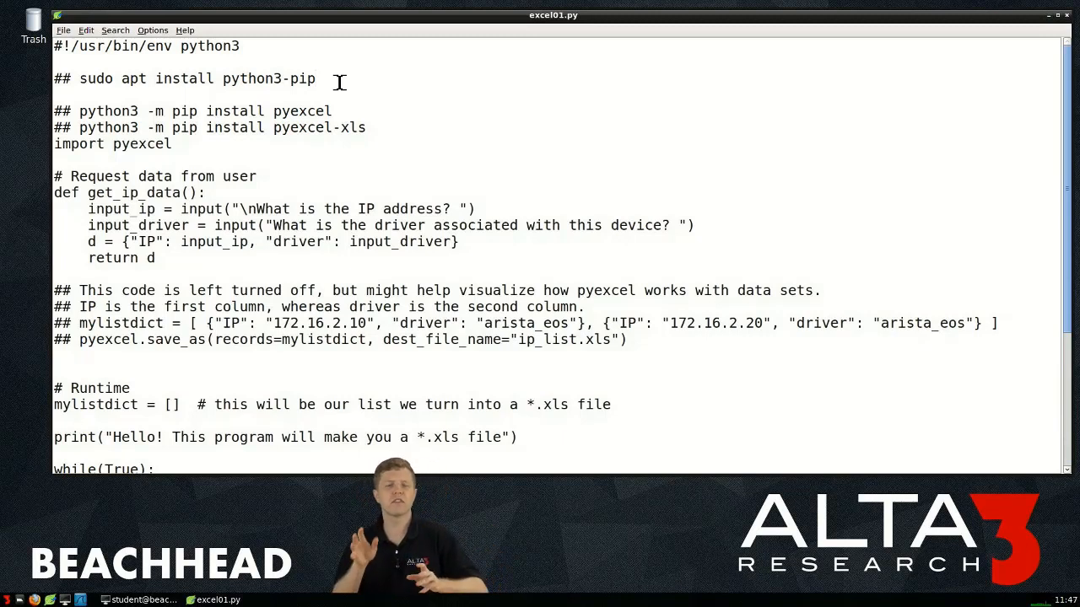
pyautogui.click(338, 79)
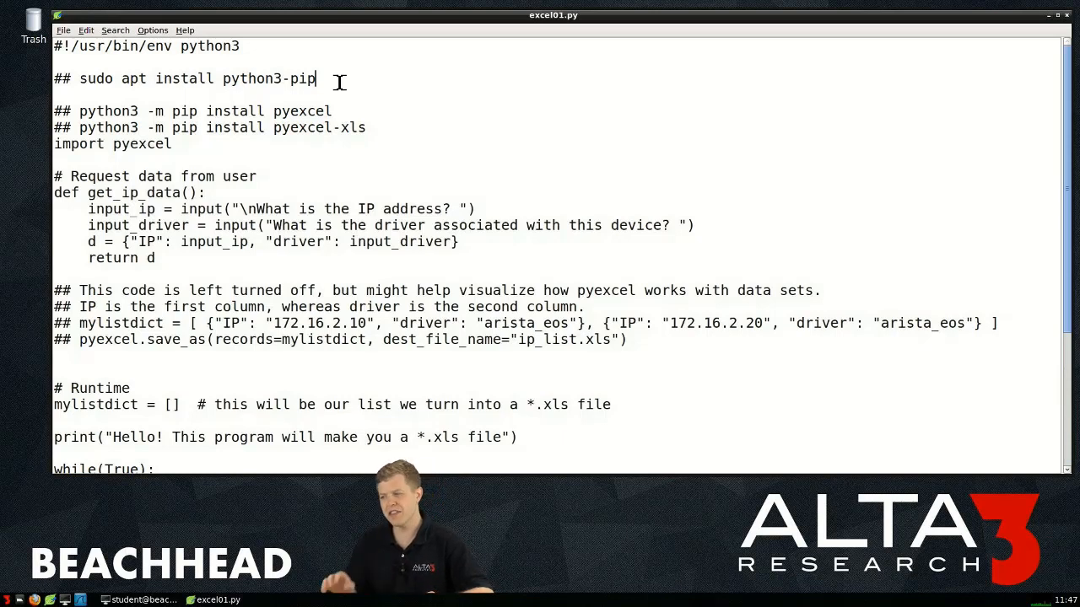
pyautogui.doubleClick(182, 112)
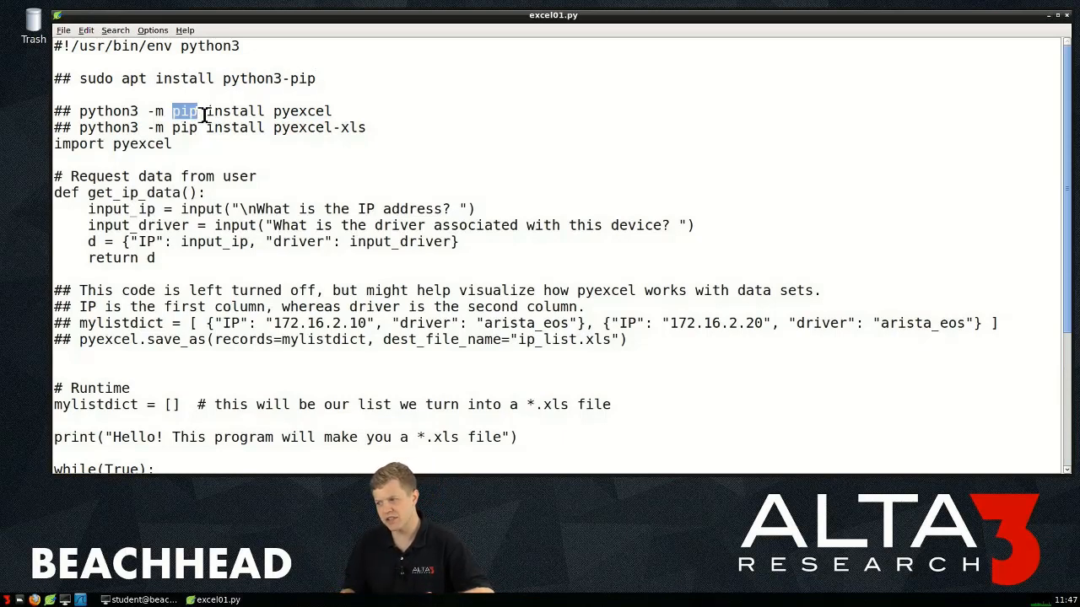
pyautogui.moveTo(209, 140)
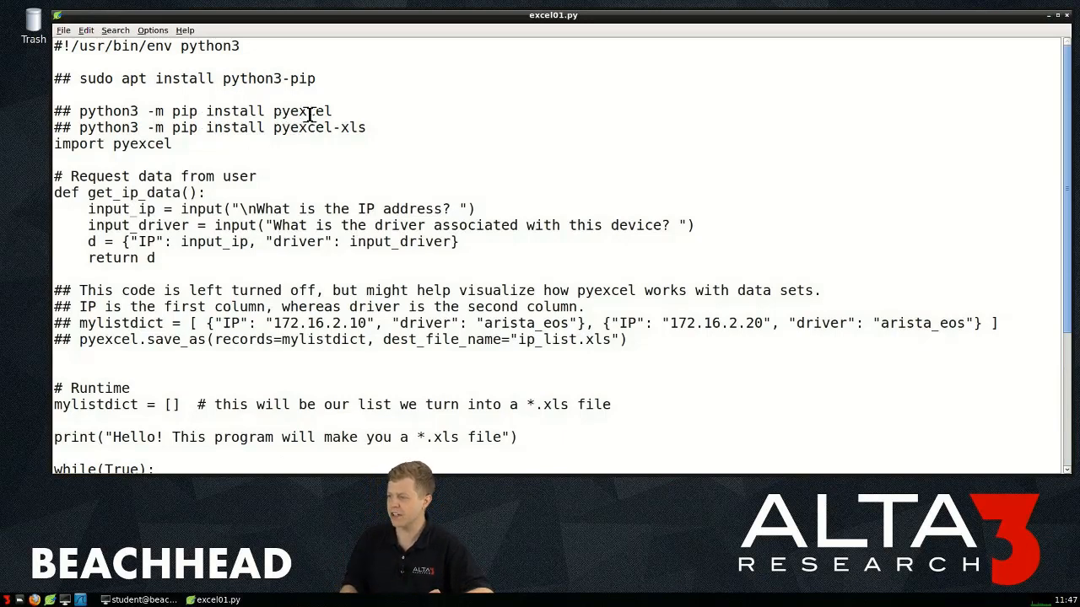
pyautogui.doubleClick(303, 112)
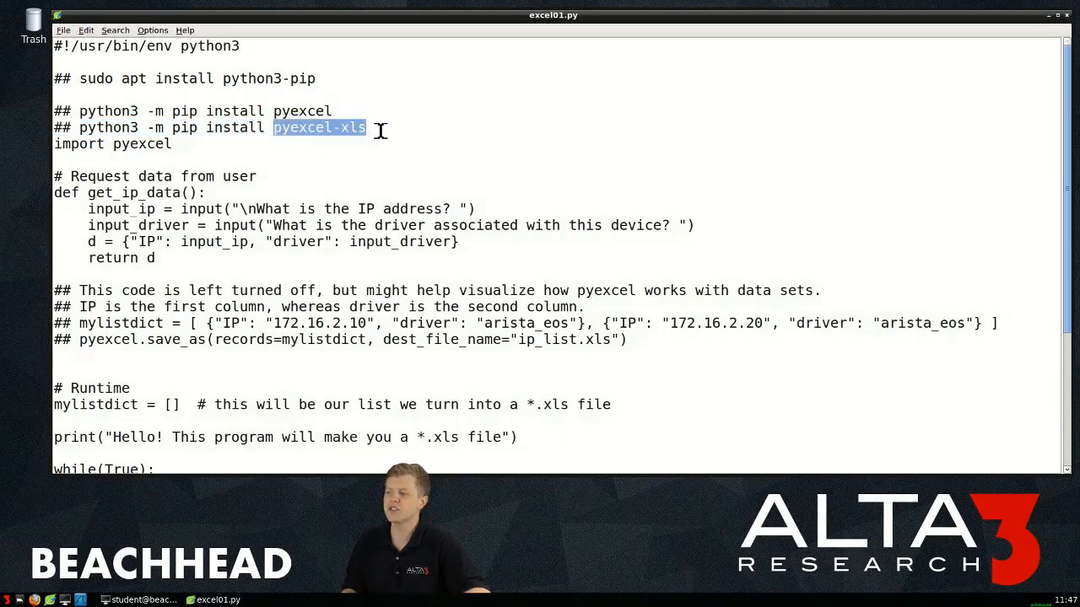
pyautogui.moveTo(372, 6)
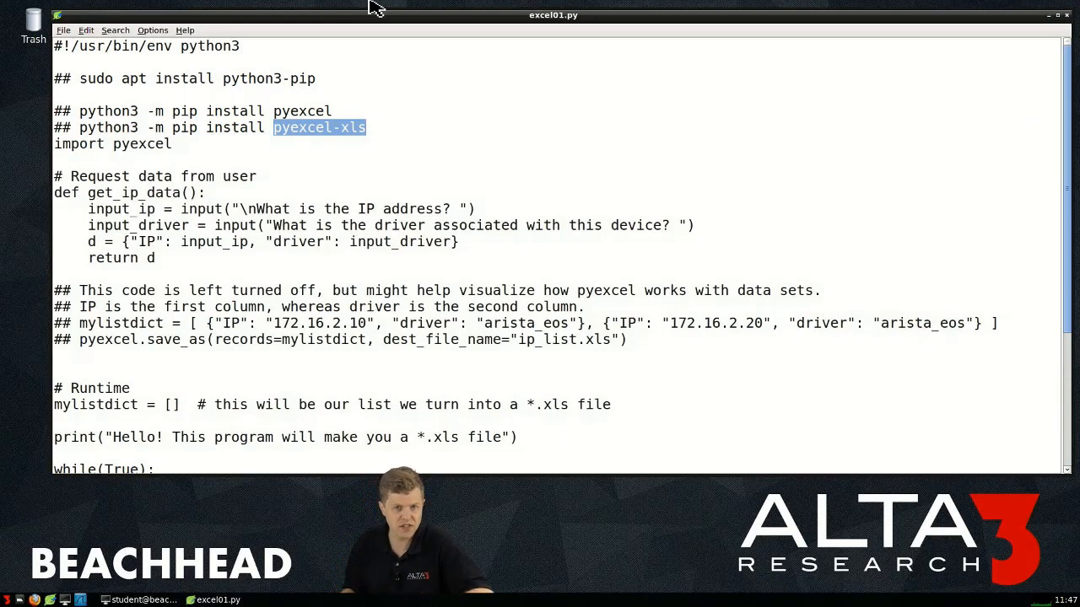
pyautogui.moveTo(361, 40)
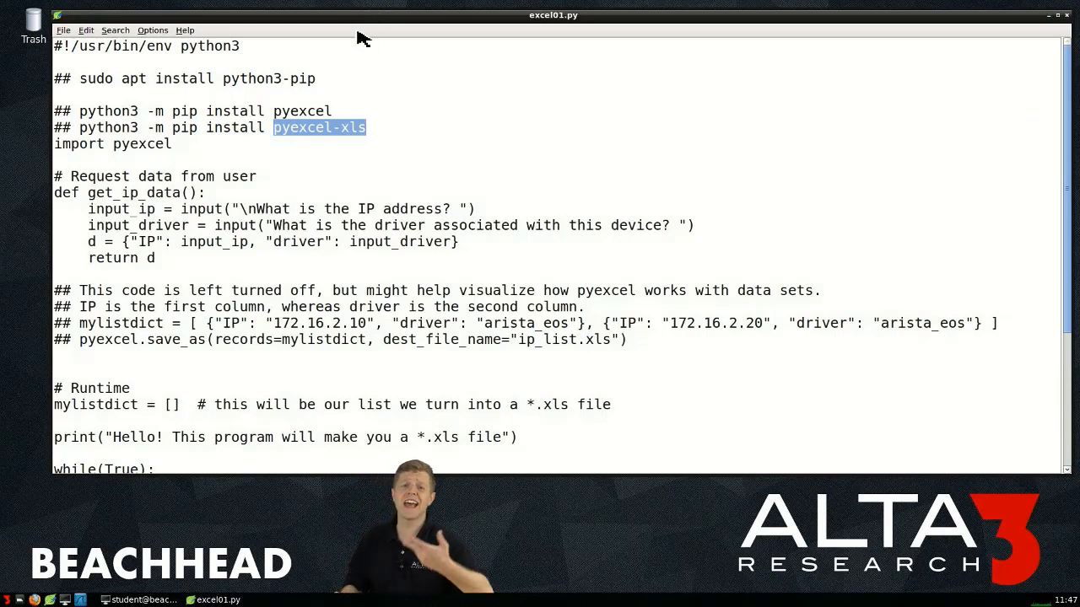
pyautogui.moveTo(389, 54)
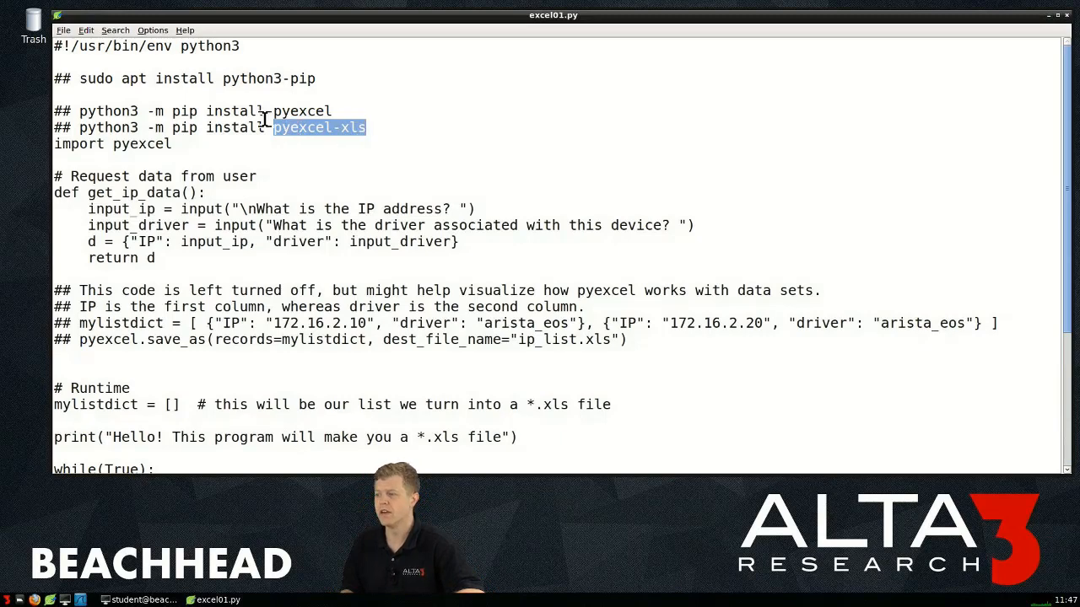
pyautogui.moveTo(152, 100)
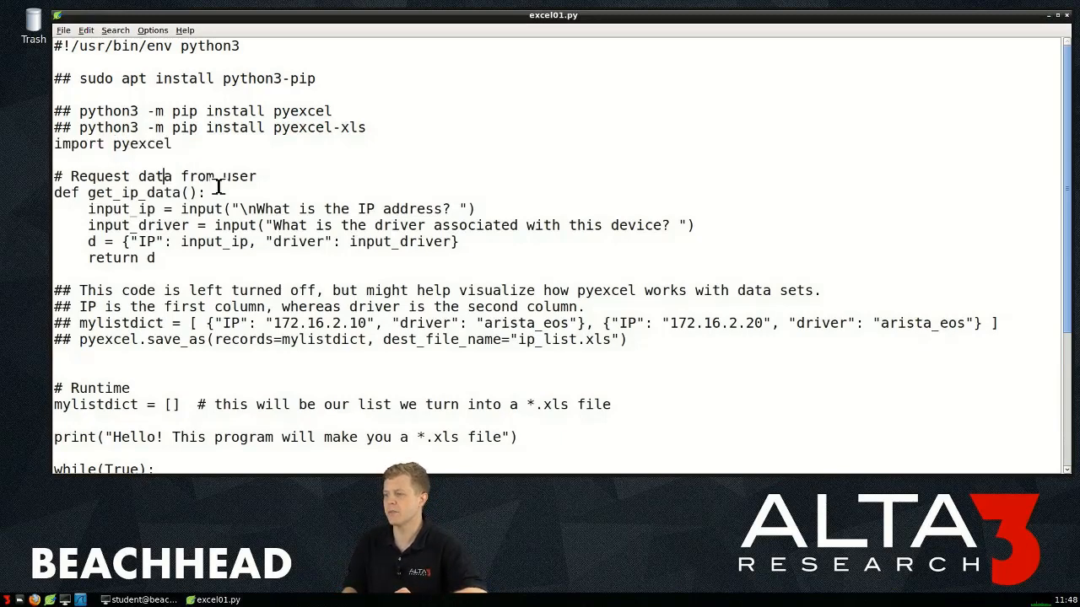
pyautogui.moveTo(54, 177); pyautogui.dragTo(253, 177)
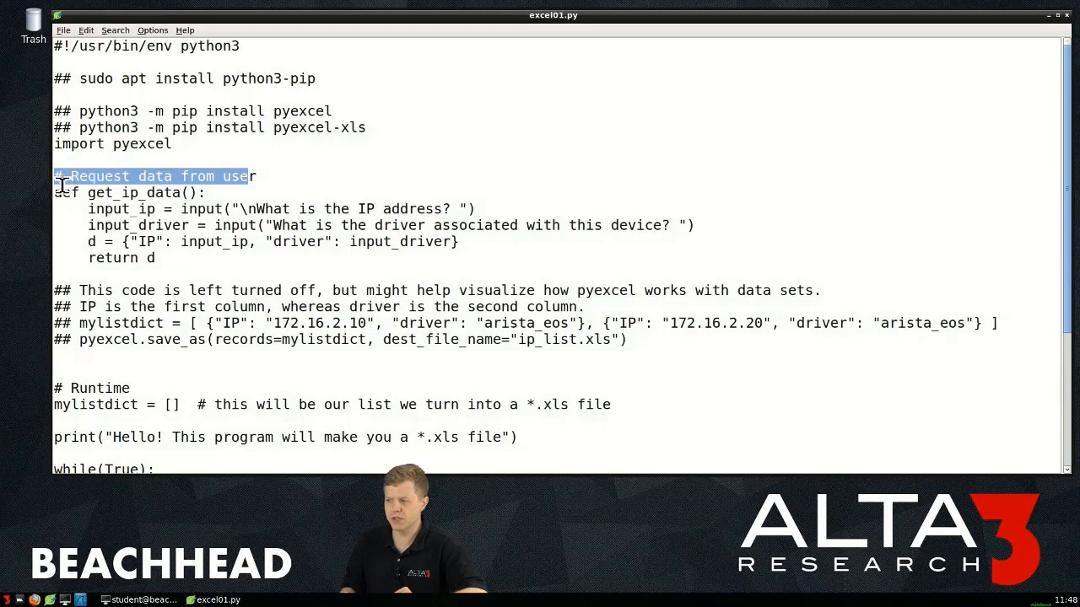
pyautogui.click(84, 192)
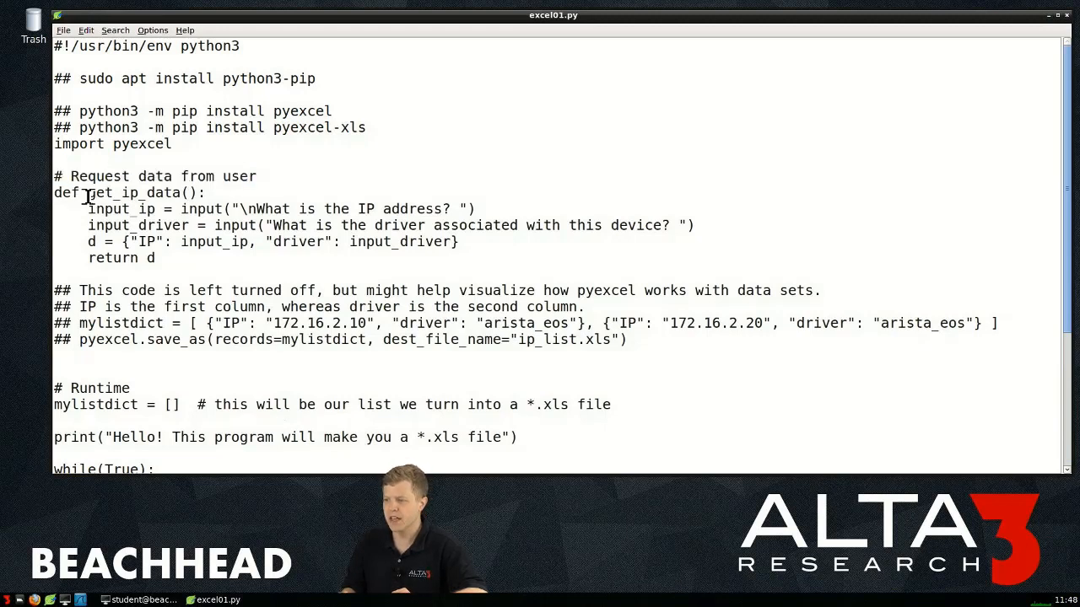
pyautogui.moveTo(68, 193); pyautogui.dragTo(206, 192)
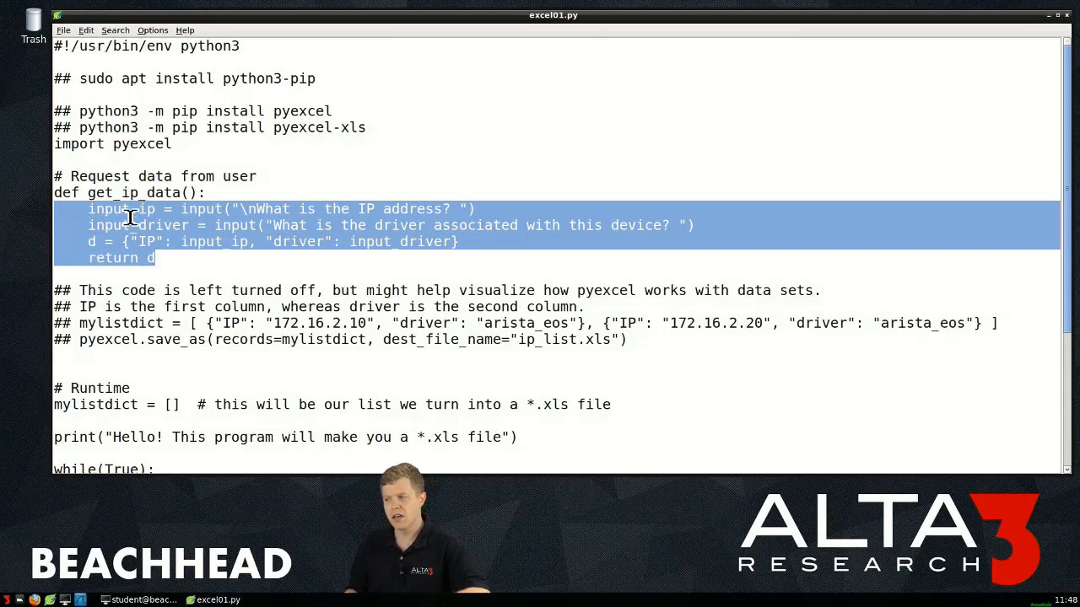
pyautogui.click(98, 215)
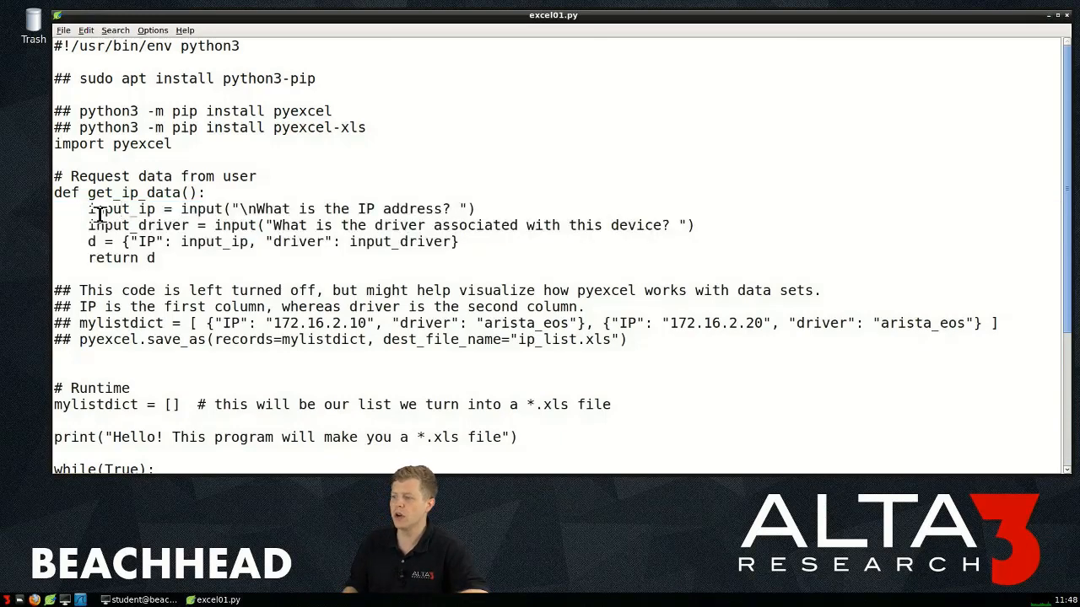
pyautogui.doubleClick(122, 209)
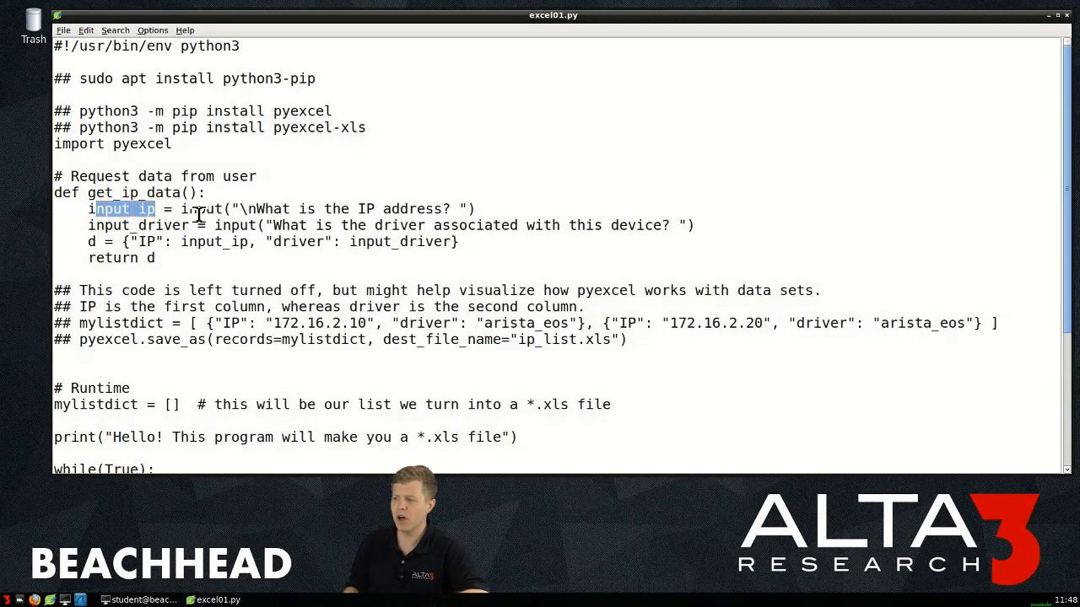
pyautogui.doubleClick(201, 209)
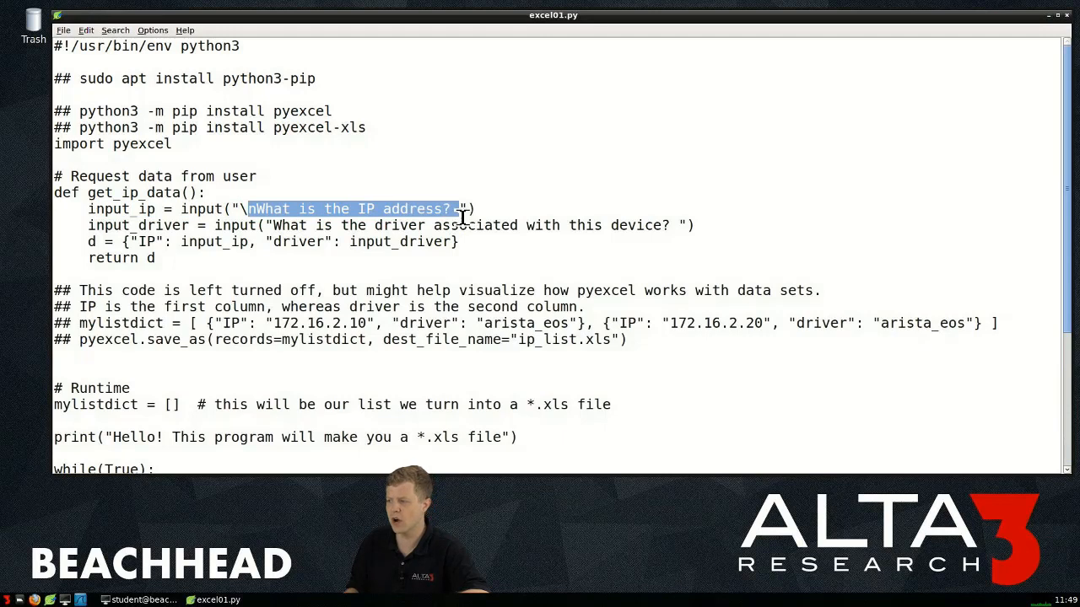
pyautogui.moveTo(439, 228)
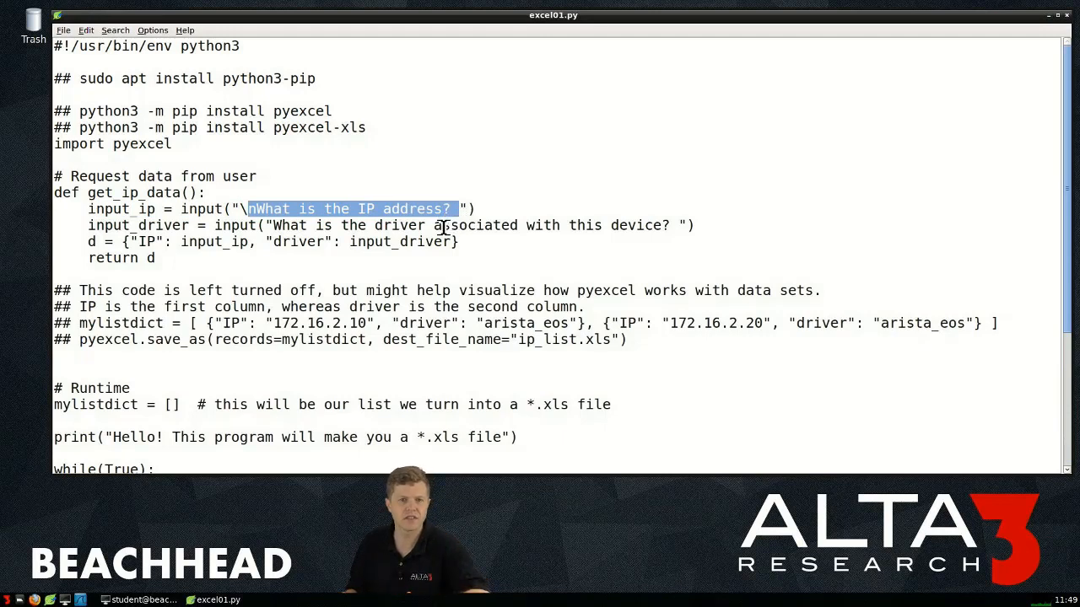
pyautogui.moveTo(114, 230)
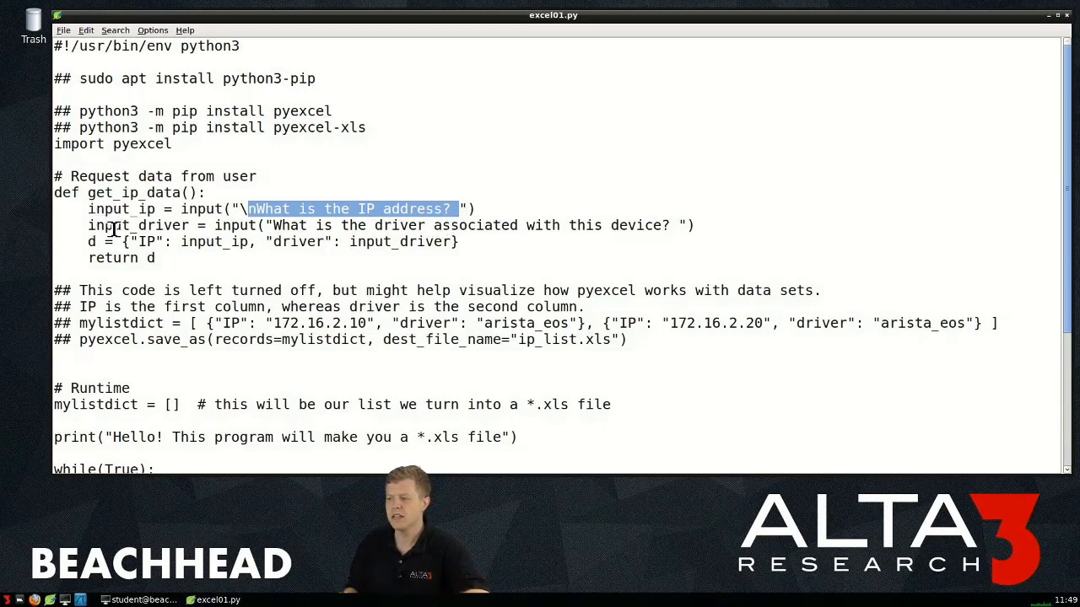
pyautogui.click(228, 226)
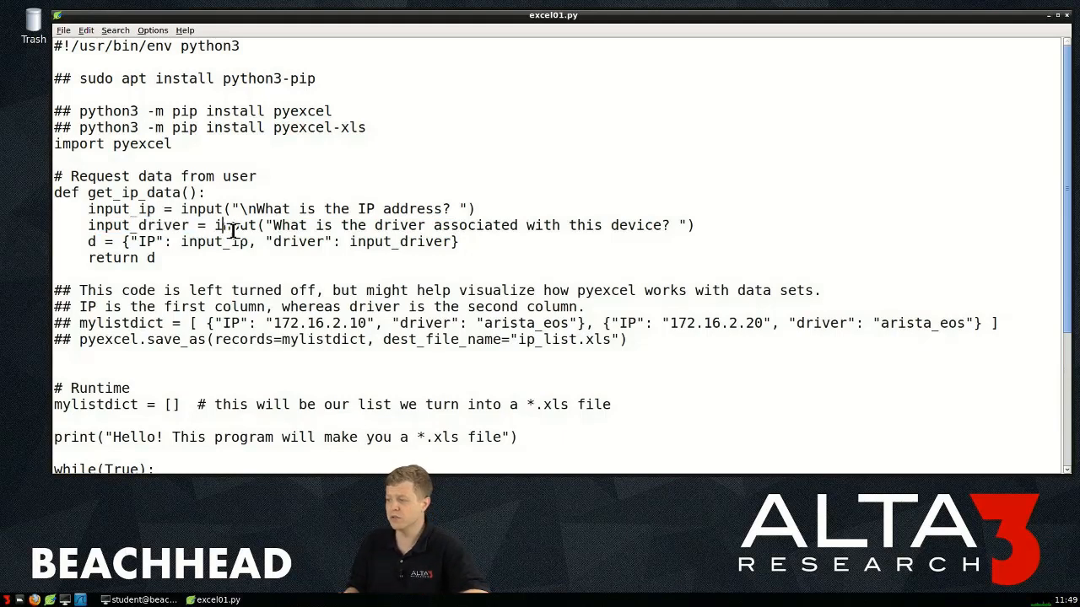
pyautogui.doubleClick(235, 226)
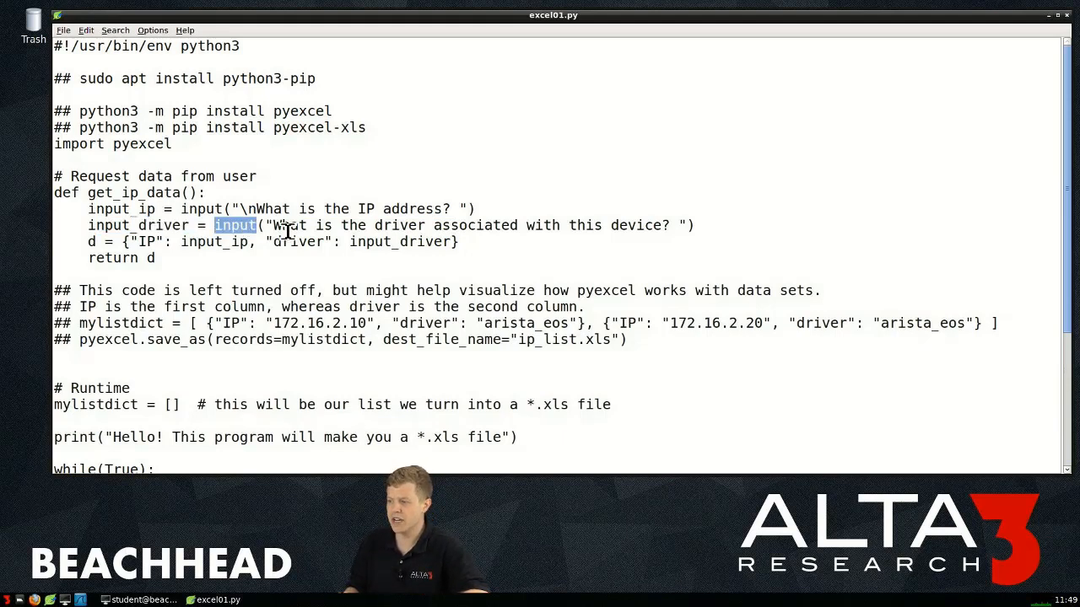
pyautogui.moveTo(273, 226); pyautogui.dragTo(459, 243)
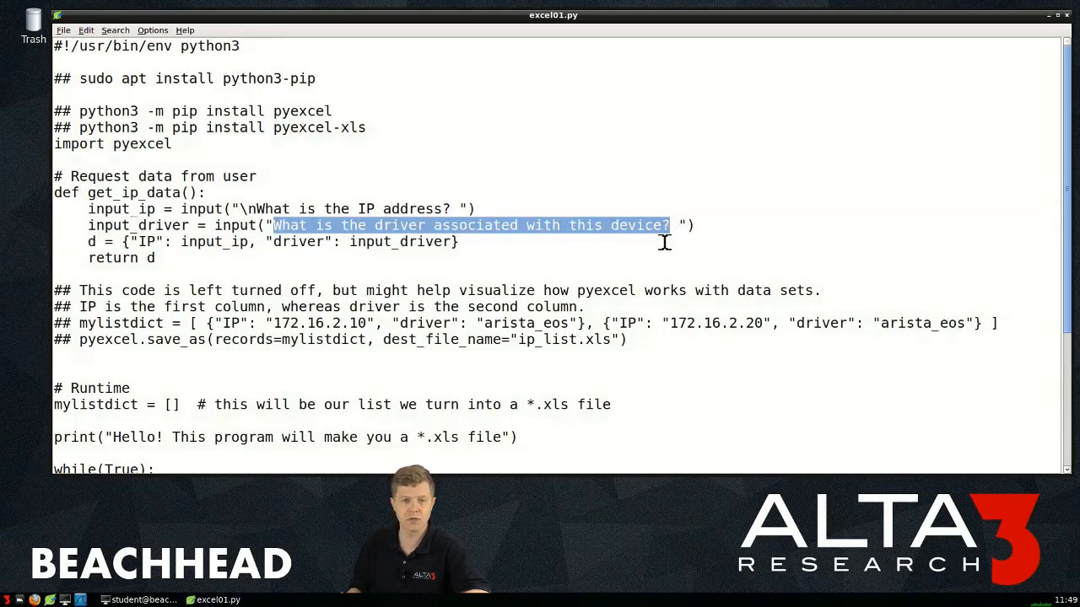
pyautogui.moveTo(648, 243)
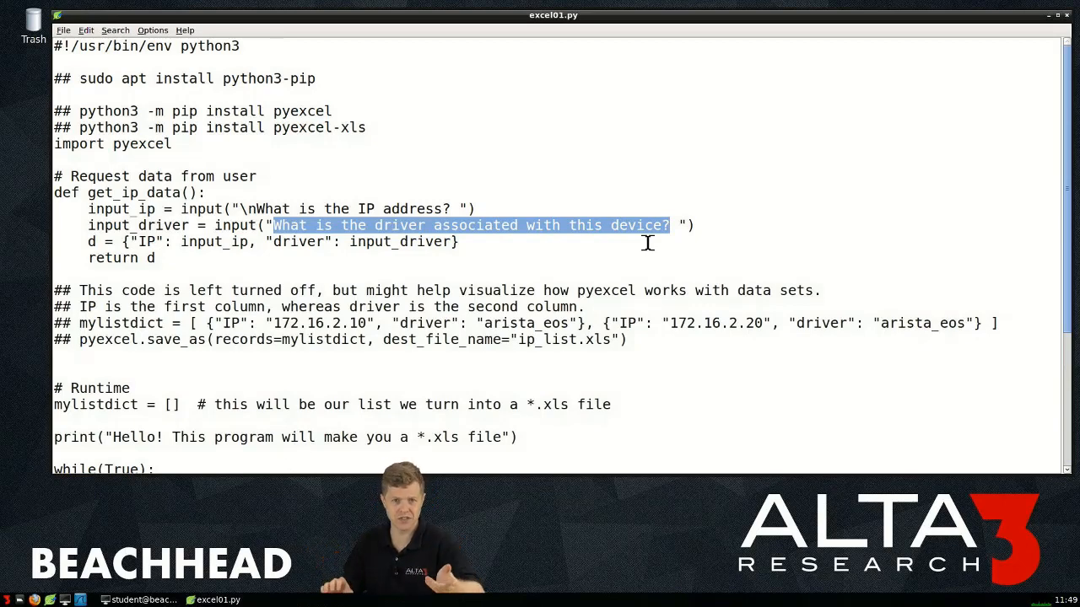
pyautogui.moveTo(87, 249)
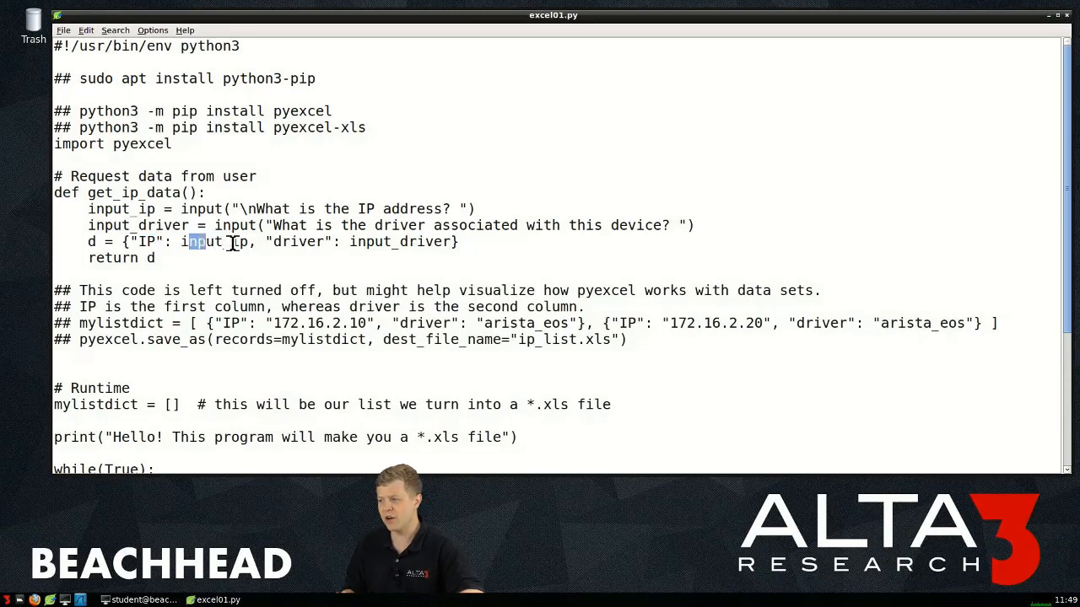
pyautogui.doubleClick(217, 242)
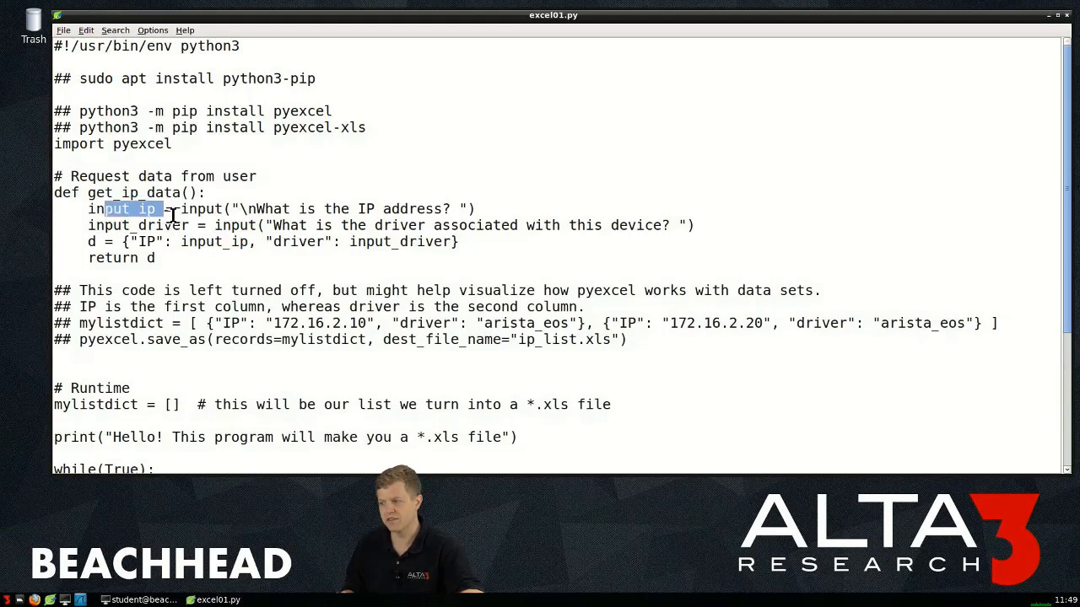
pyautogui.doubleClick(297, 243)
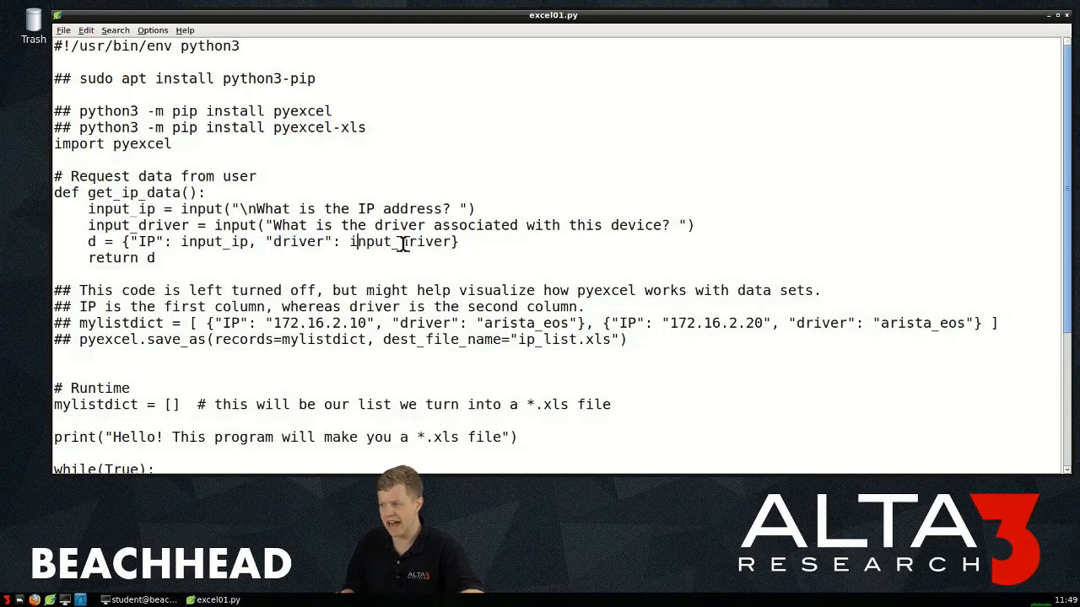
pyautogui.doubleClick(403, 243)
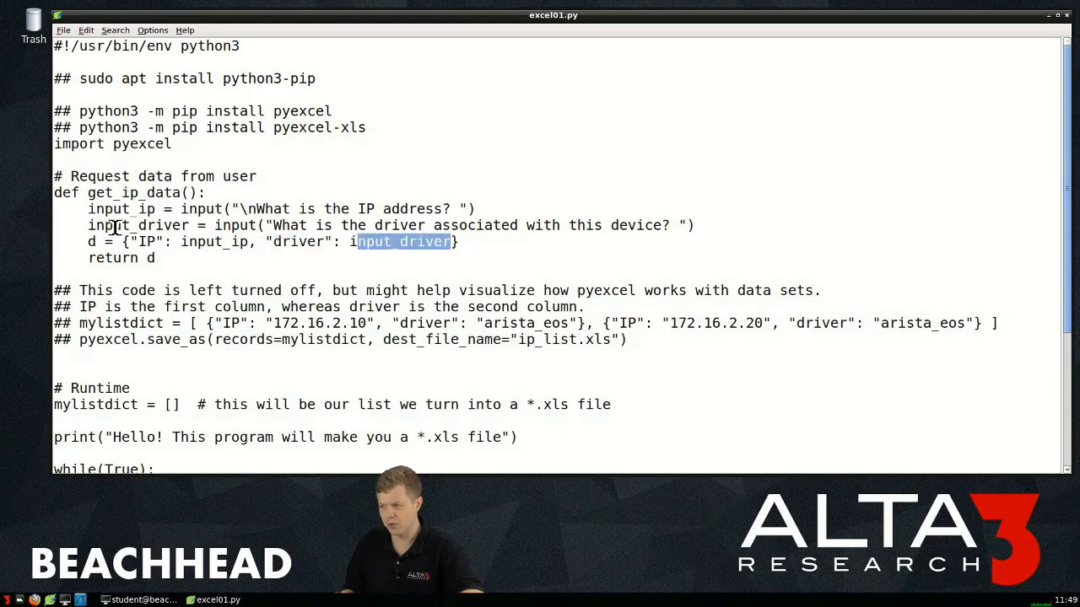
pyautogui.doubleClick(138, 226)
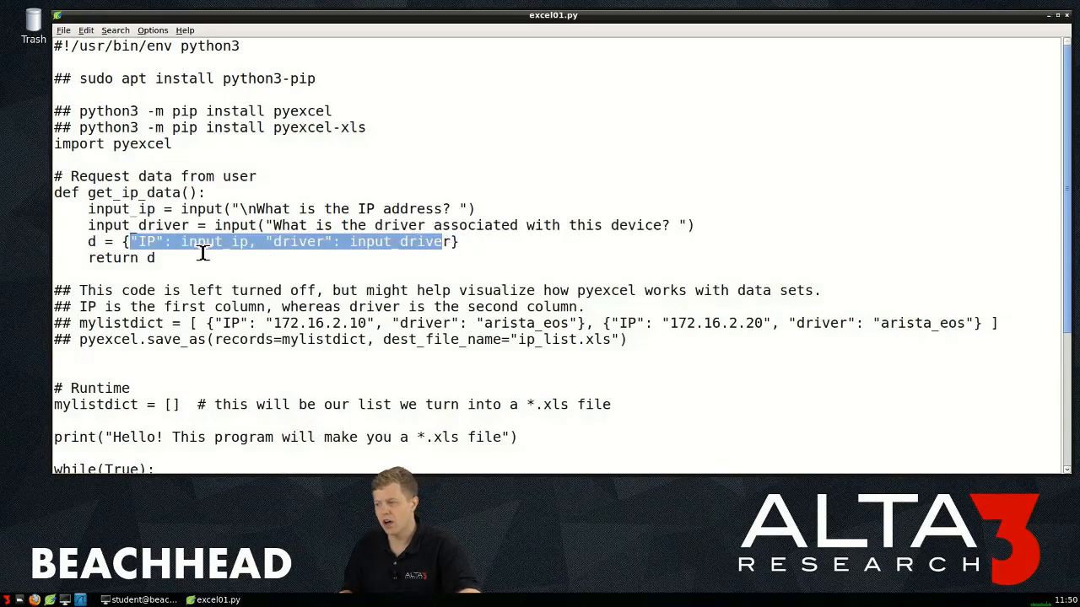
pyautogui.click(155, 243)
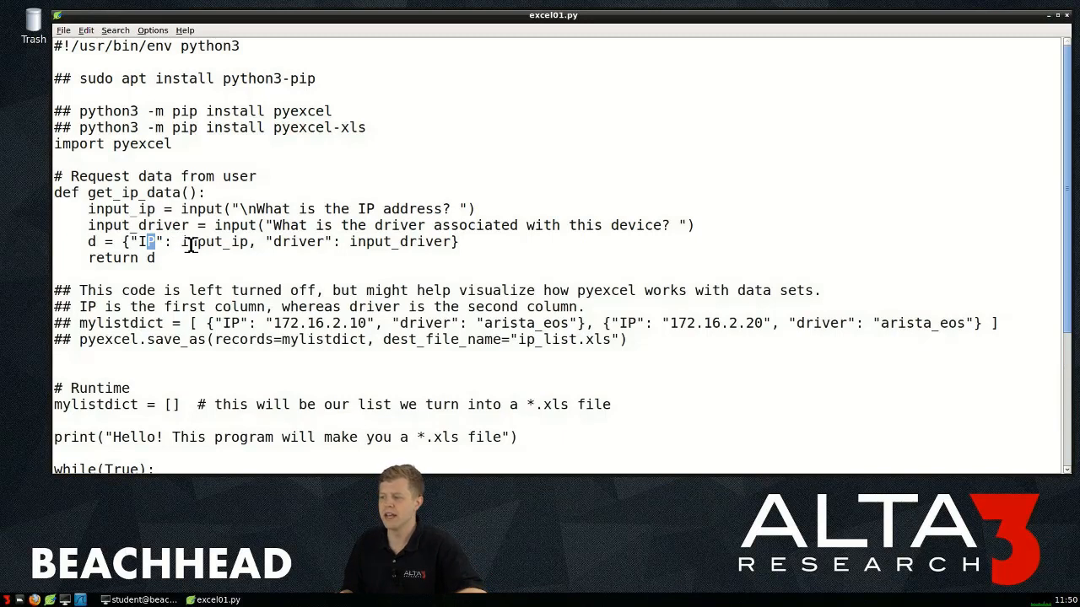
pyautogui.doubleClick(216, 243)
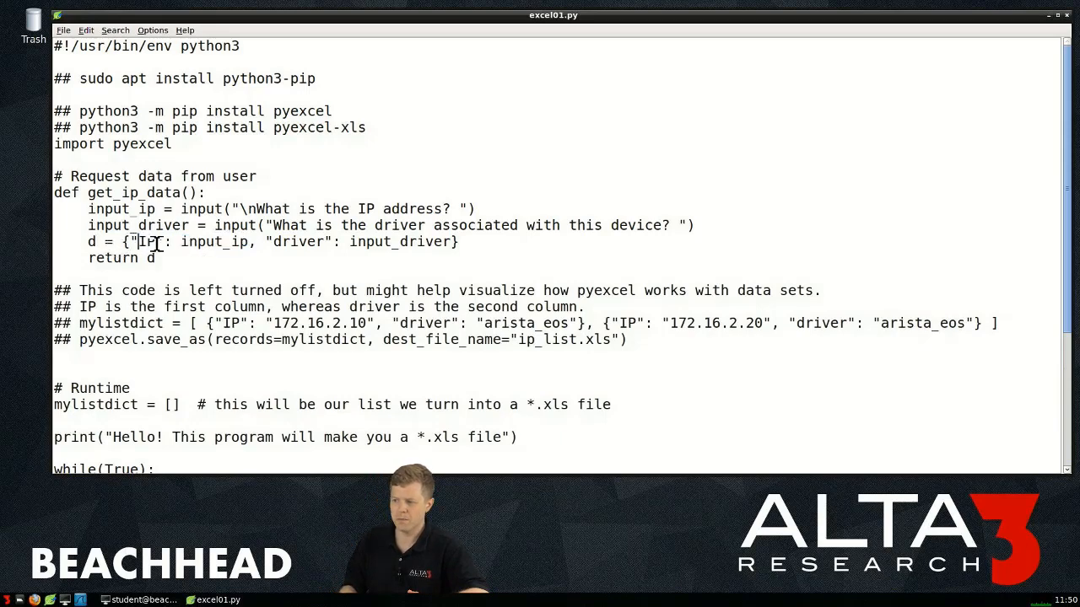
pyautogui.doubleClick(149, 243)
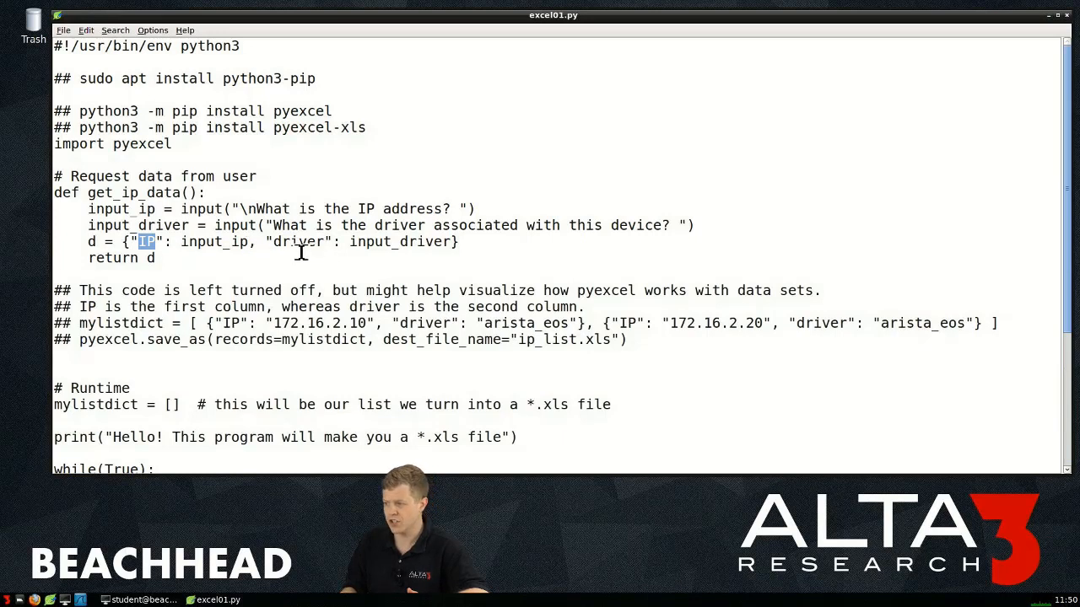
pyautogui.doubleClick(297, 243)
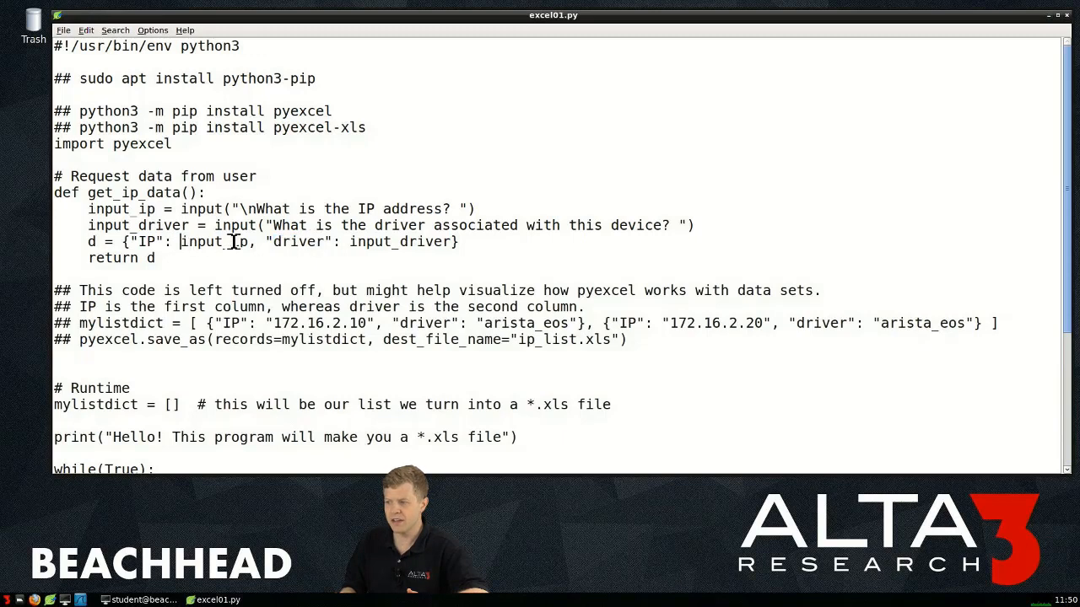
pyautogui.doubleClick(211, 241)
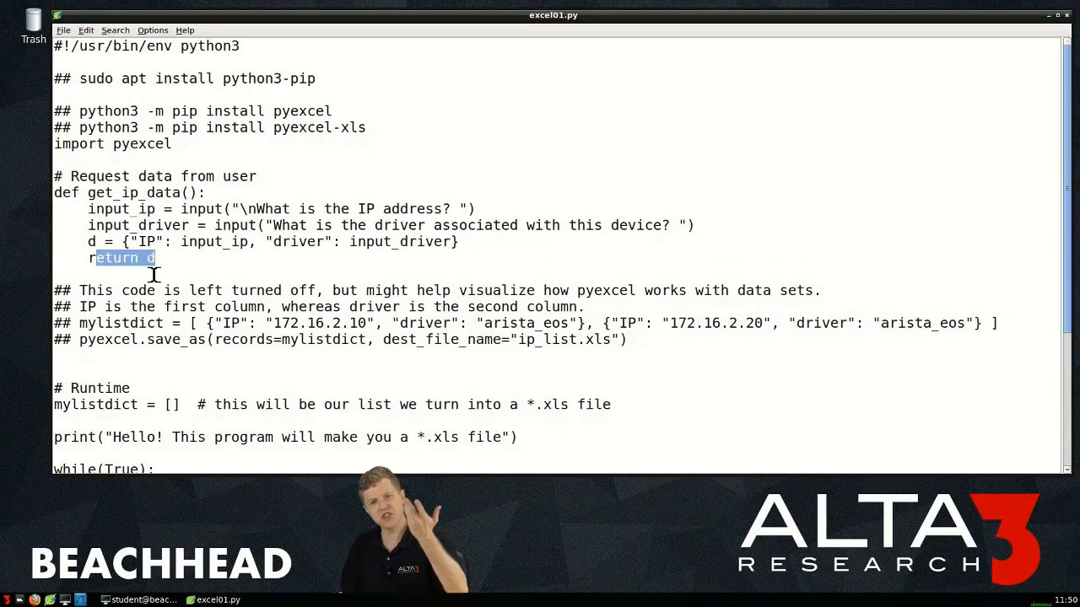
pyautogui.doubleClick(139, 192)
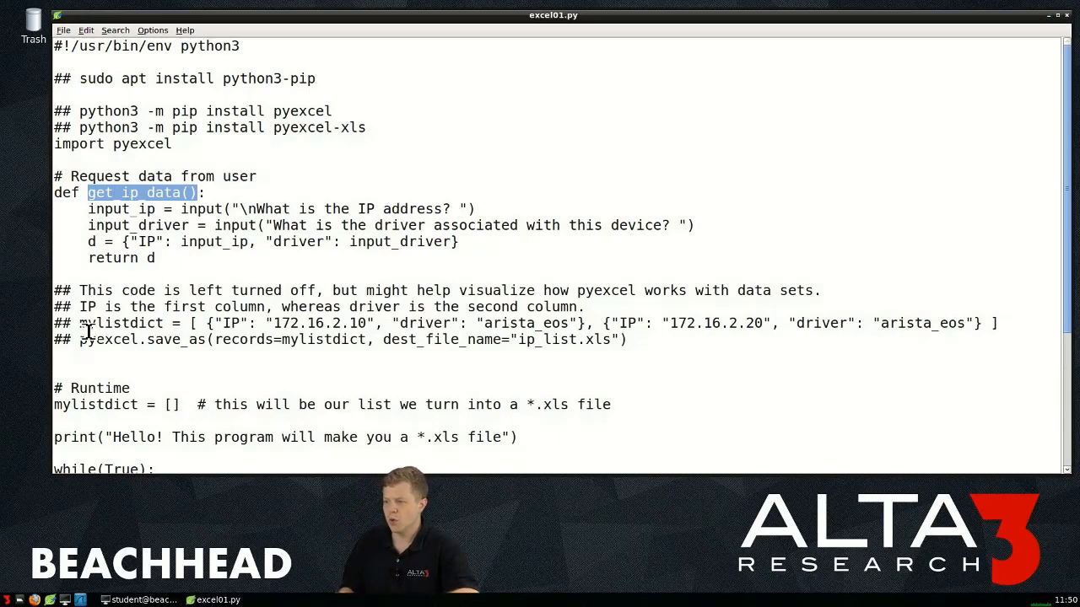
pyautogui.doubleClick(95, 405)
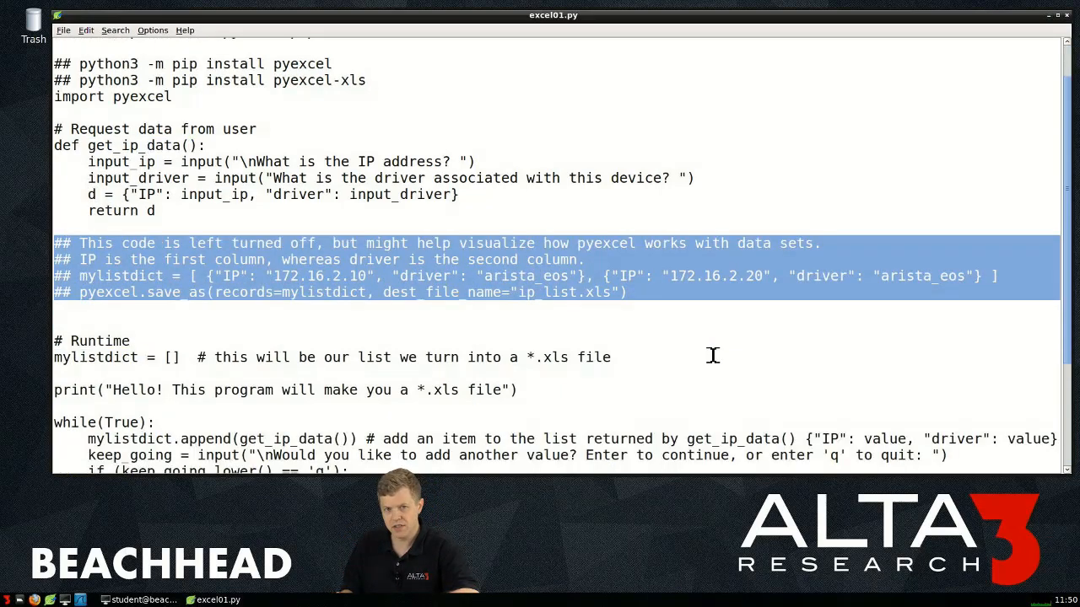
pyautogui.scroll(-3)
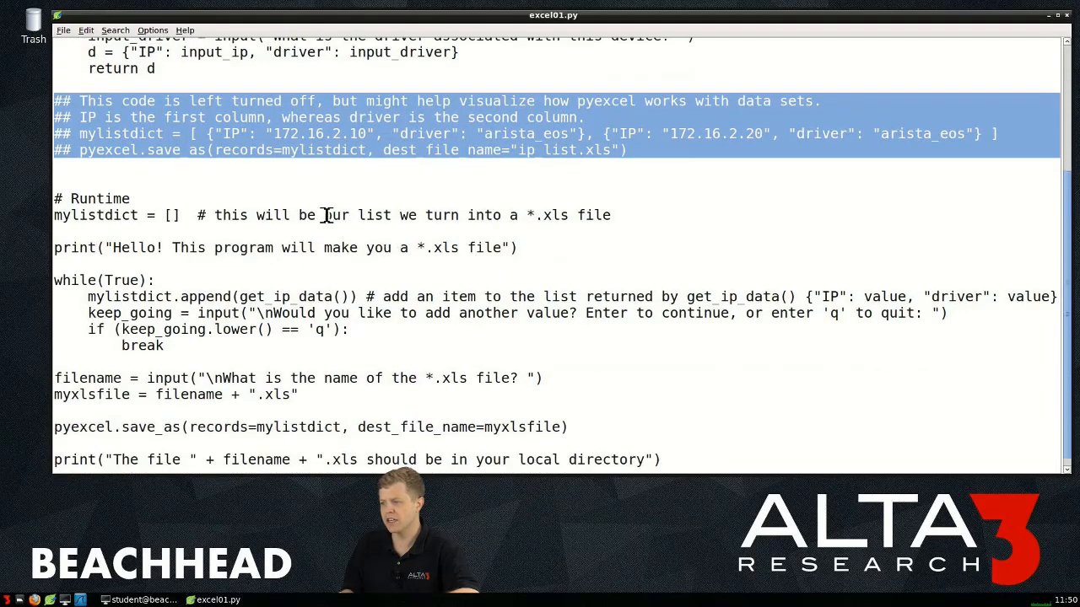
pyautogui.doubleClick(99, 187)
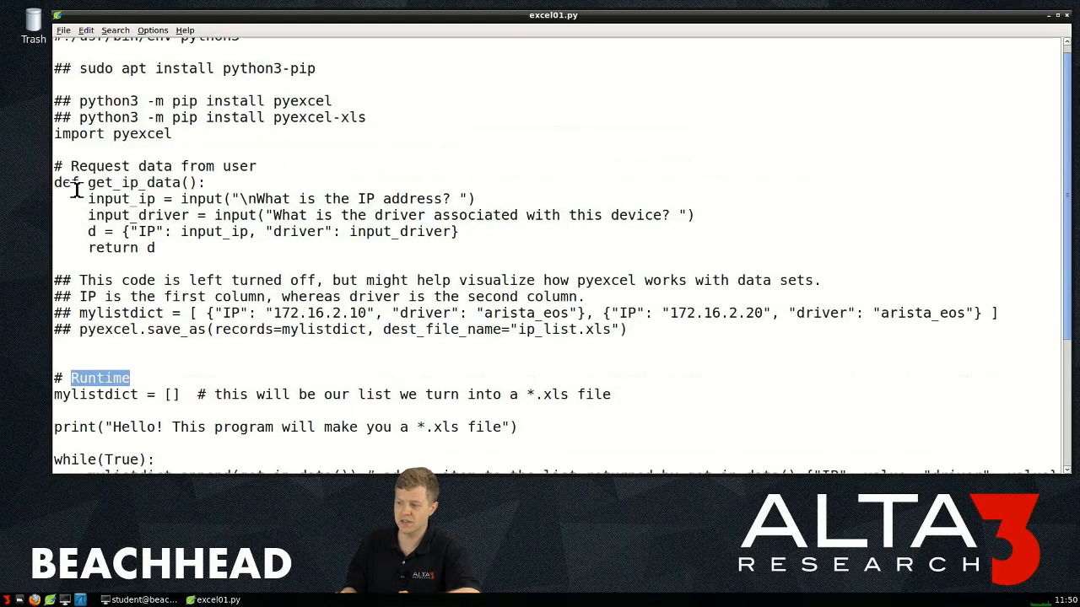
pyautogui.moveTo(64, 182); pyautogui.dragTo(156, 246)
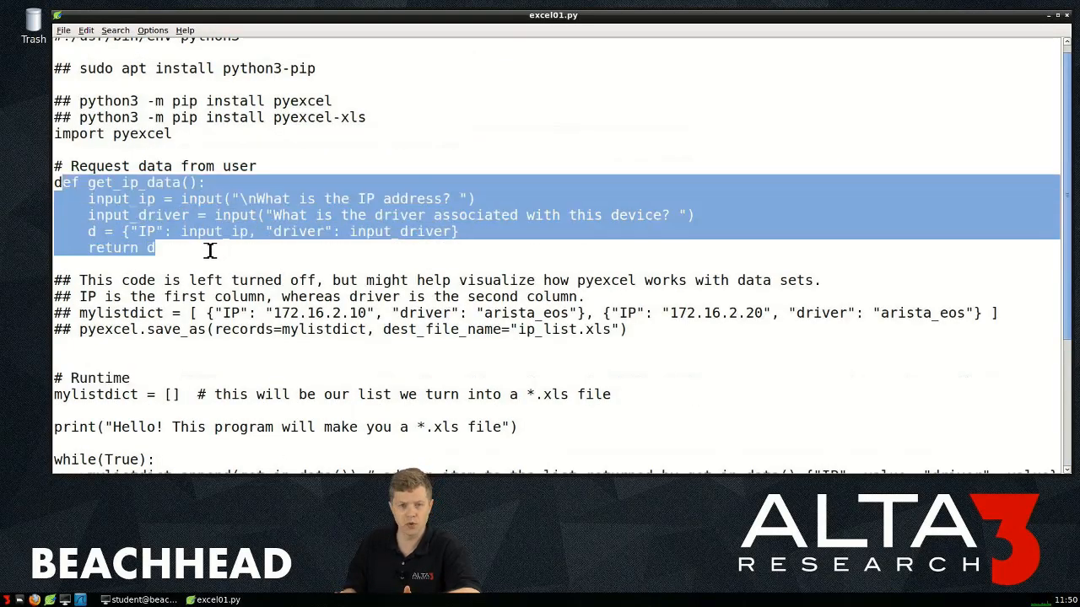
pyautogui.moveTo(124, 142)
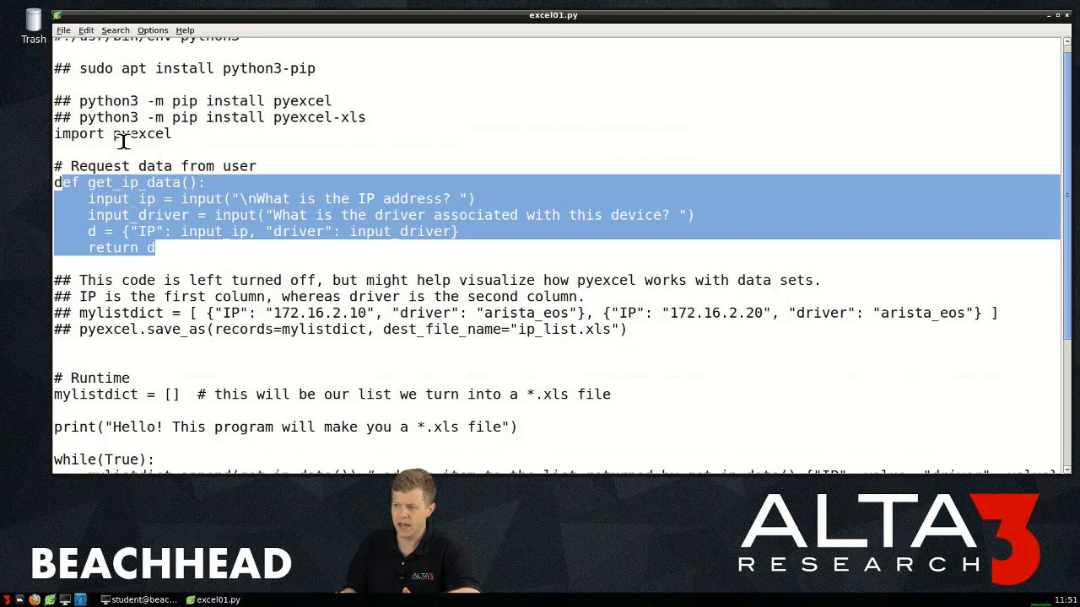
pyautogui.scroll(-3)
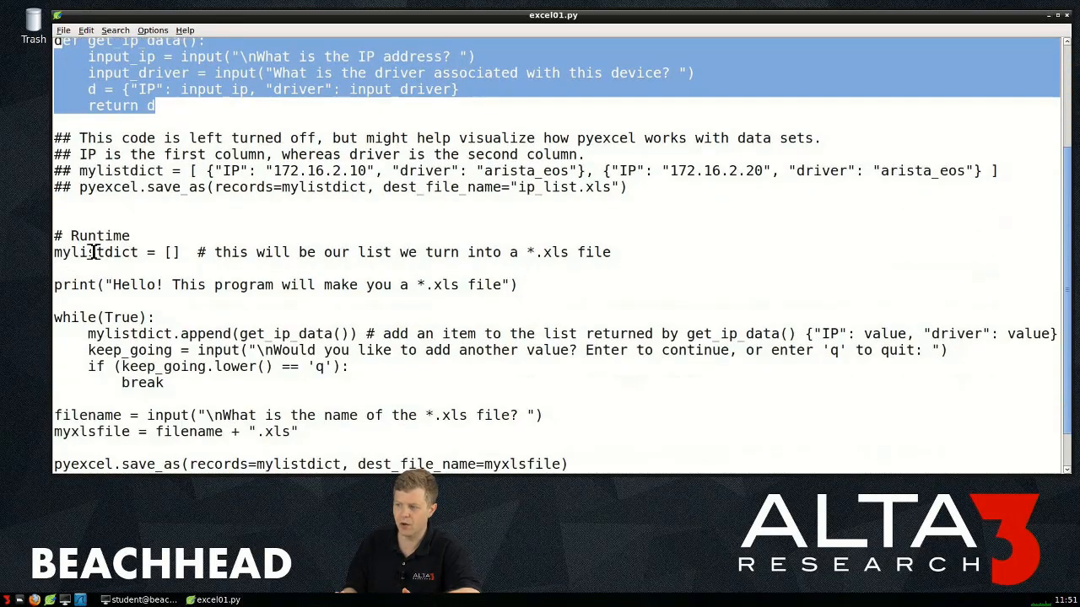
pyautogui.moveTo(84, 253); pyautogui.dragTo(186, 253)
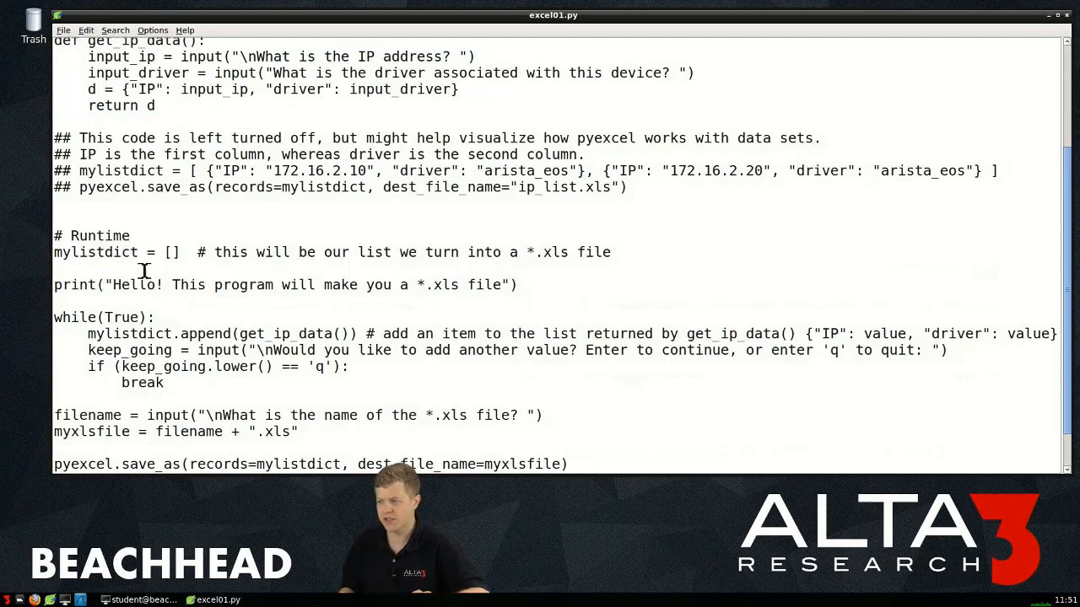
pyautogui.moveTo(81, 284); pyautogui.dragTo(319, 283)
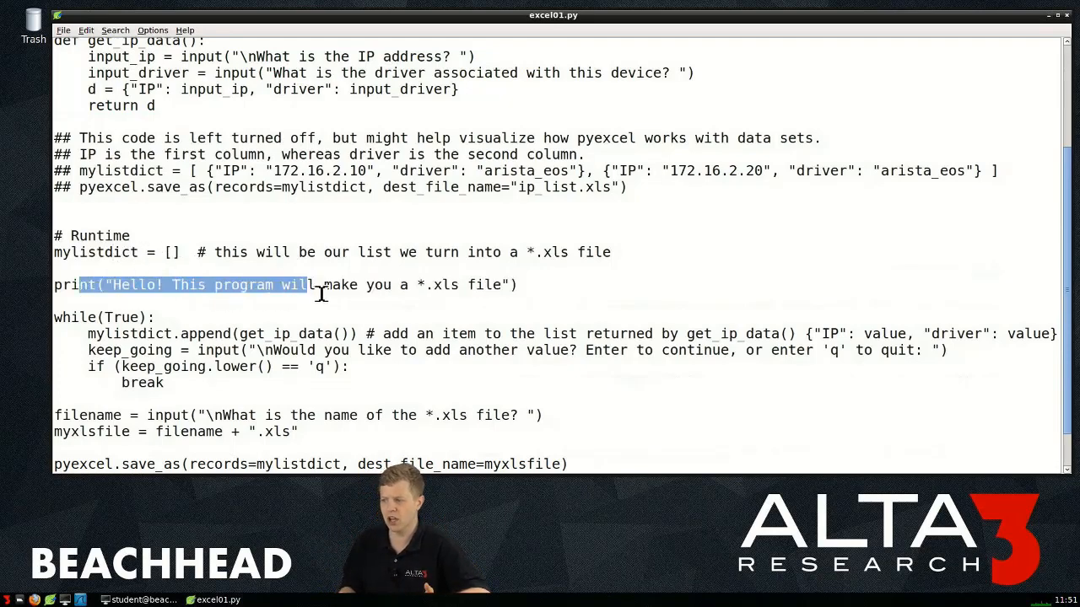
pyautogui.moveTo(312, 284); pyautogui.dragTo(497, 283)
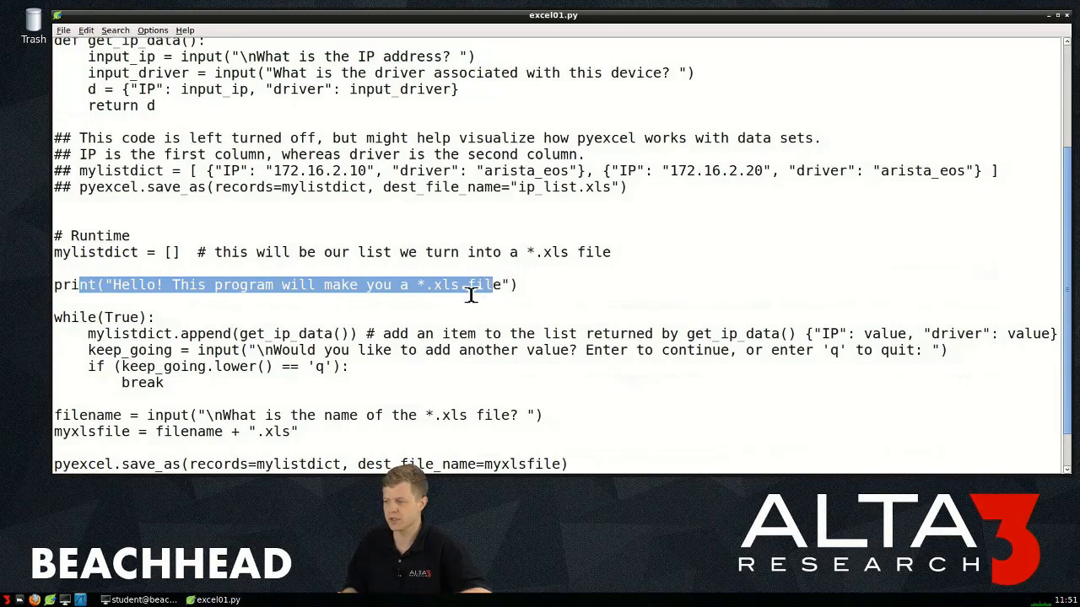
pyautogui.scroll(-3)
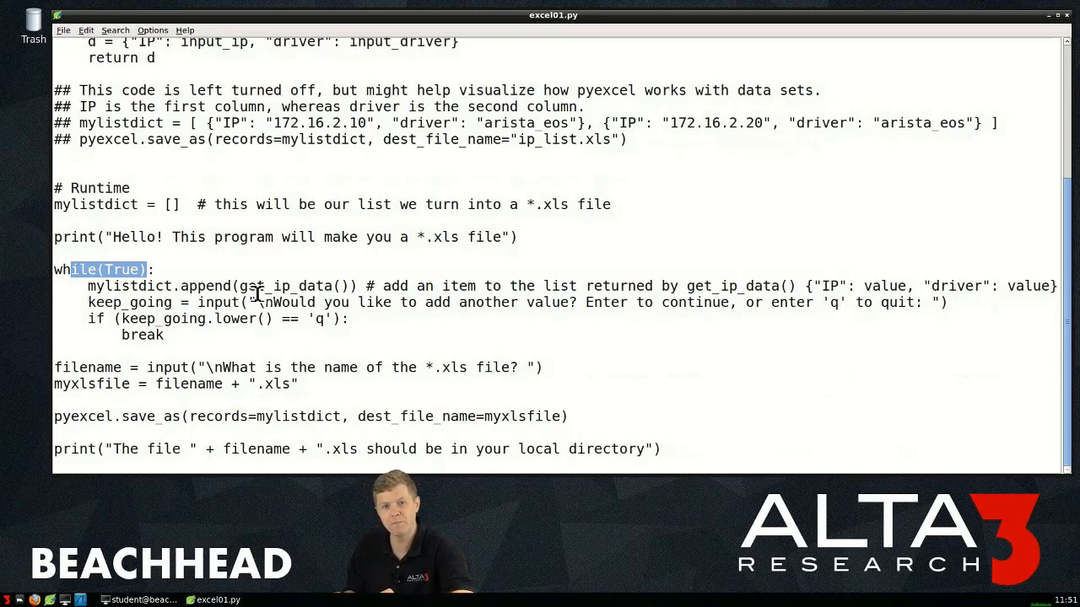
pyautogui.moveTo(283, 302)
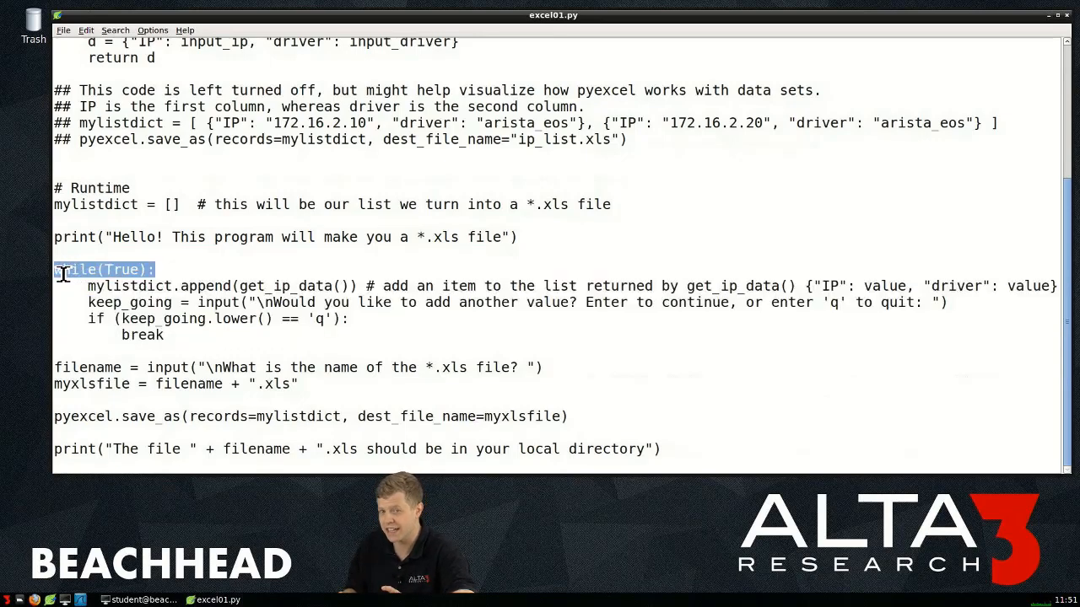
pyautogui.moveTo(152, 302)
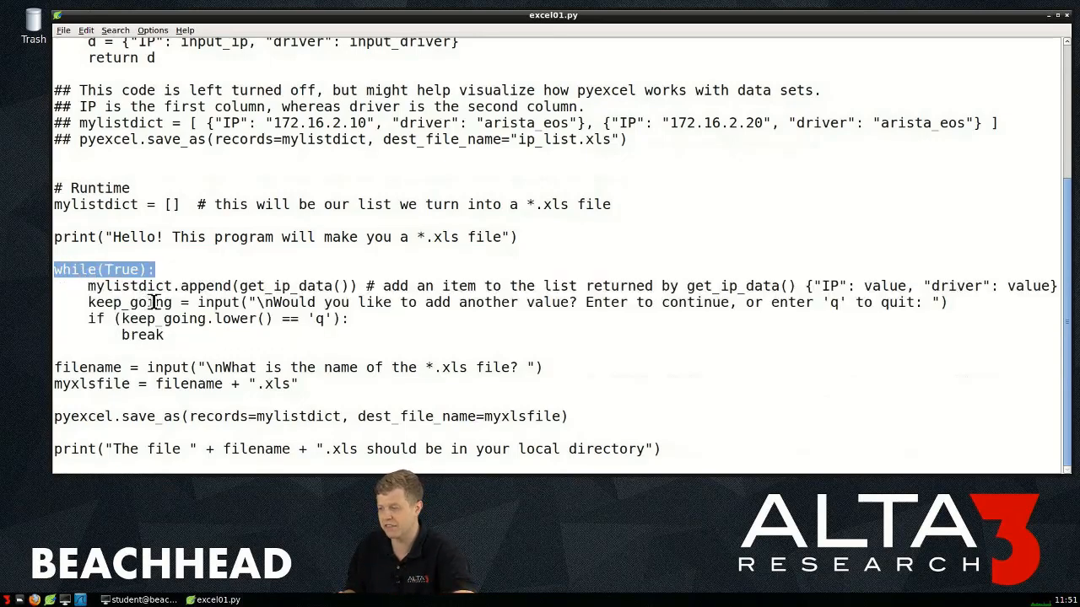
pyautogui.doubleClick(127, 287)
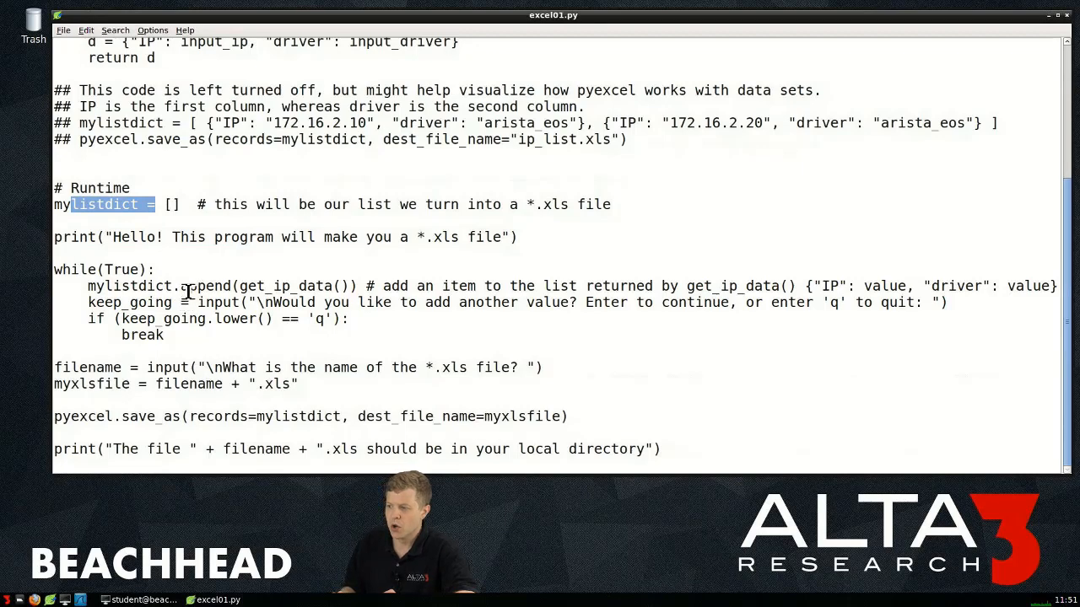
pyautogui.doubleClick(210, 287)
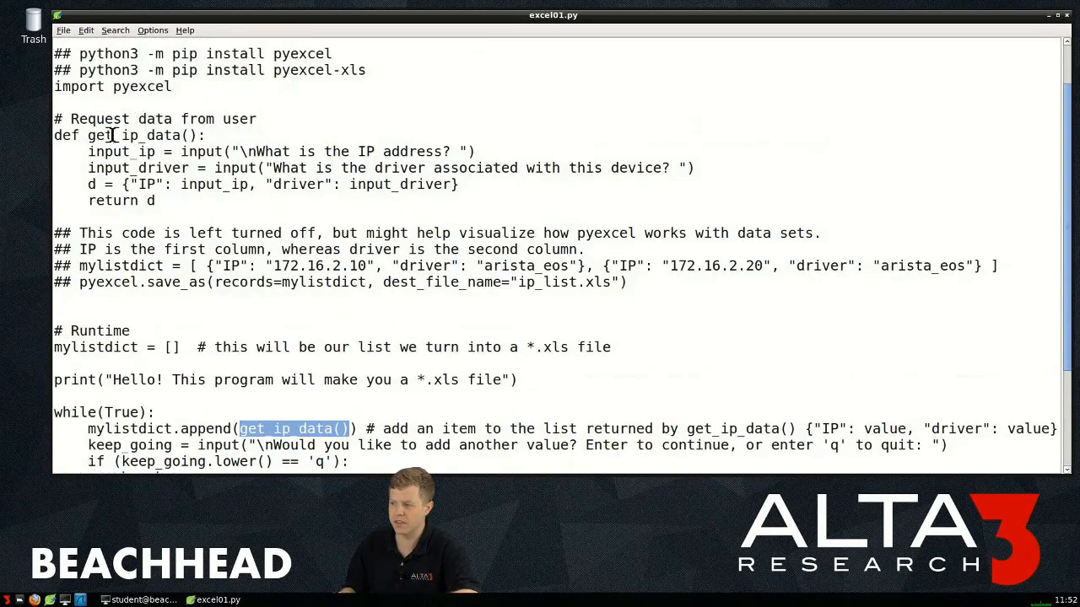
pyautogui.moveTo(88, 152); pyautogui.dragTo(155, 201)
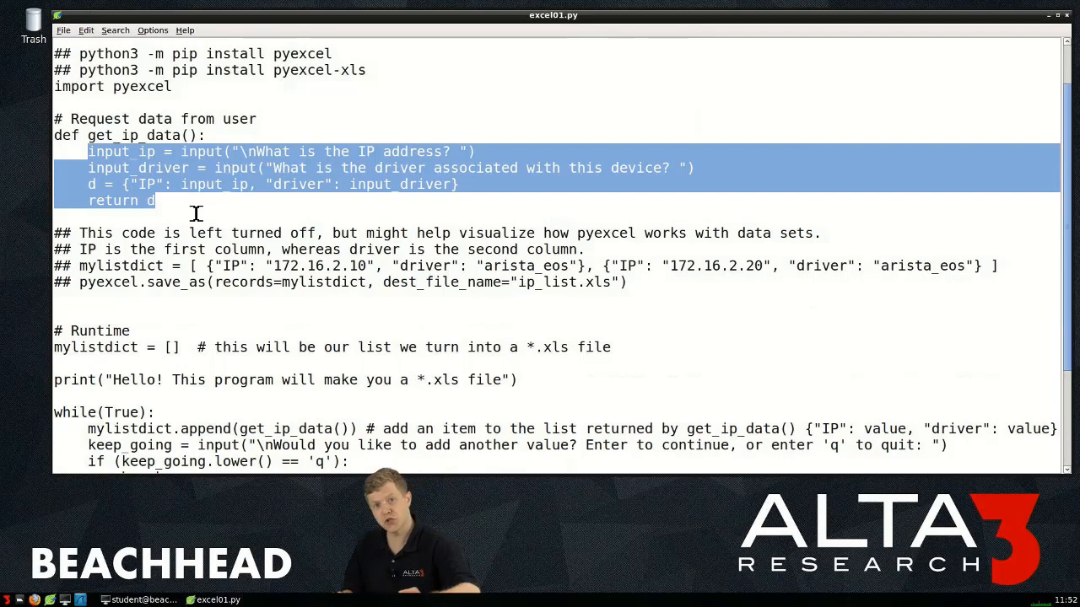
pyautogui.scroll(-3)
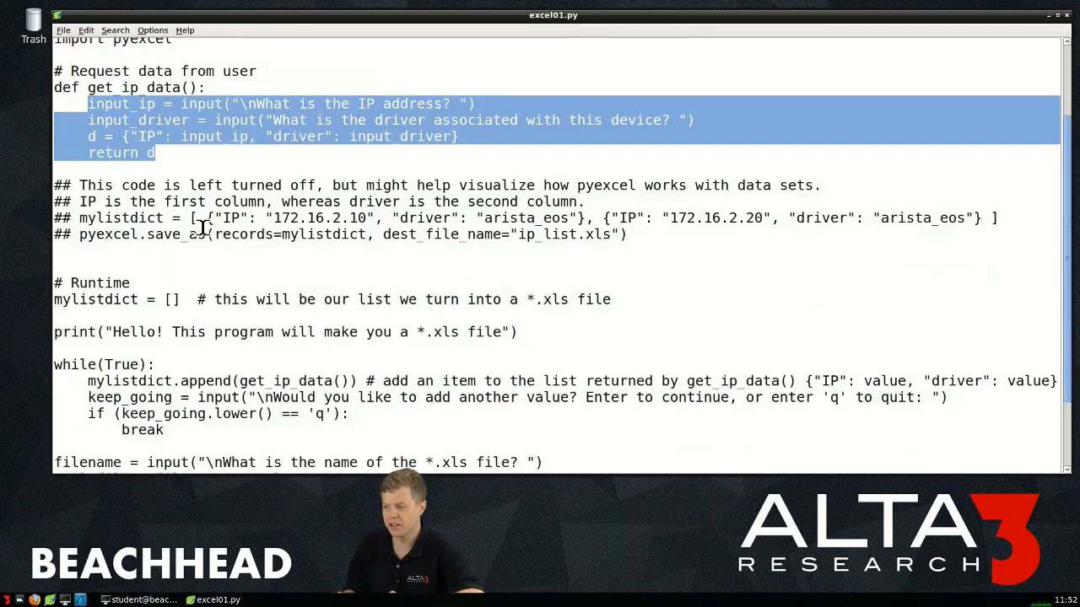
pyautogui.scroll(-3)
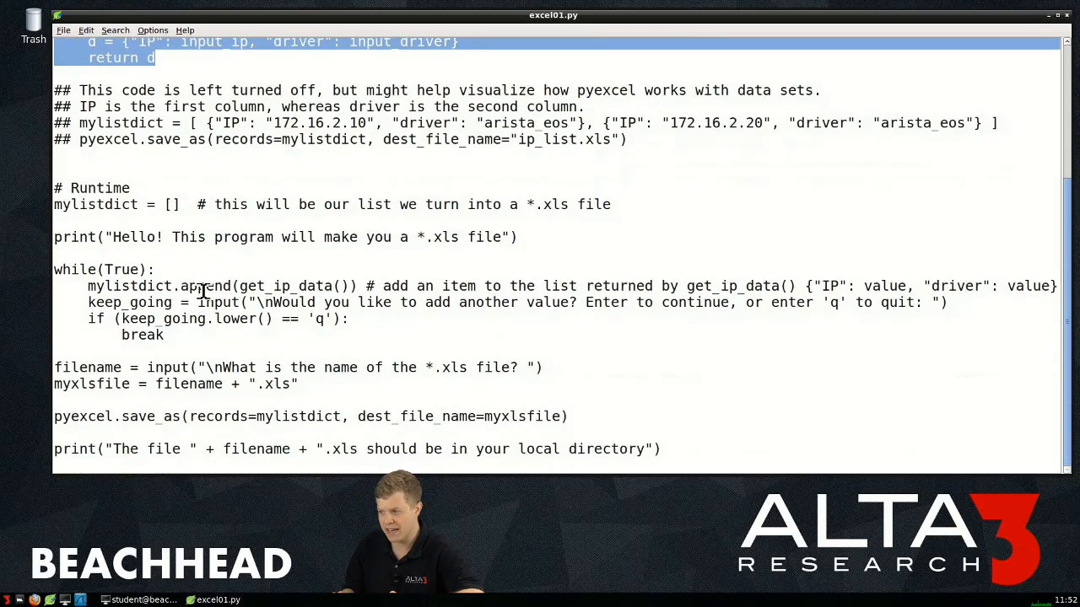
pyautogui.doubleClick(159, 285)
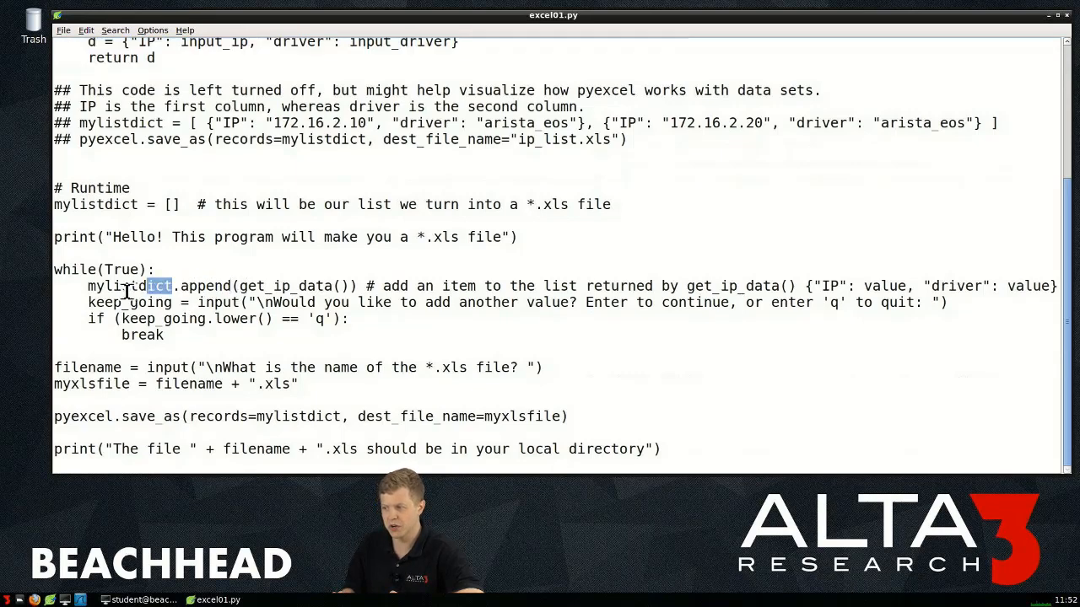
pyautogui.doubleClick(126, 287)
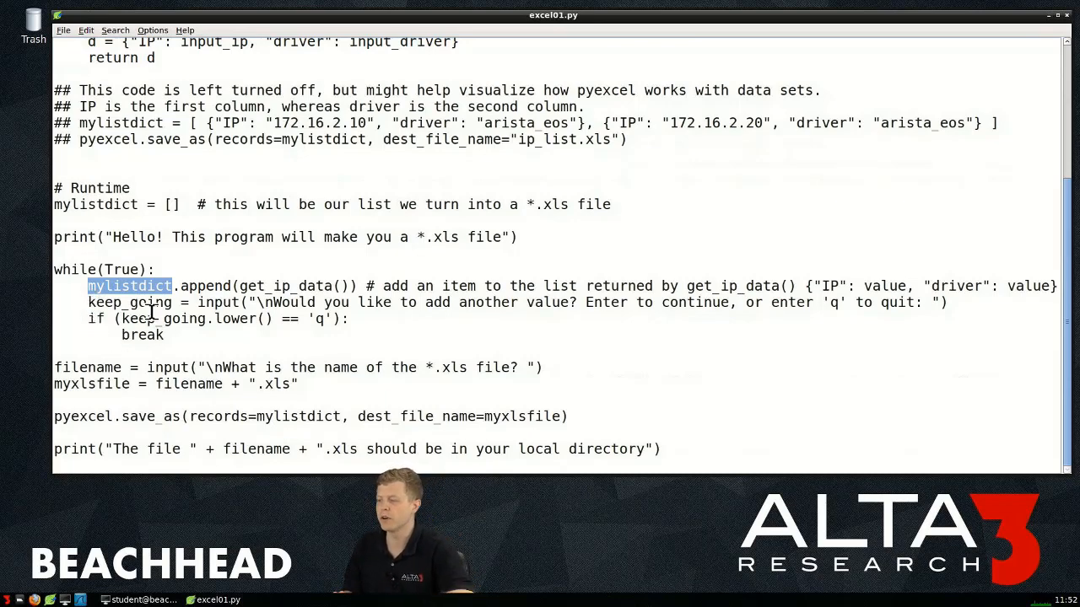
pyautogui.doubleClick(132, 302)
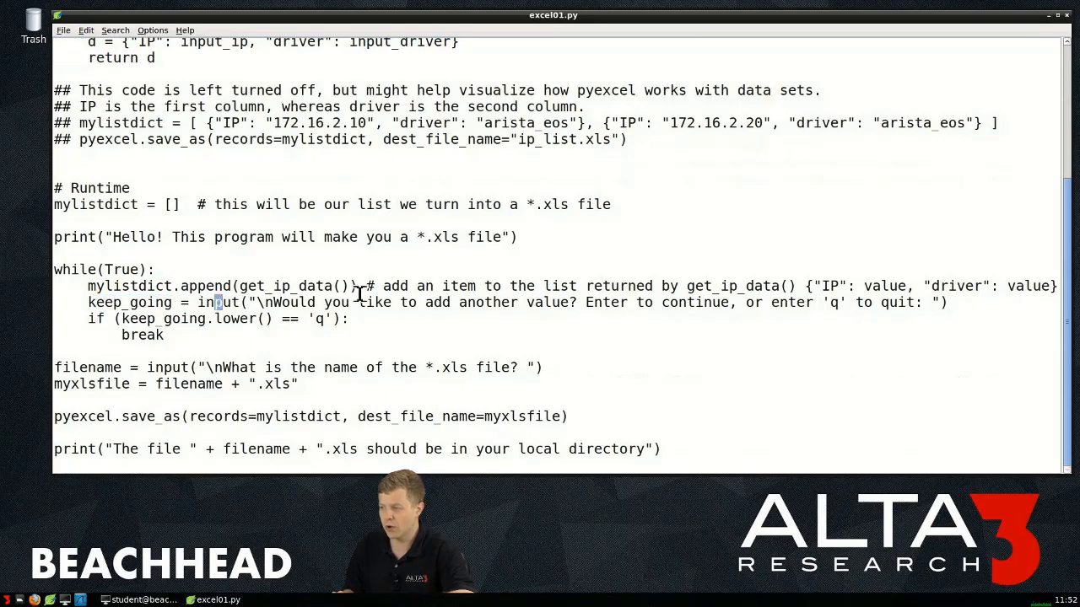
pyautogui.moveTo(216, 302); pyautogui.dragTo(944, 302)
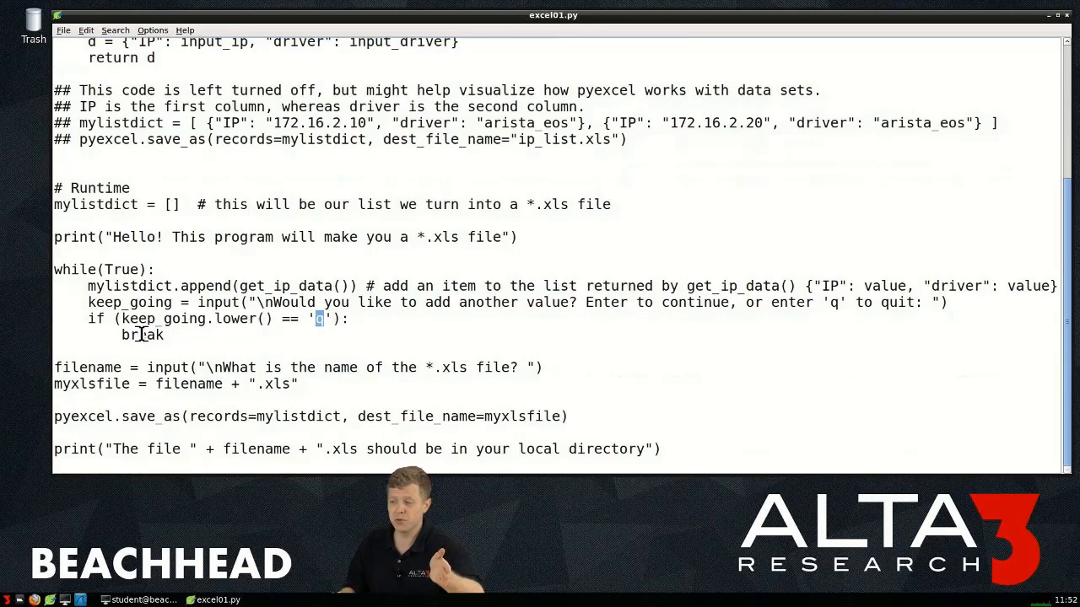
pyautogui.doubleClick(142, 335)
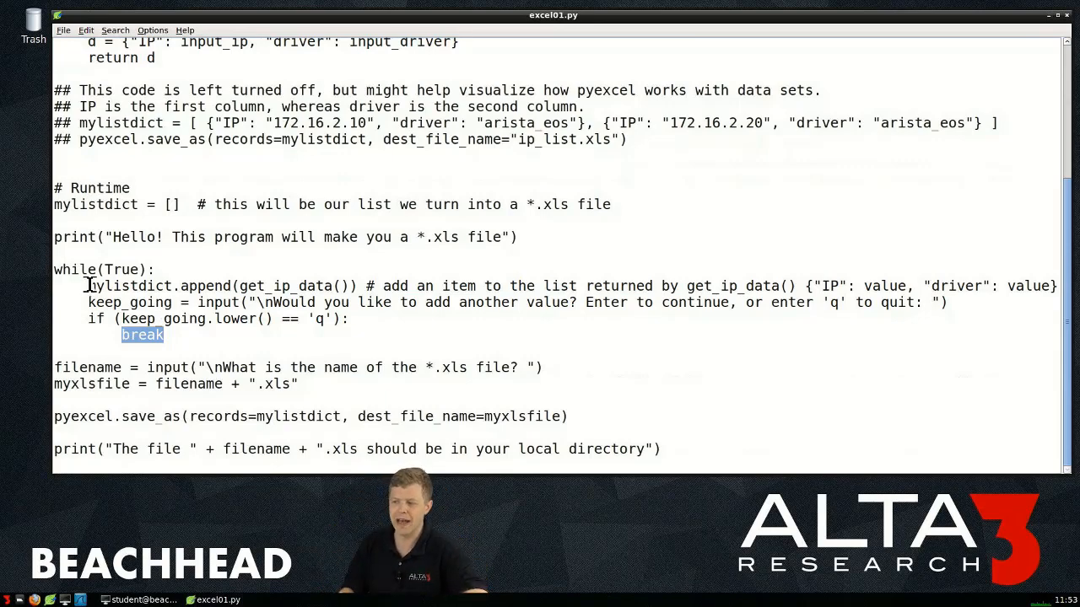
pyautogui.moveTo(88, 285); pyautogui.dragTo(535, 285)
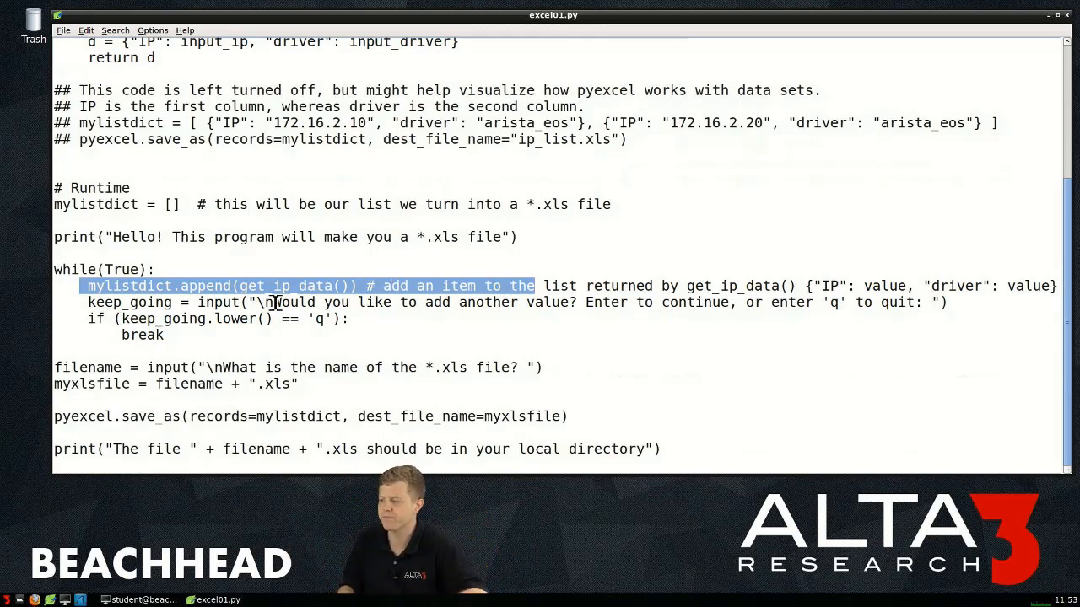
pyautogui.doubleClick(145, 334)
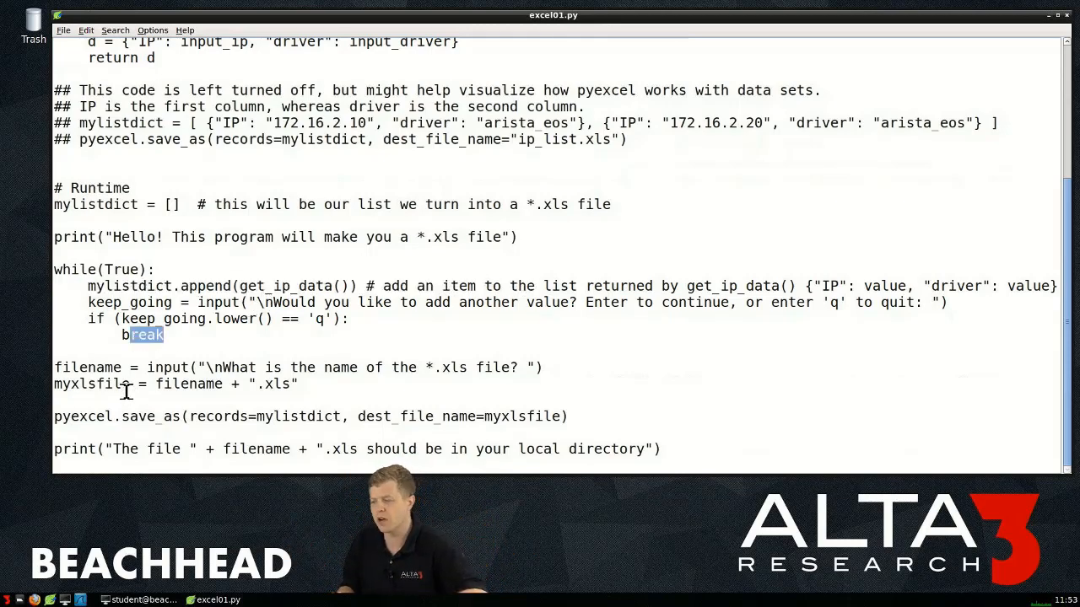
pyautogui.doubleClick(84, 368)
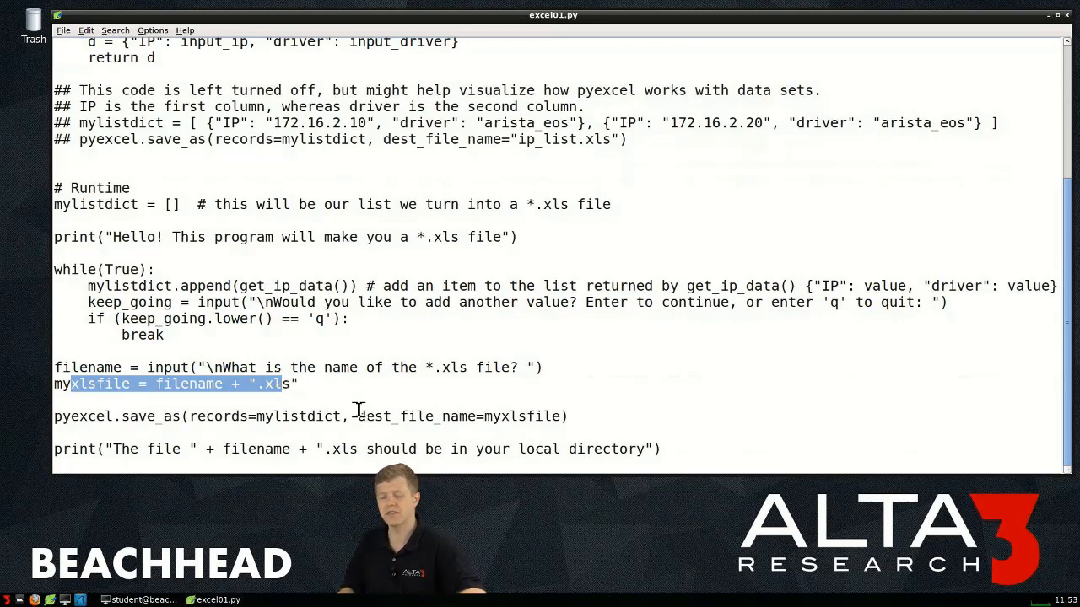
pyautogui.moveTo(162, 384)
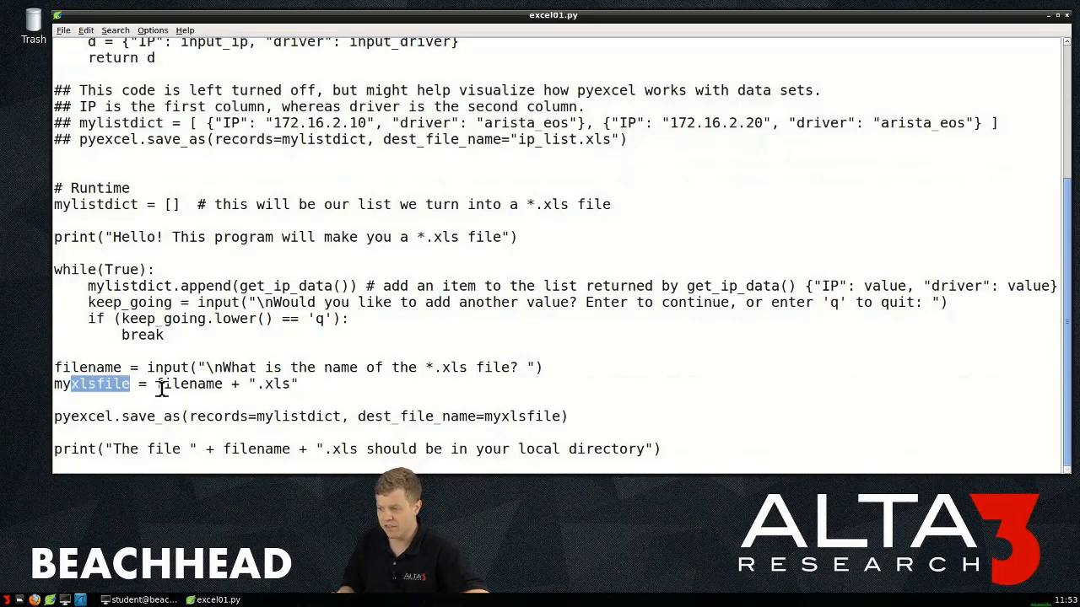
pyautogui.doubleClick(189, 385)
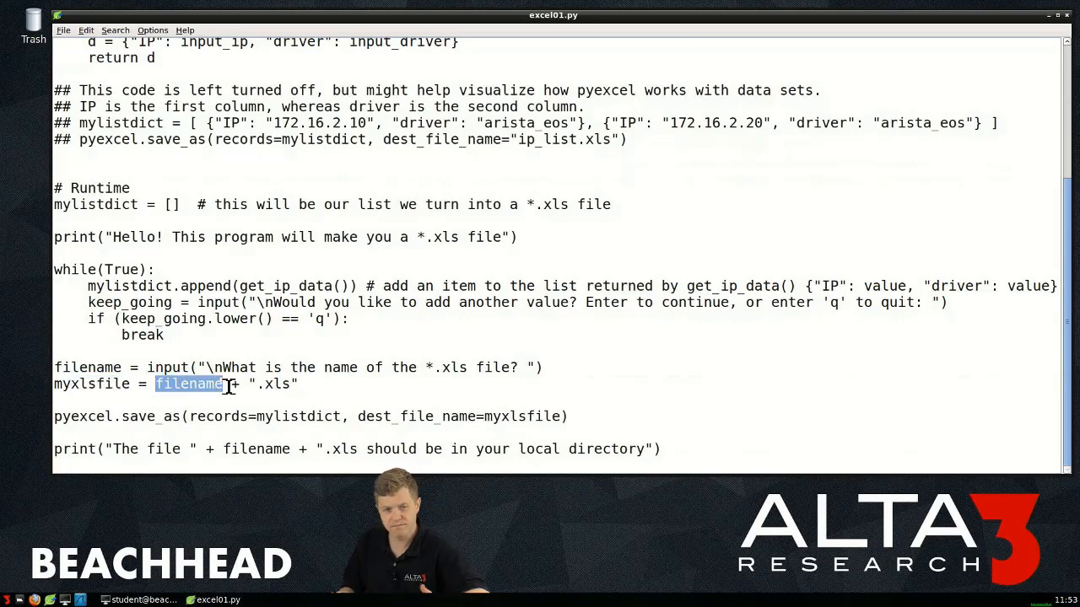
pyautogui.doubleClick(88, 368)
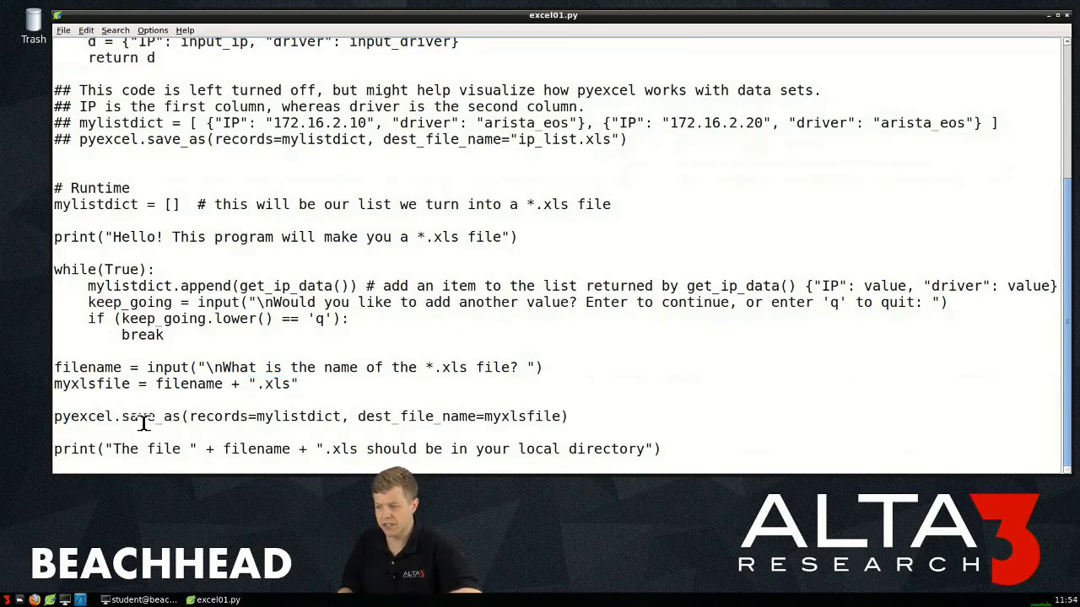
pyautogui.doubleClick(143, 417)
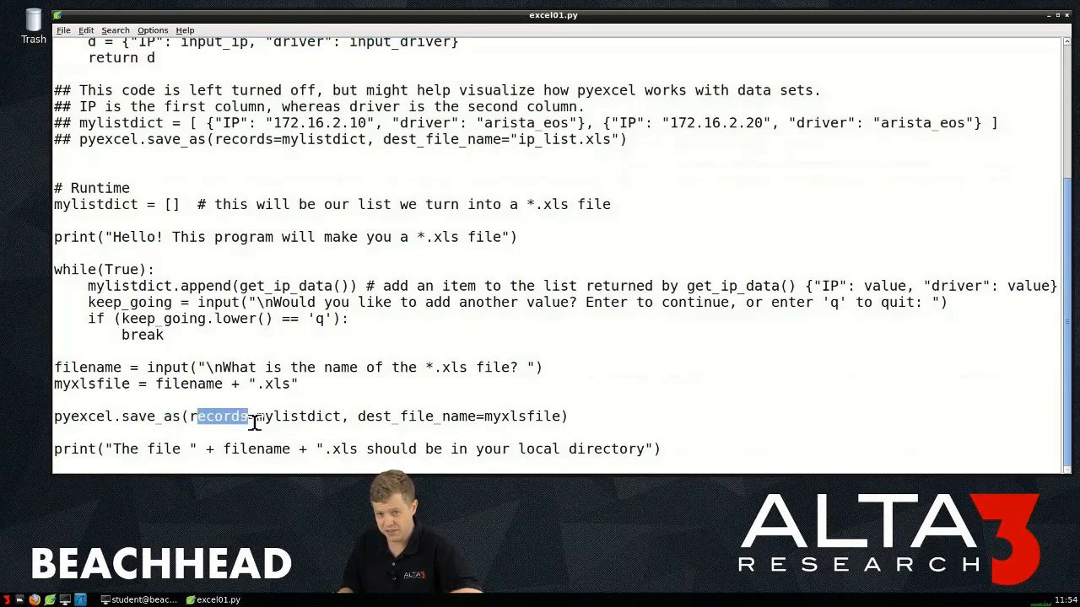
pyautogui.doubleClick(300, 417)
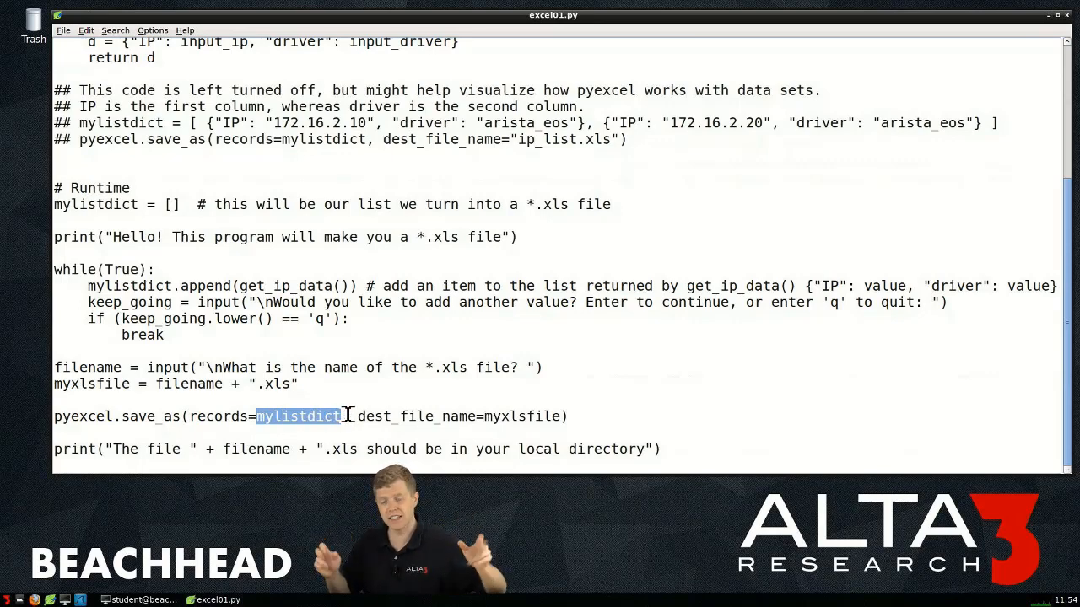
pyautogui.doubleClick(401, 415)
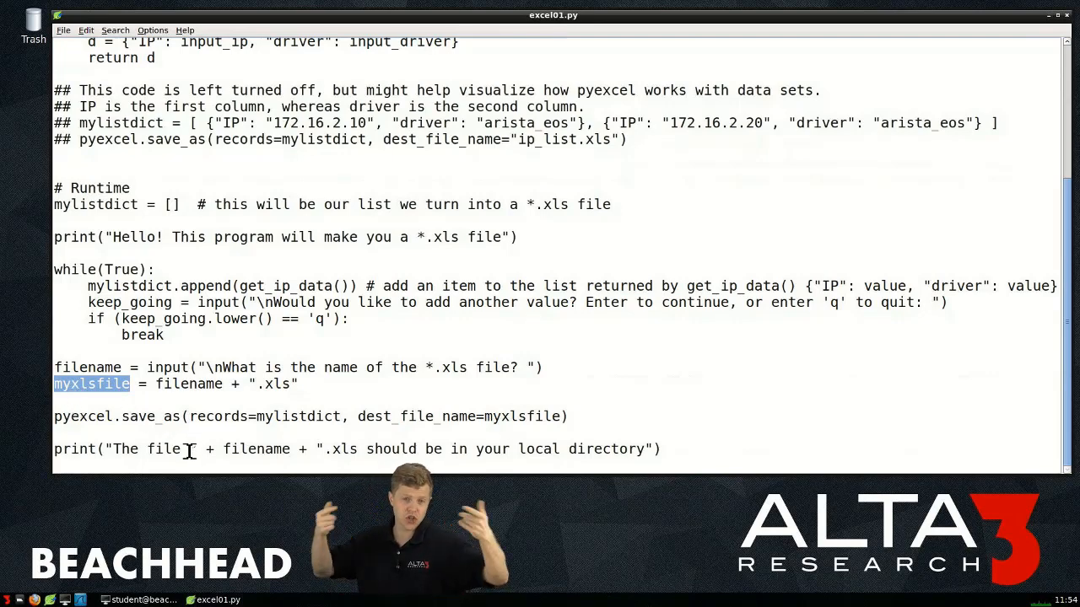
pyautogui.moveTo(404, 162)
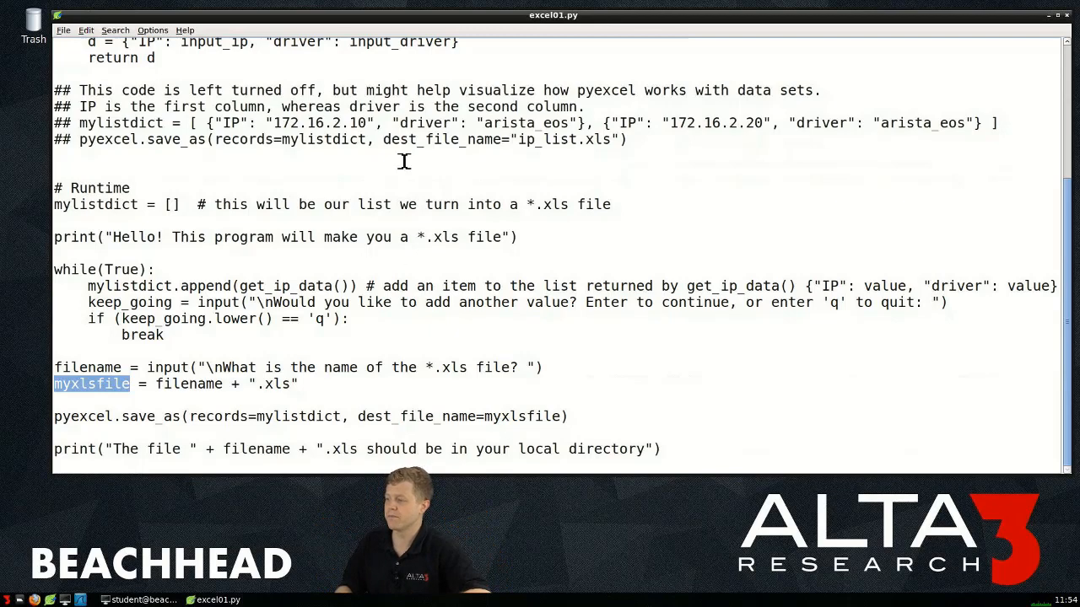
pyautogui.doubleClick(231, 121)
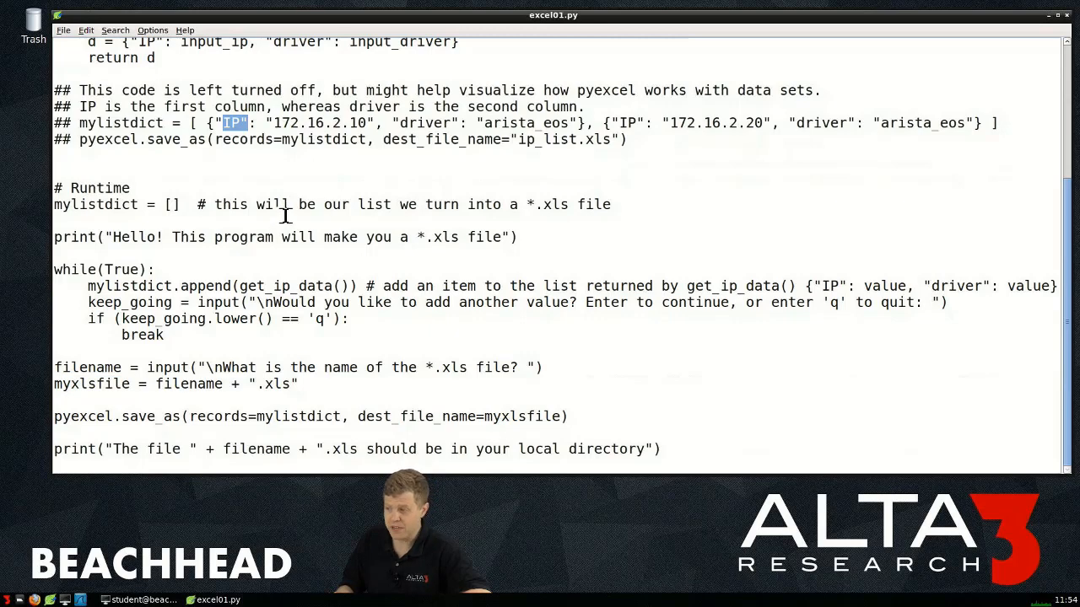
pyautogui.scroll(3)
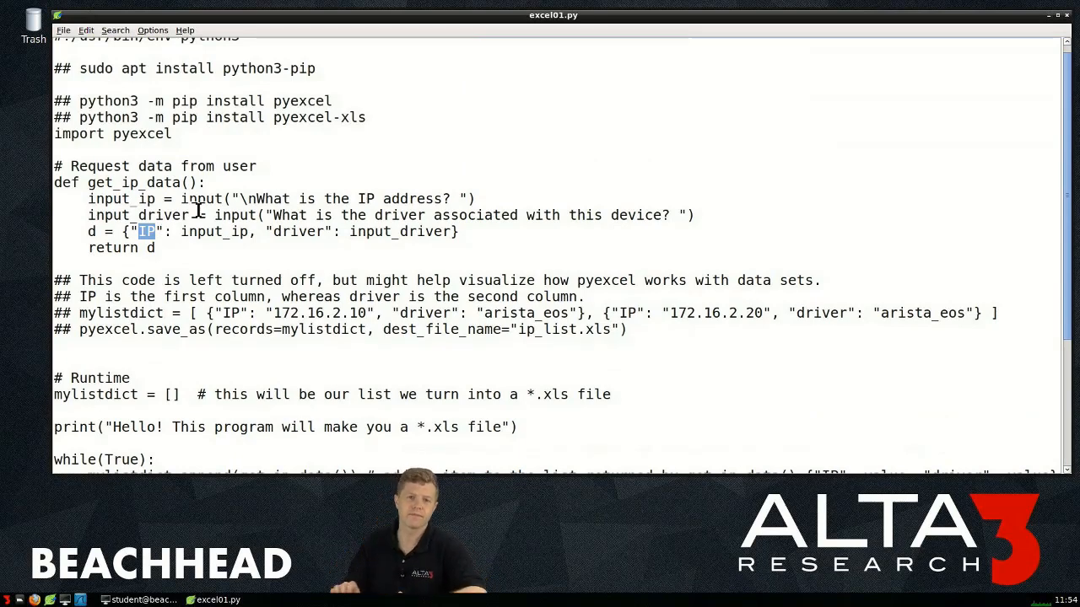
pyautogui.moveTo(272, 236)
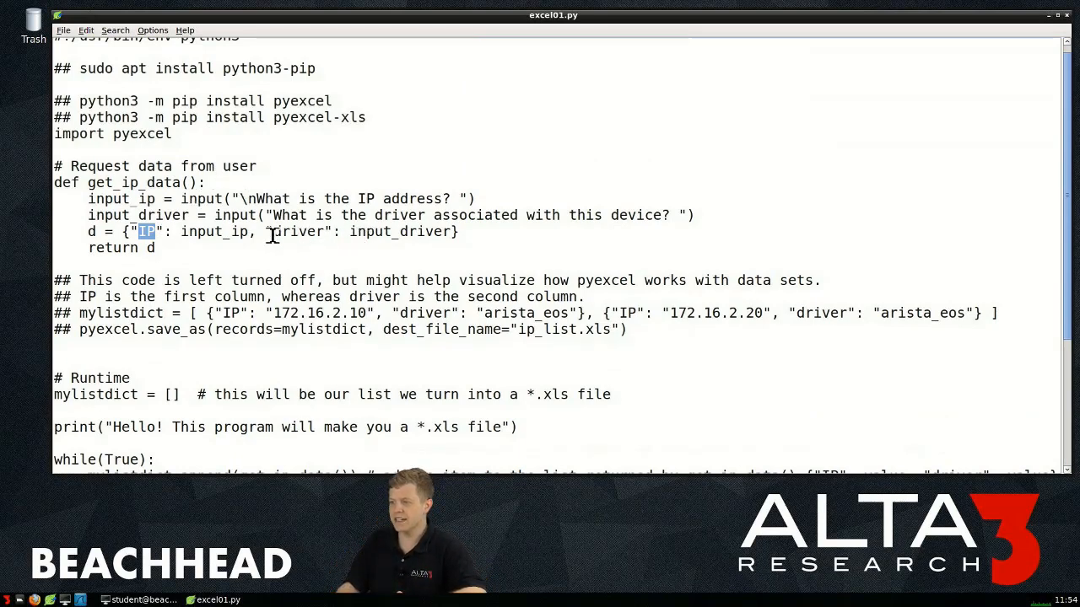
pyautogui.doubleClick(297, 231)
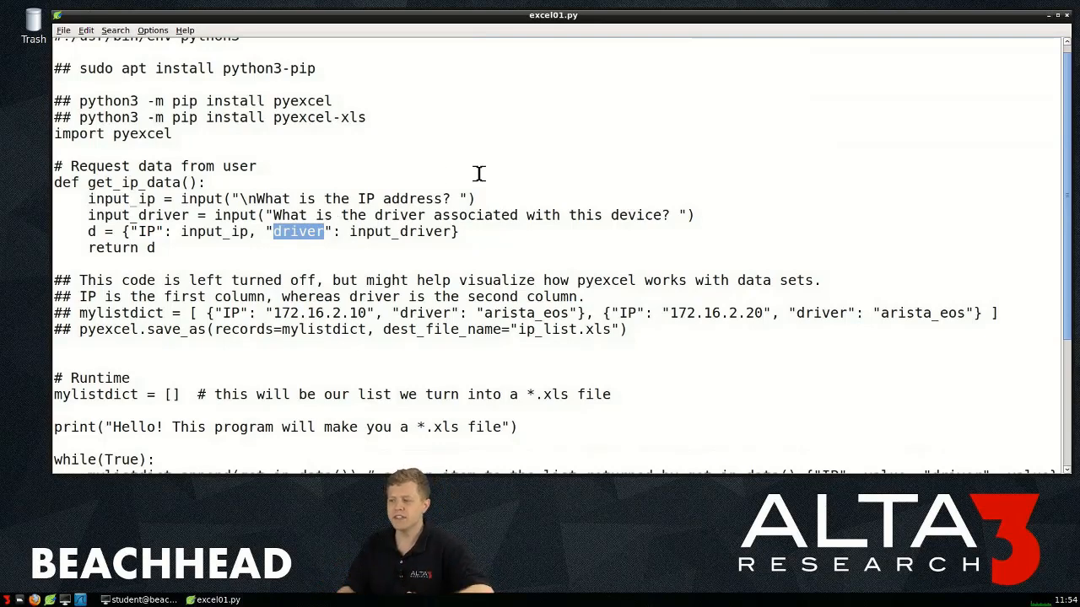
pyautogui.moveTo(189, 235)
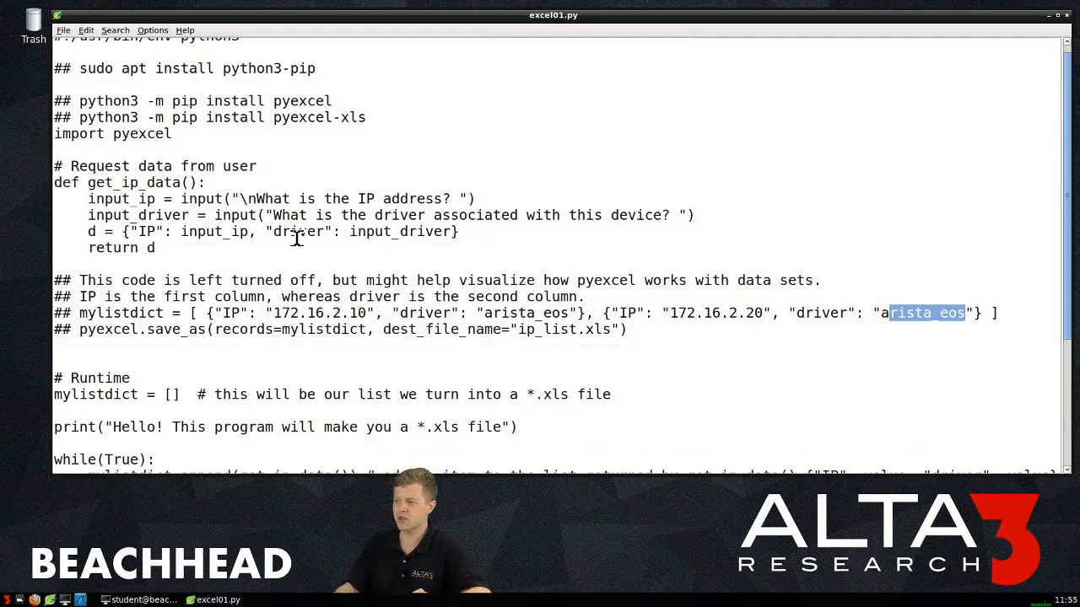
pyautogui.doubleClick(300, 231)
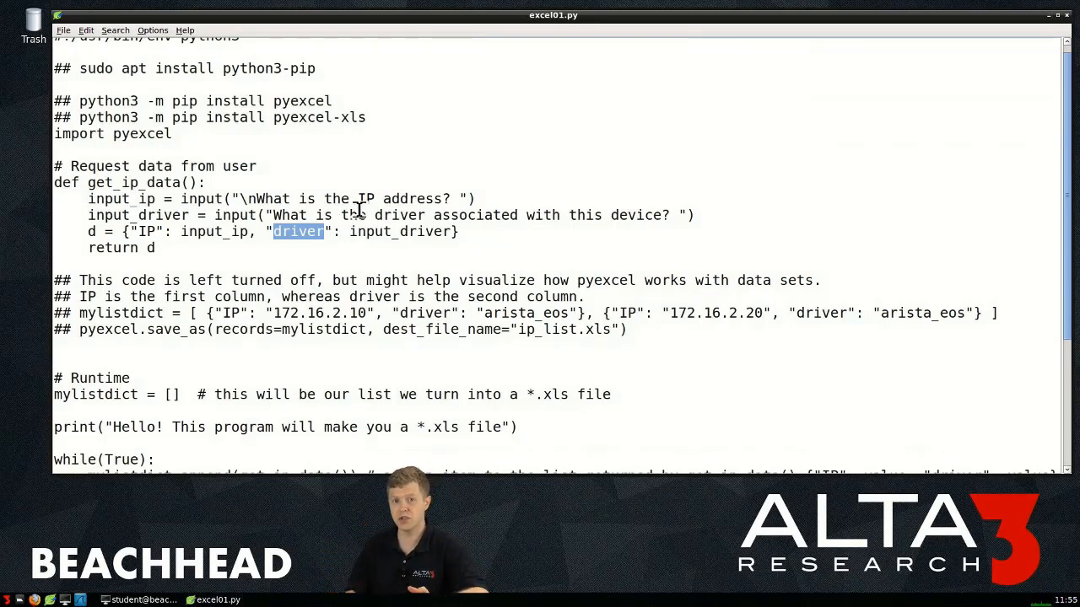
pyautogui.moveTo(319, 216)
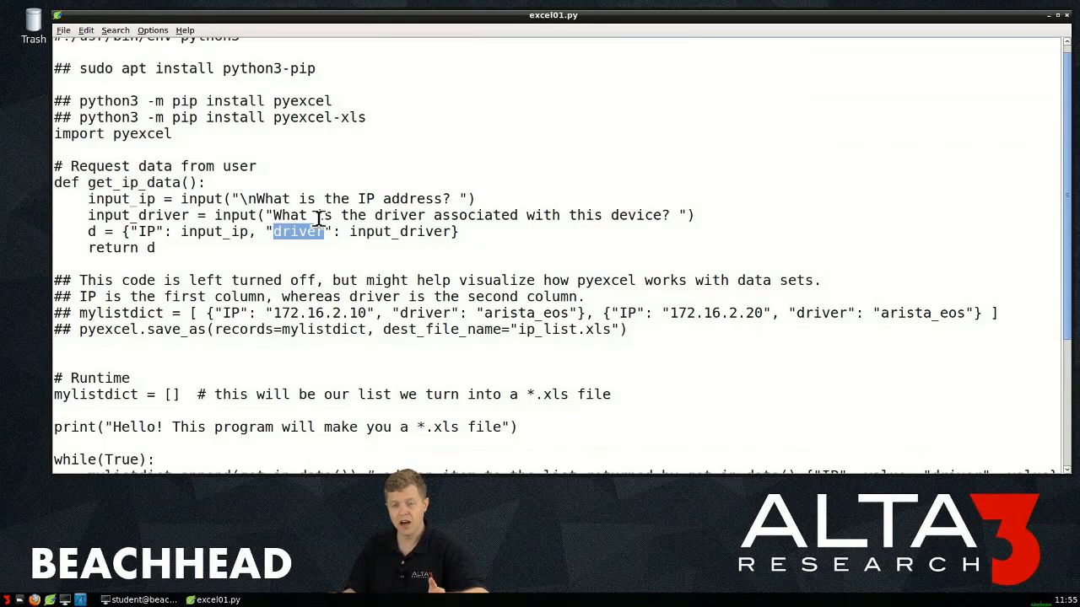
pyautogui.moveTo(323, 253)
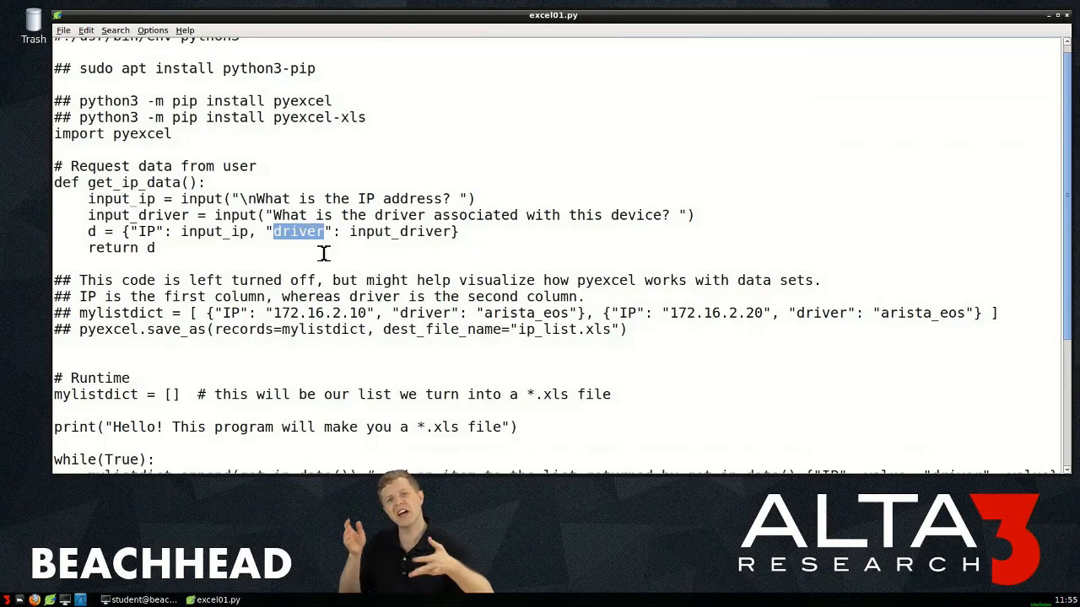
pyautogui.moveTo(334, 245)
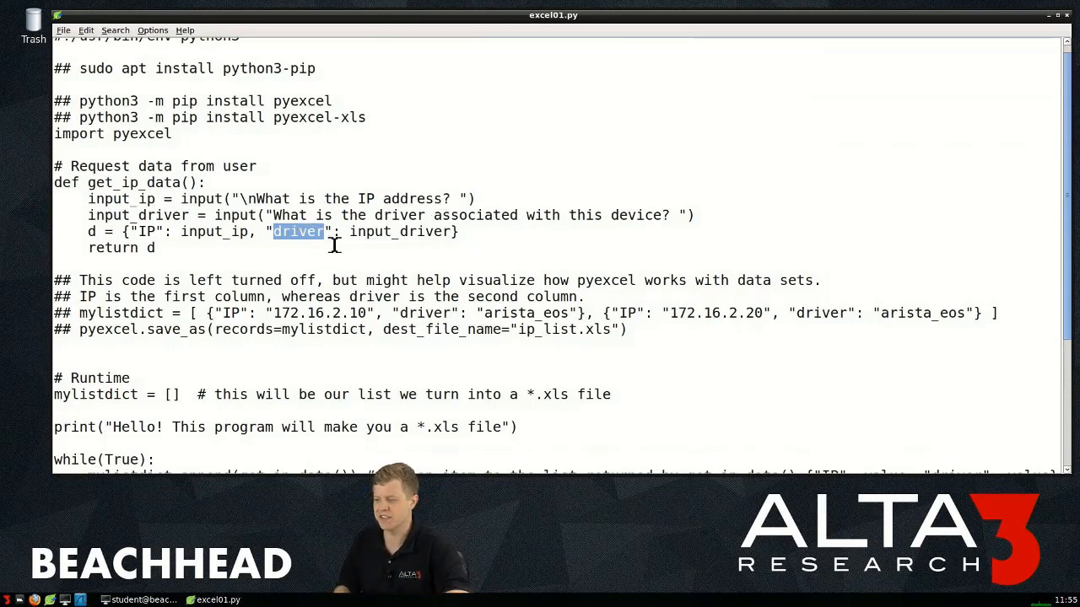
pyautogui.scroll(-3)
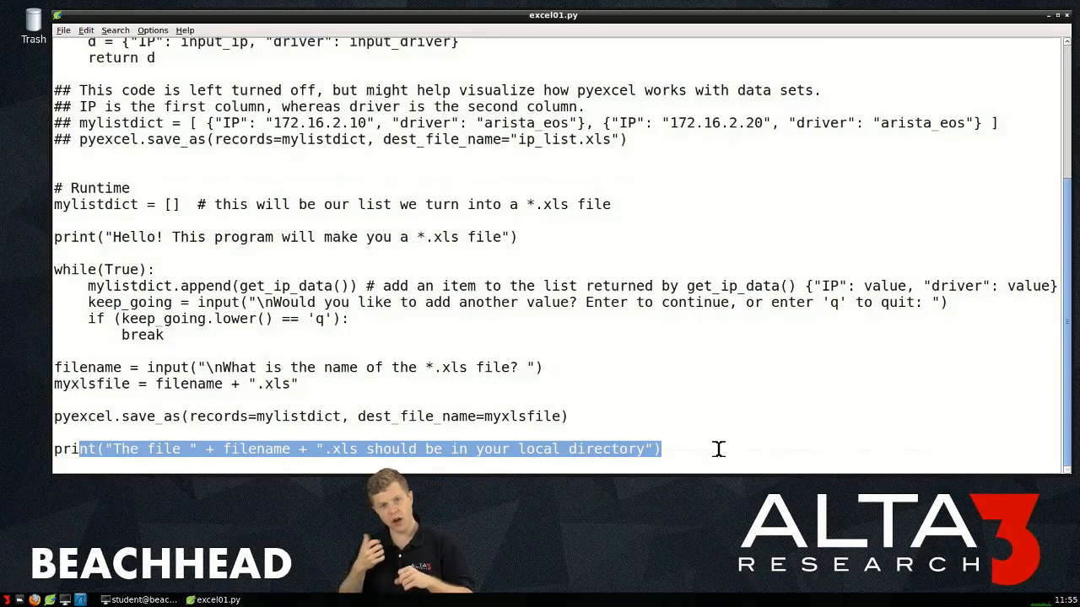
pyautogui.moveTo(646, 425)
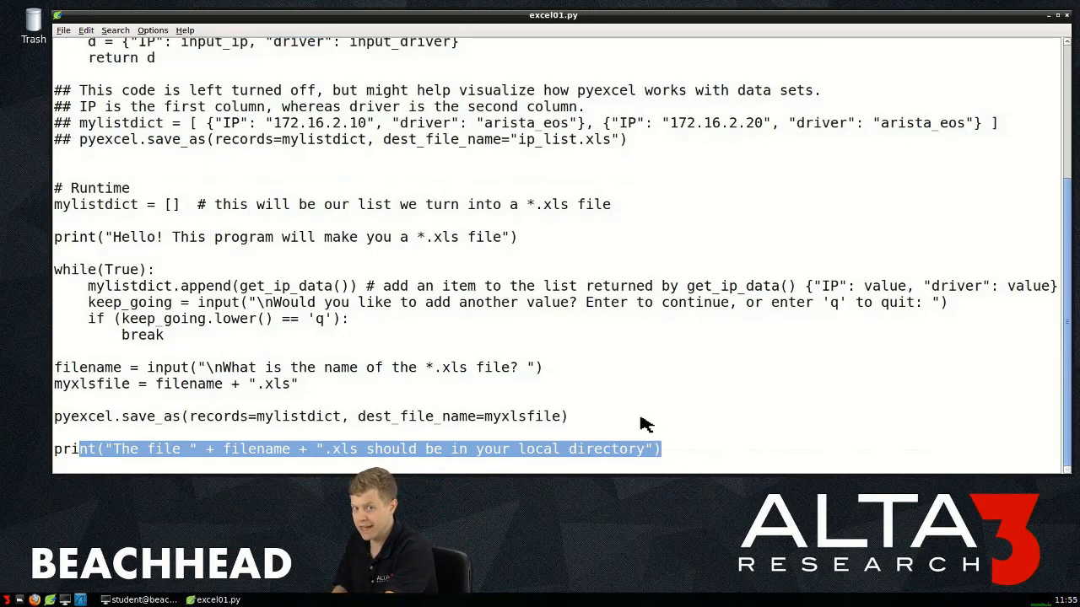
pyautogui.click(675, 419)
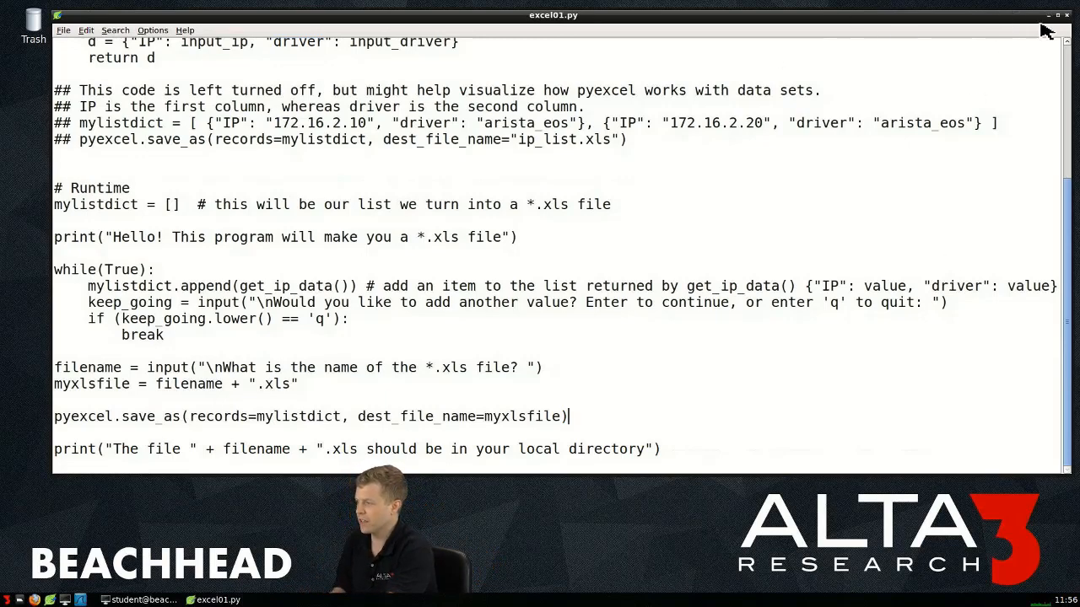
pyautogui.click(64, 30)
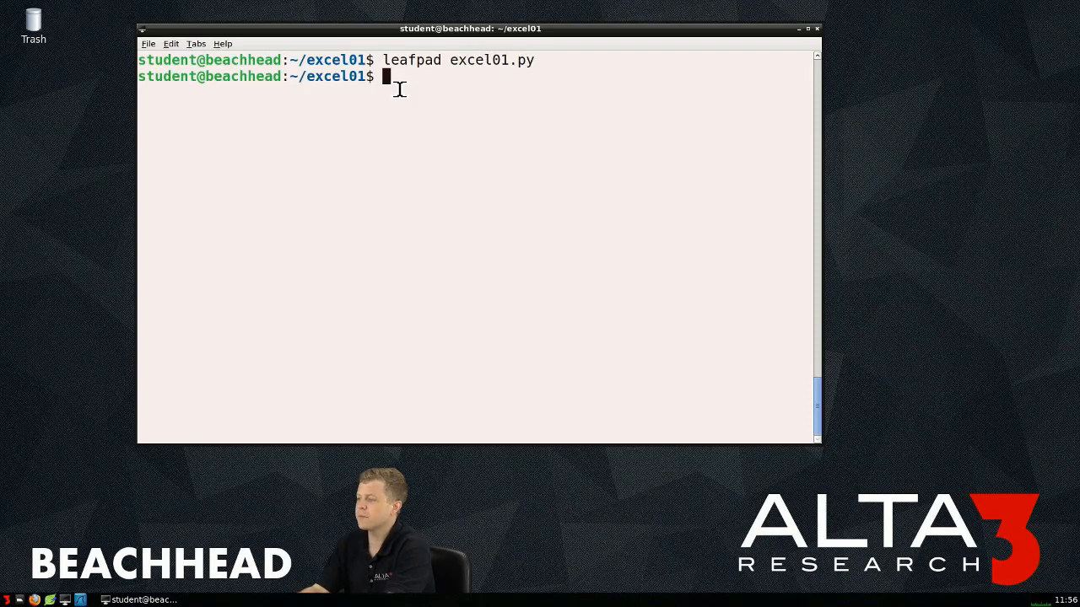
# Step: Run 'python3 excel01.py' and enter the first pair 192.168.0.1 cisco
pyautogui.write('python3 e')
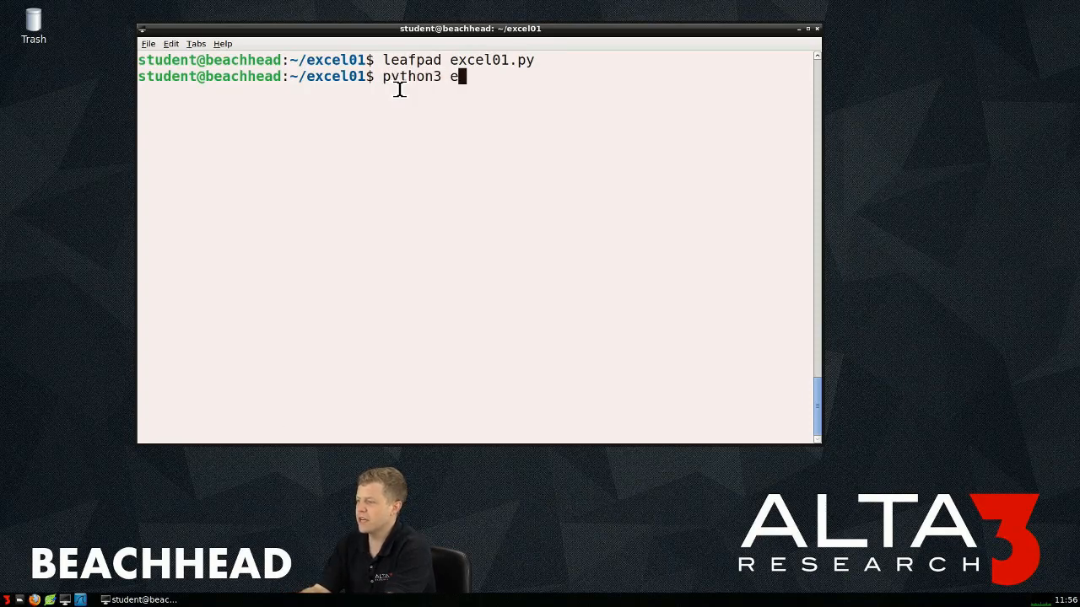
pyautogui.write('xcel01.py')
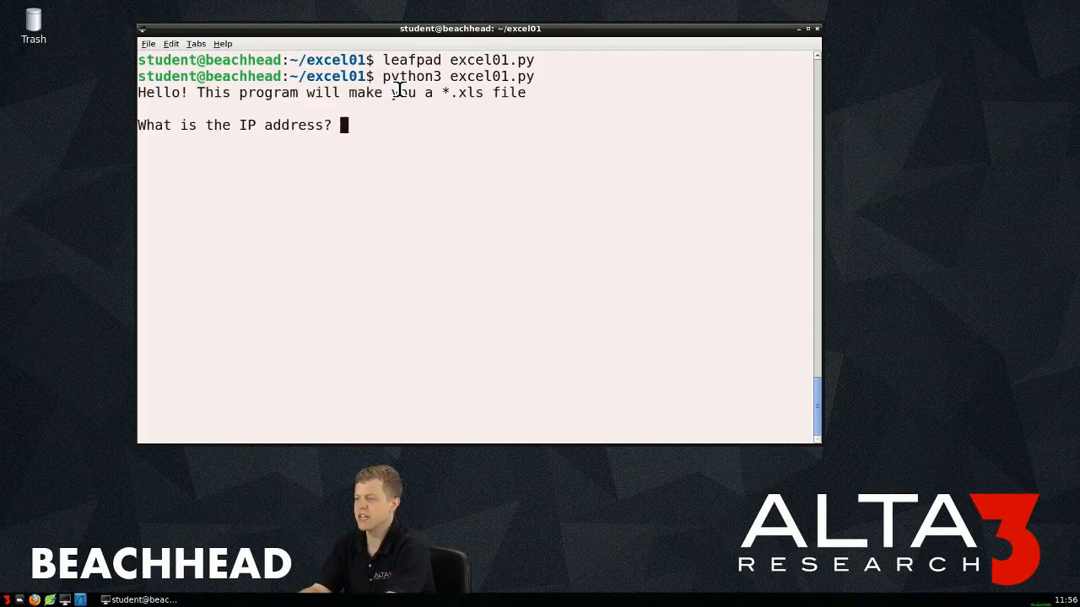
pyautogui.write('19')
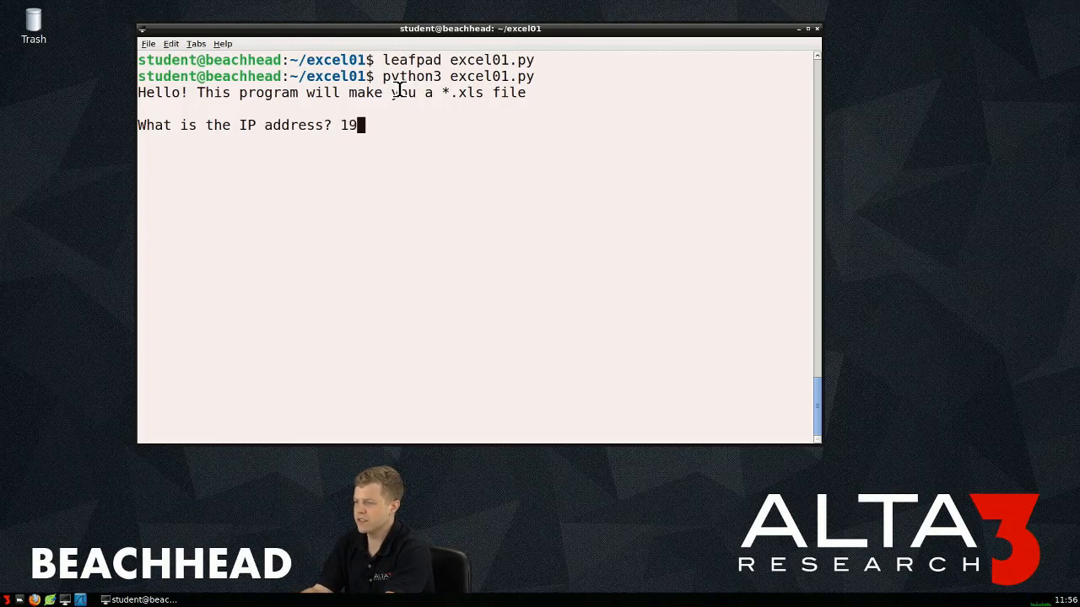
pyautogui.write('2.168.0.')
pyautogui.write('cisco')
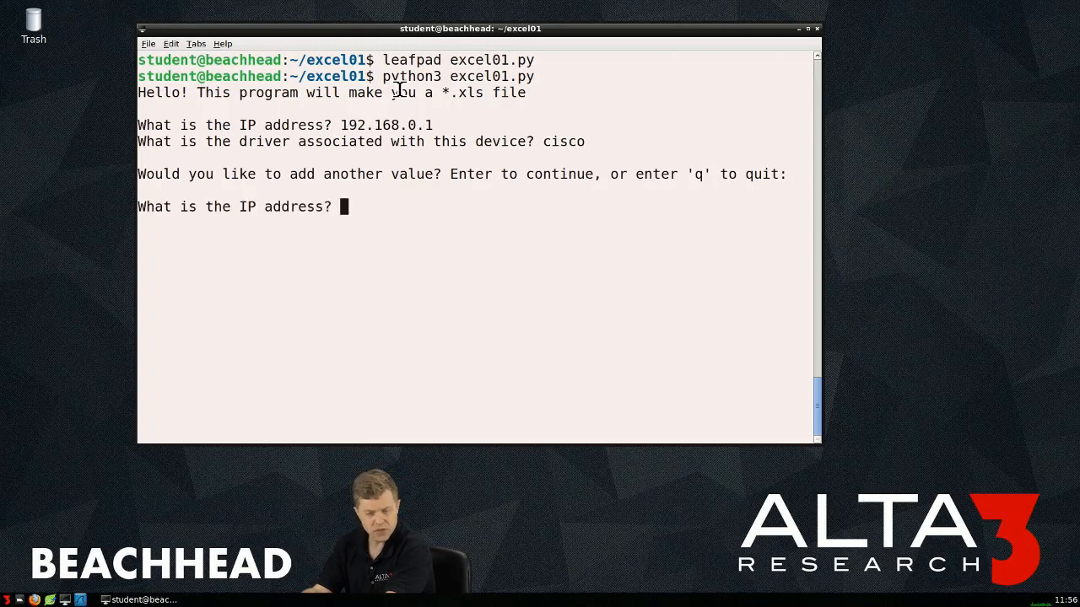
# Step: Enter the second pair 10.0.0.1 juniper_os
pyautogui.write('10.0.0.1')
pyautogui.write('ju')
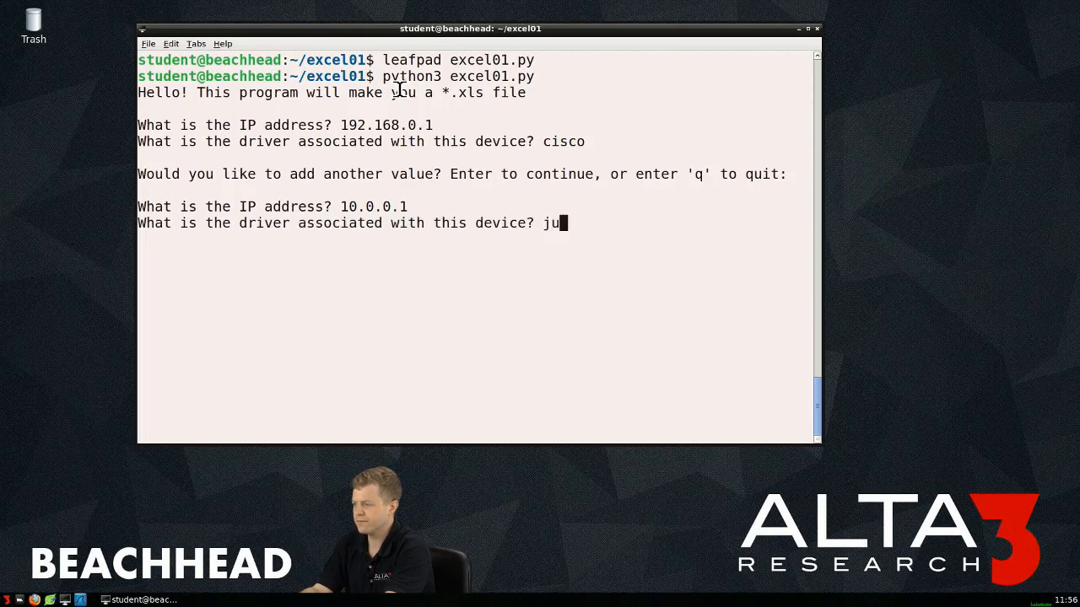
pyautogui.write('niper')
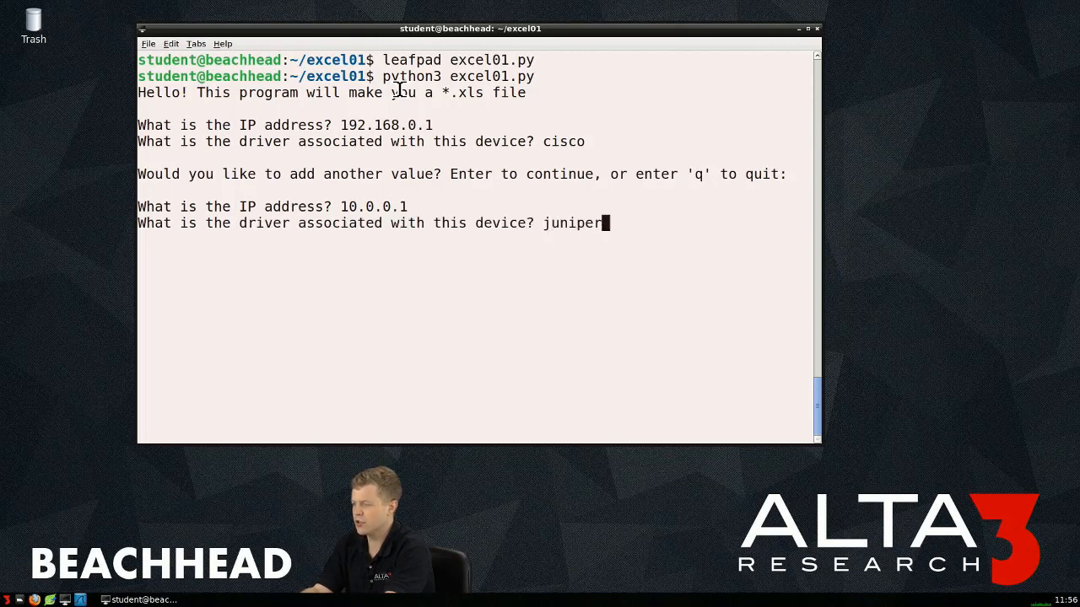
pyautogui.write('_os')
pyautogui.write('10.0.2.1')
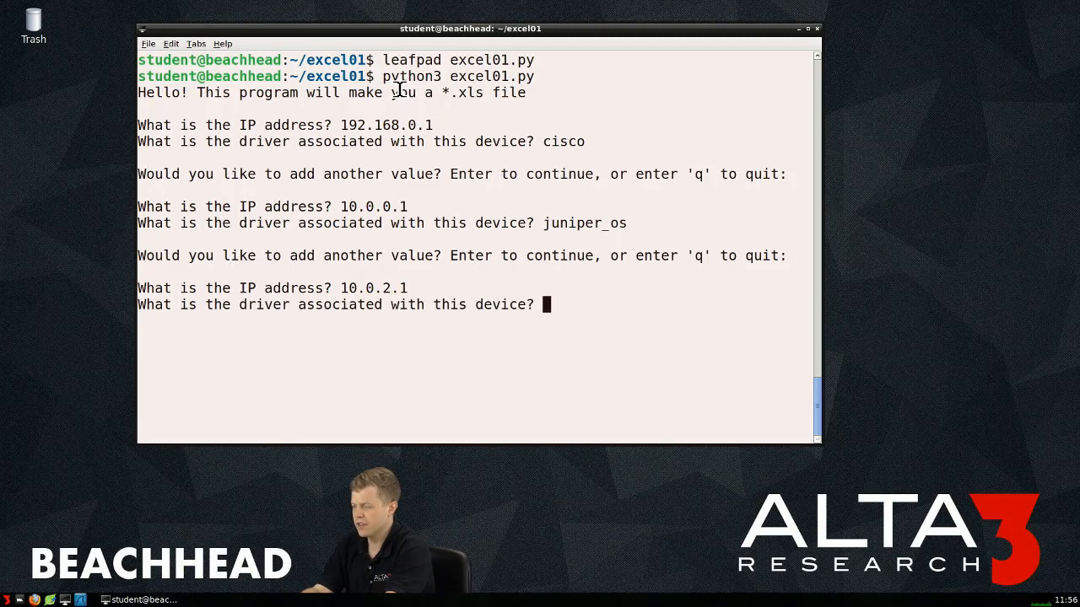
# Step: Enter the remaining pairs 10.0.2.1 arista_eos and 10.5.2.1 cisco
pyautogui.write('arista_eos')
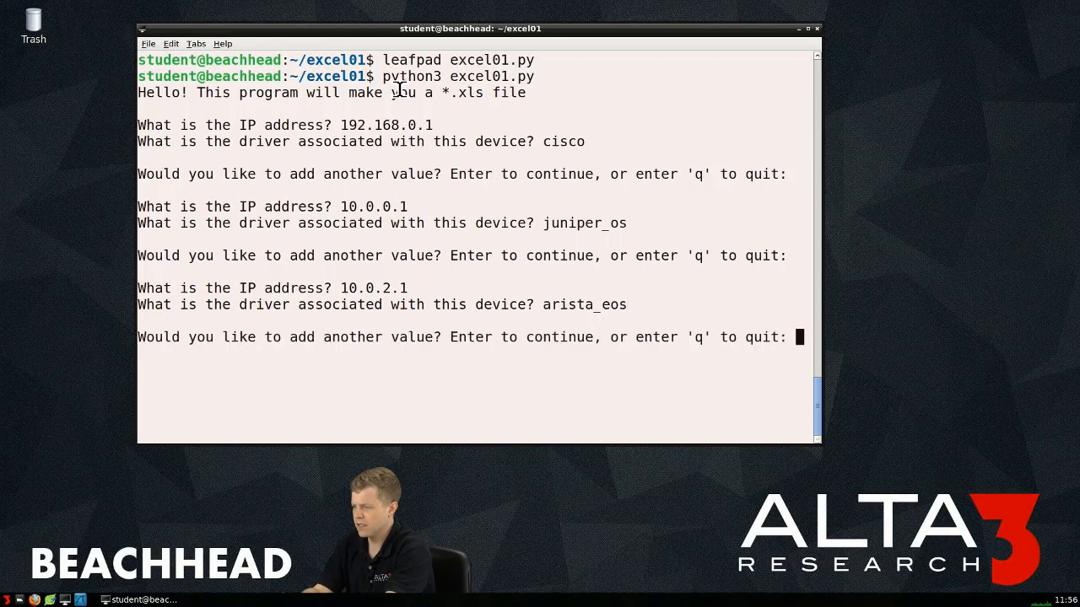
pyautogui.write('1')
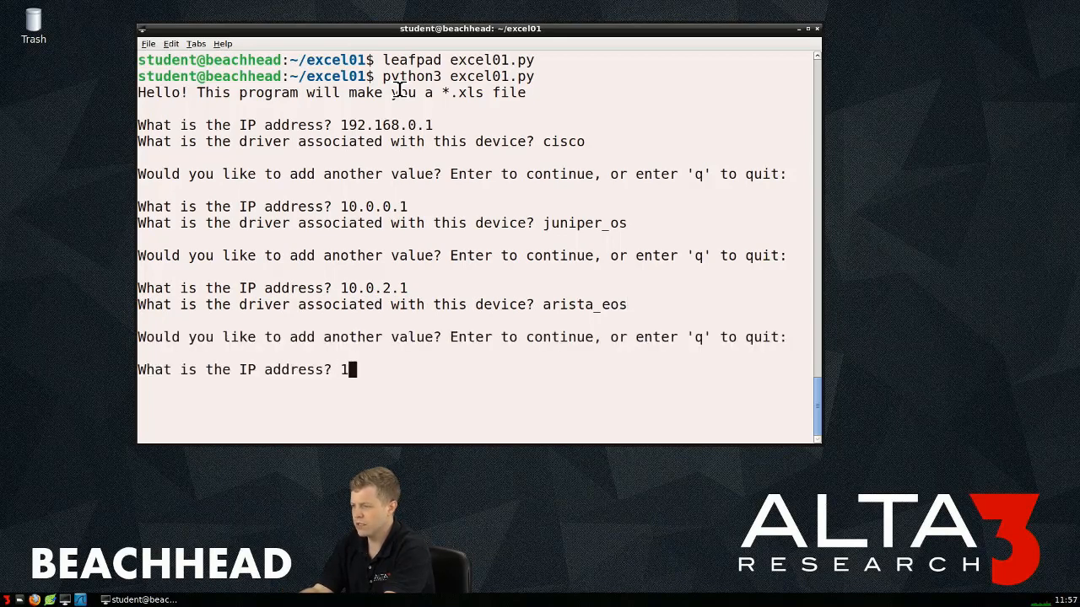
pyautogui.write('0.5.2.1')
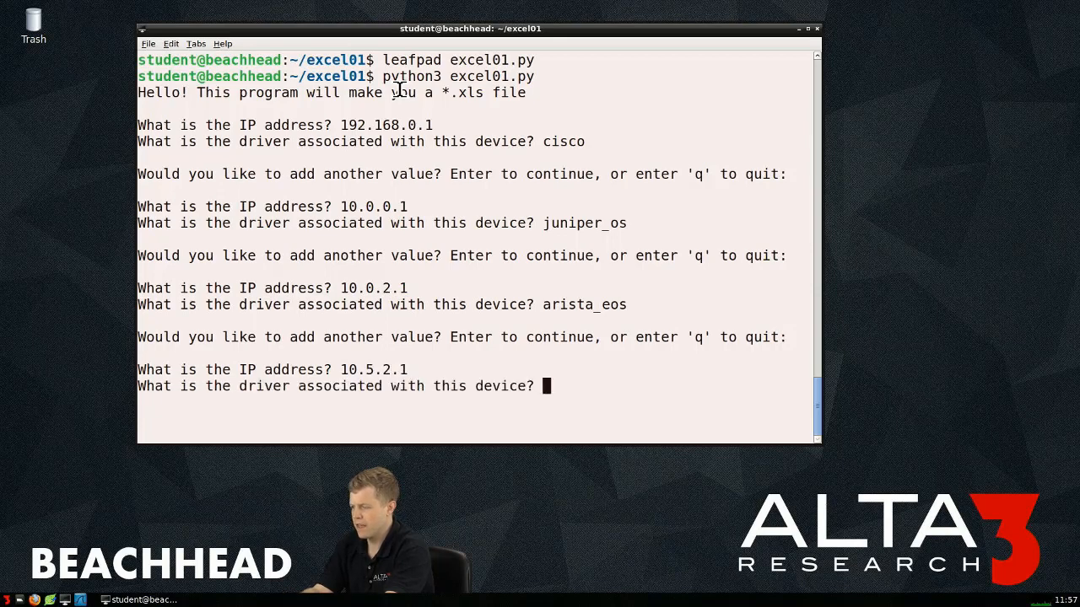
pyautogui.write('cisco')
pyautogui.write('q')
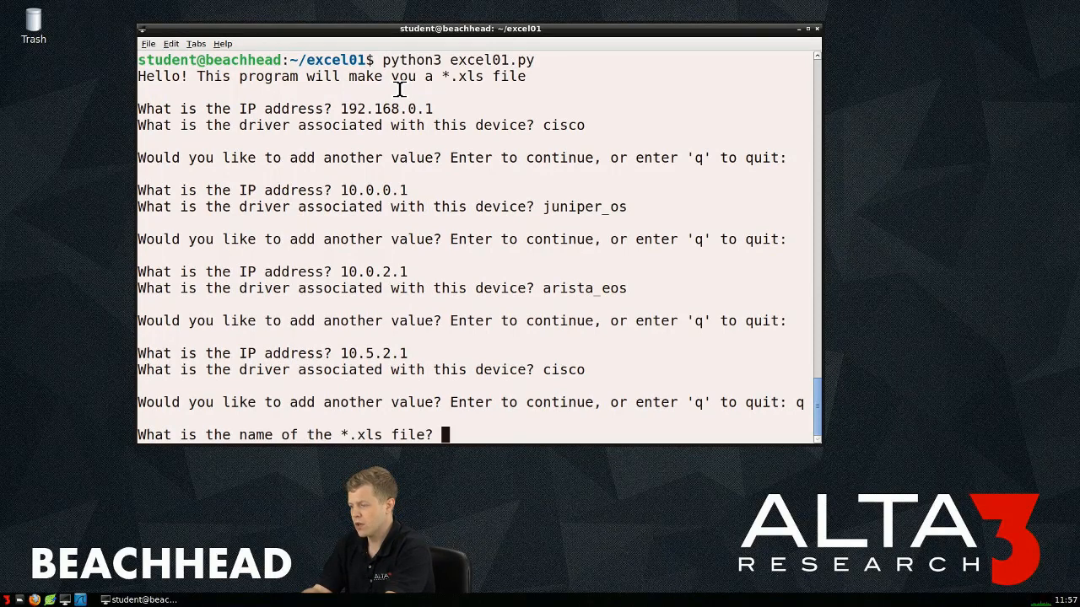
# Step: Name the output file pytoexcel and list the directory to confirm pytoexcel.xls exists
pyautogui.write('pyto')
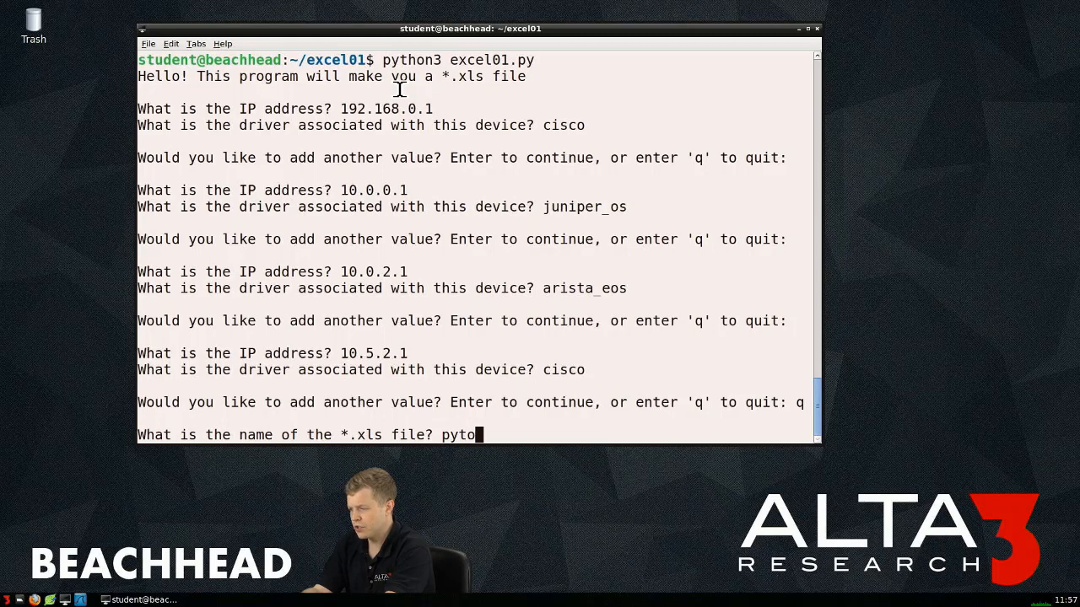
pyautogui.write('ex')
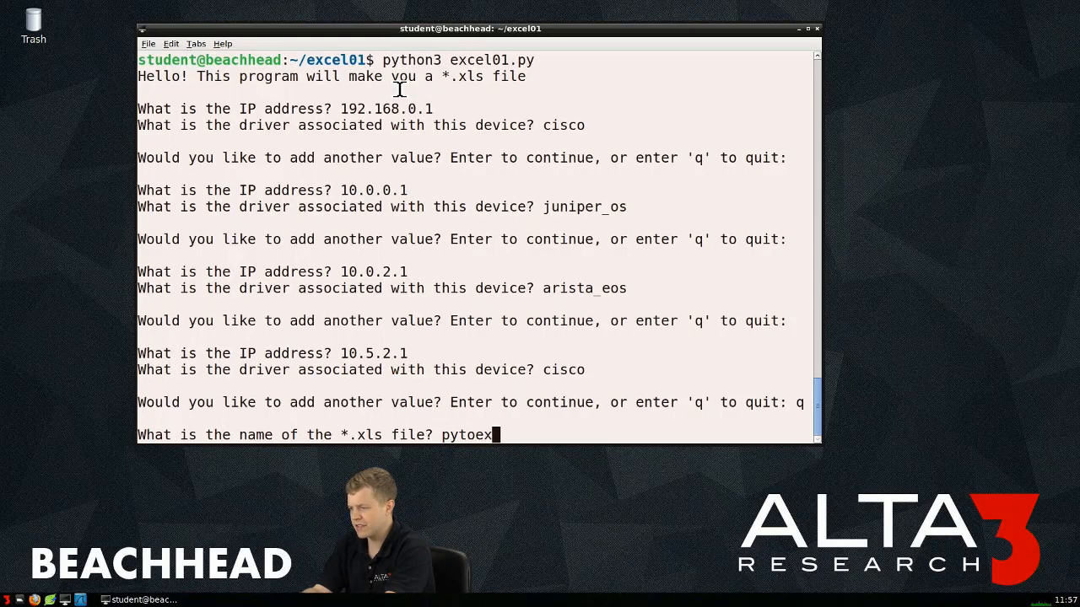
pyautogui.write('cel')
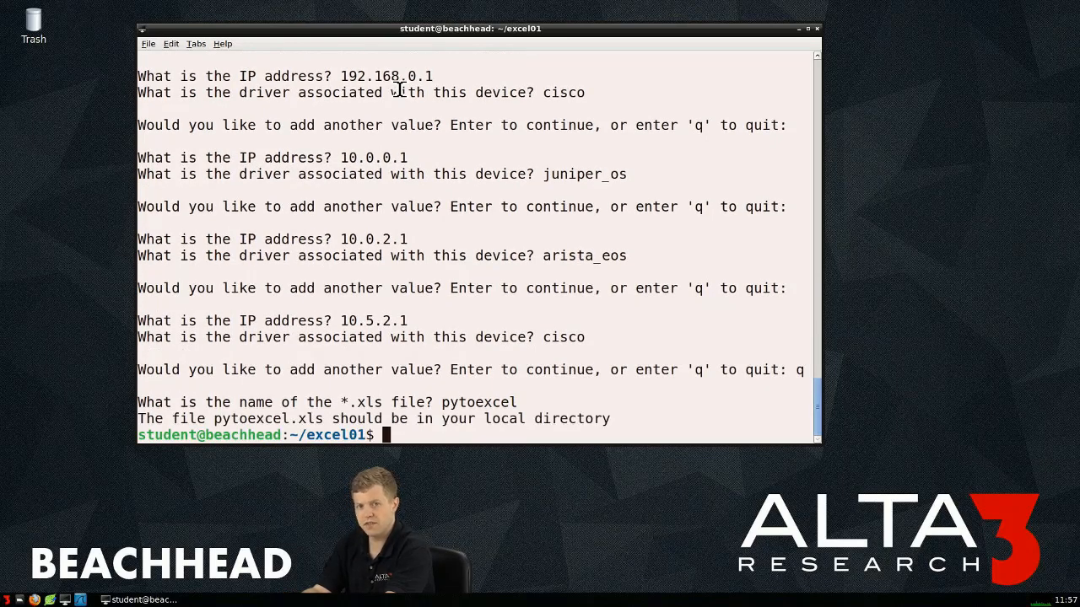
pyautogui.write('ls')
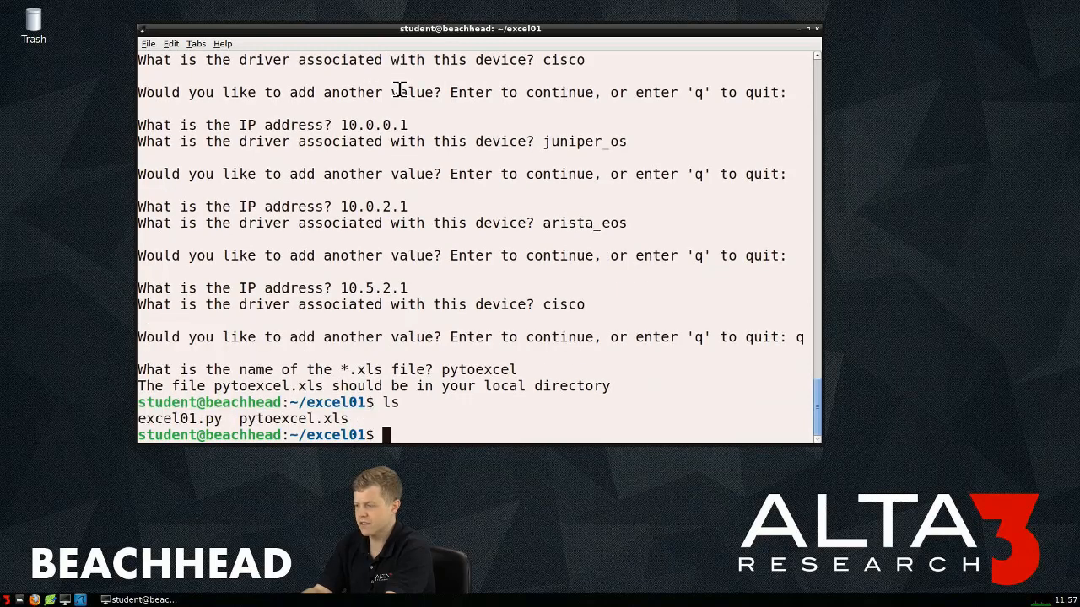
pyautogui.moveTo(121, 385)
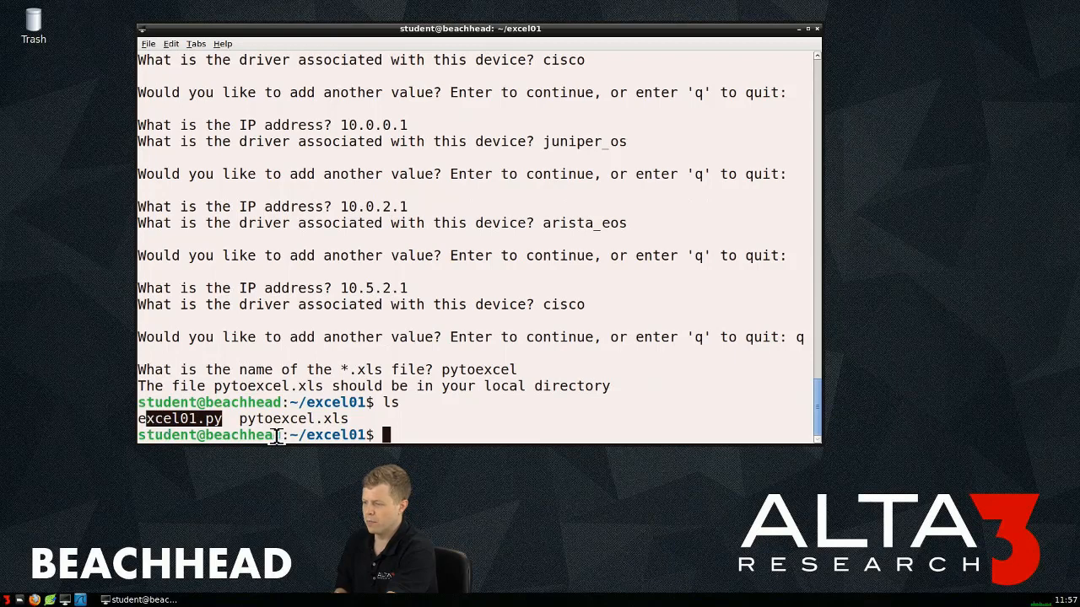
pyautogui.doubleClick(292, 418)
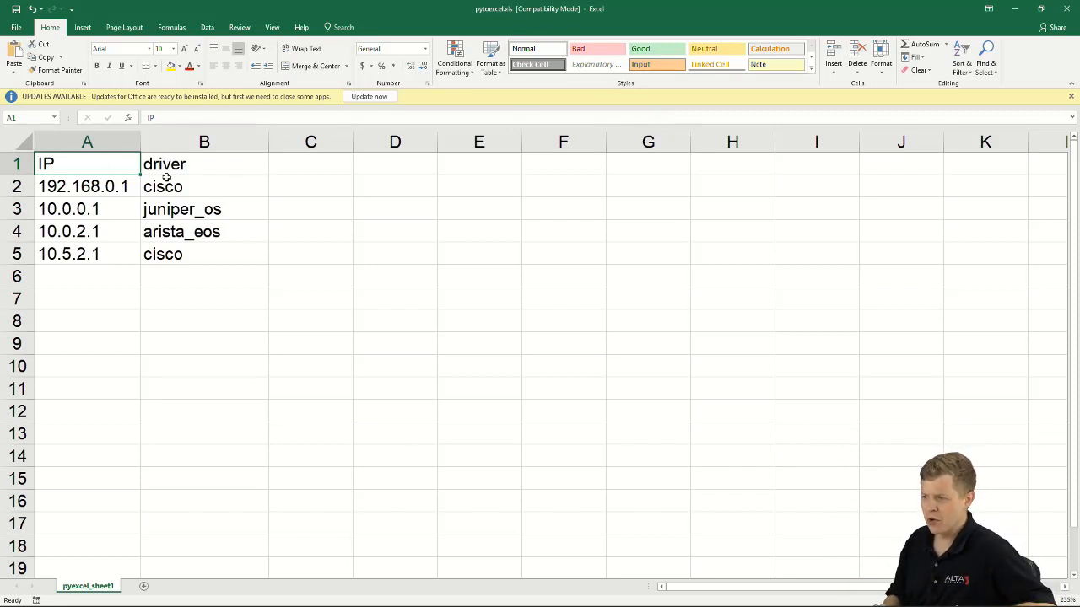
# Step: Review the IP addresses in A2:A5 and the driver values in B2:B5 of pytoexcel.xls
pyautogui.click(203, 163)
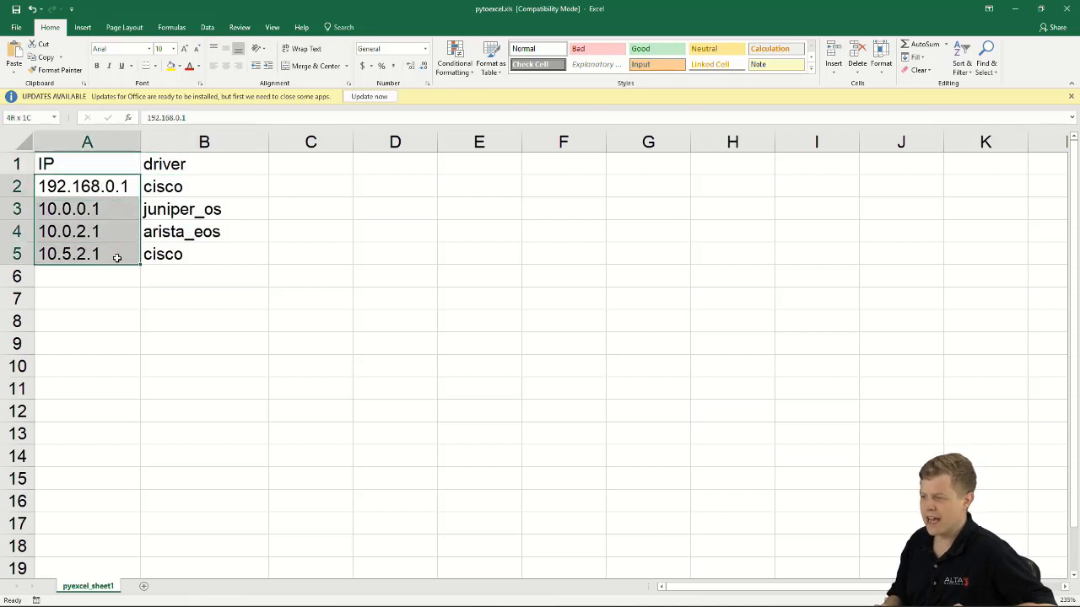
pyautogui.click(182, 186)
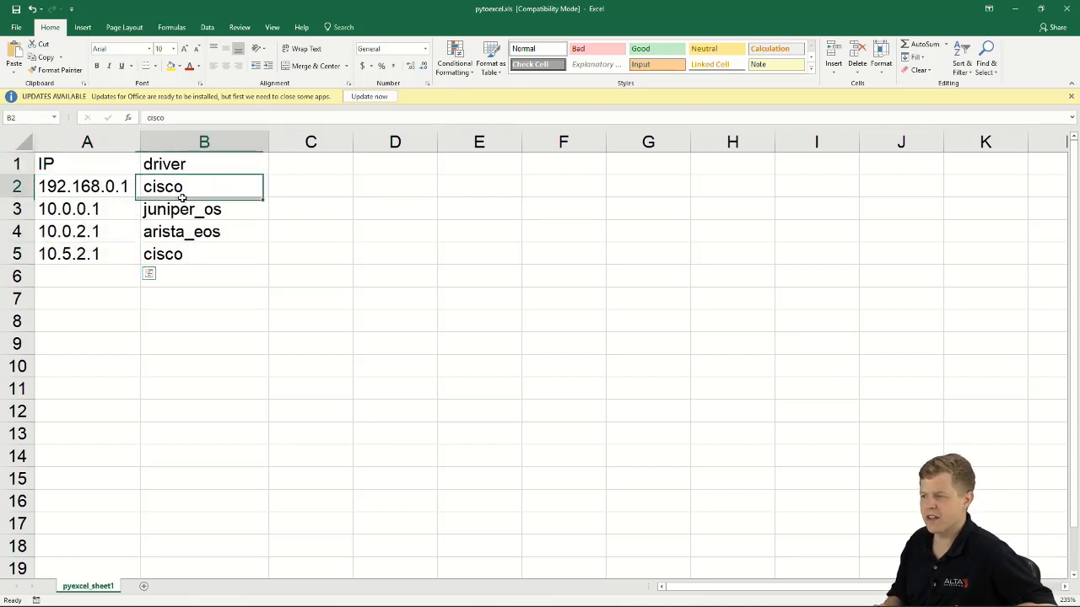
pyautogui.moveTo(162, 185); pyautogui.dragTo(162, 253)
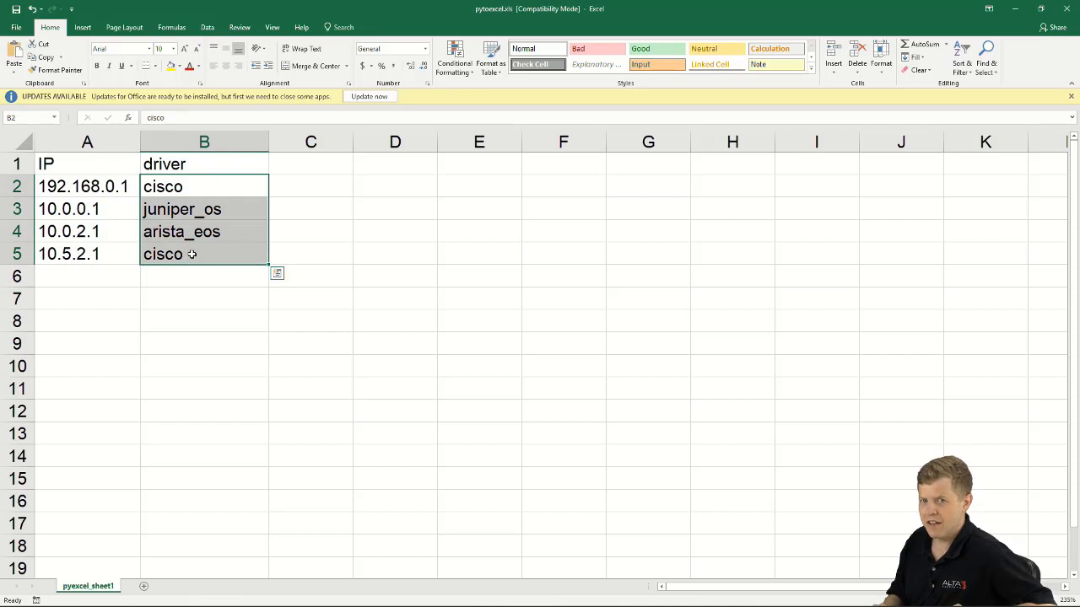
pyautogui.moveTo(331, 209)
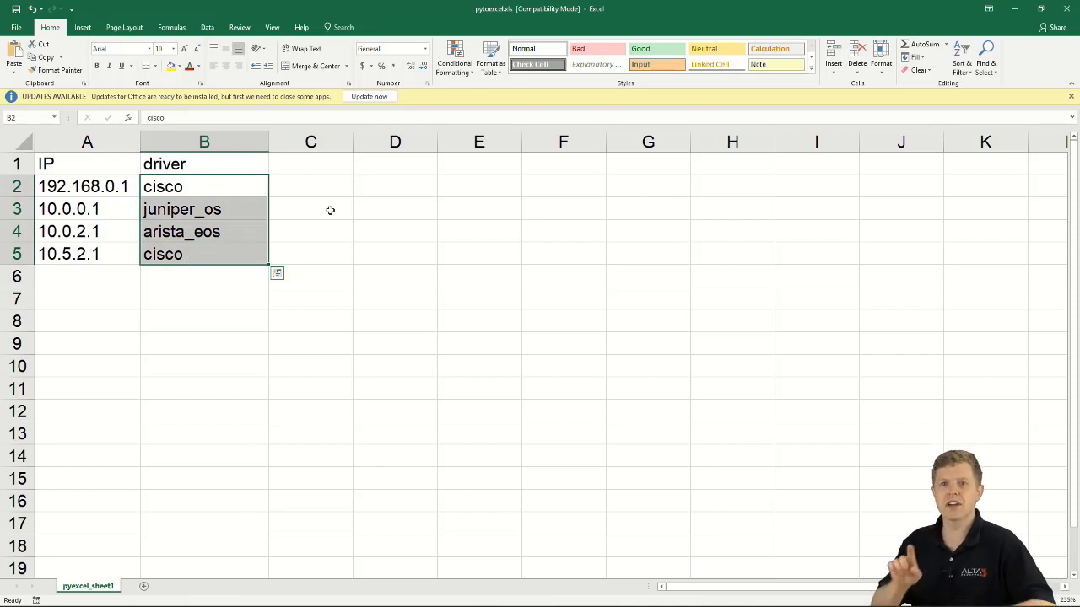